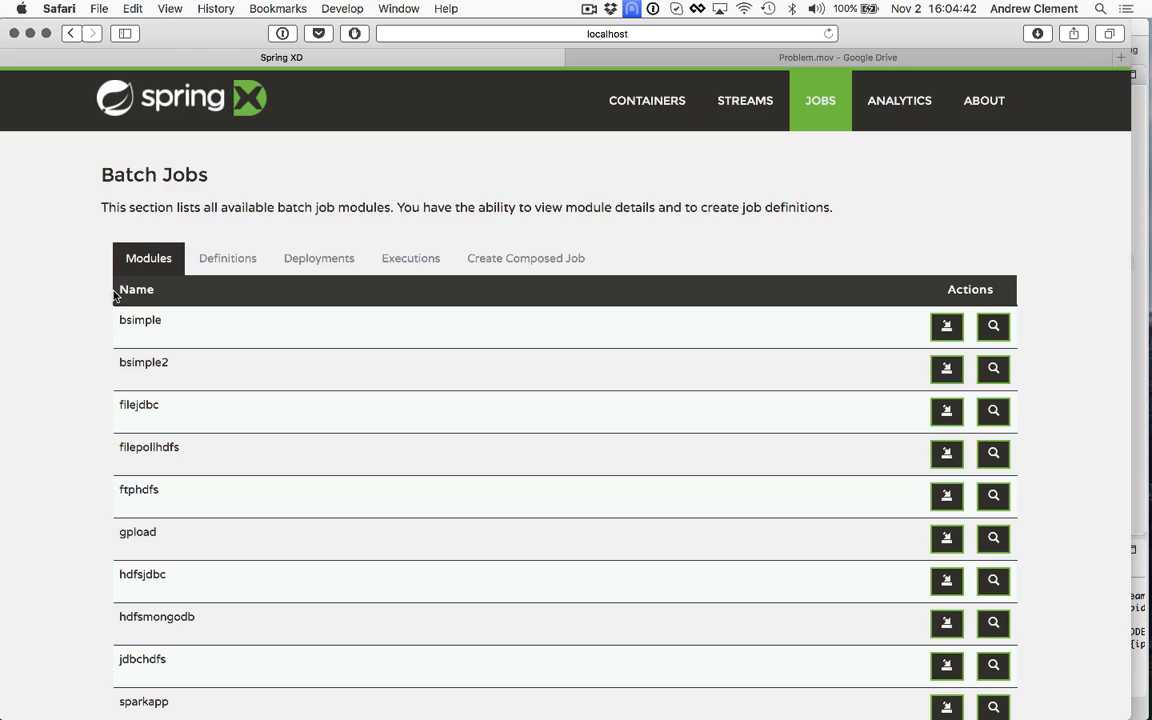
Show the Batch Jobs definitions list with CreateReport, LoadDatabase and Tidyup deployed
{"action": "scroll", "scroll_direction": "down", "scroll_amount": 3}
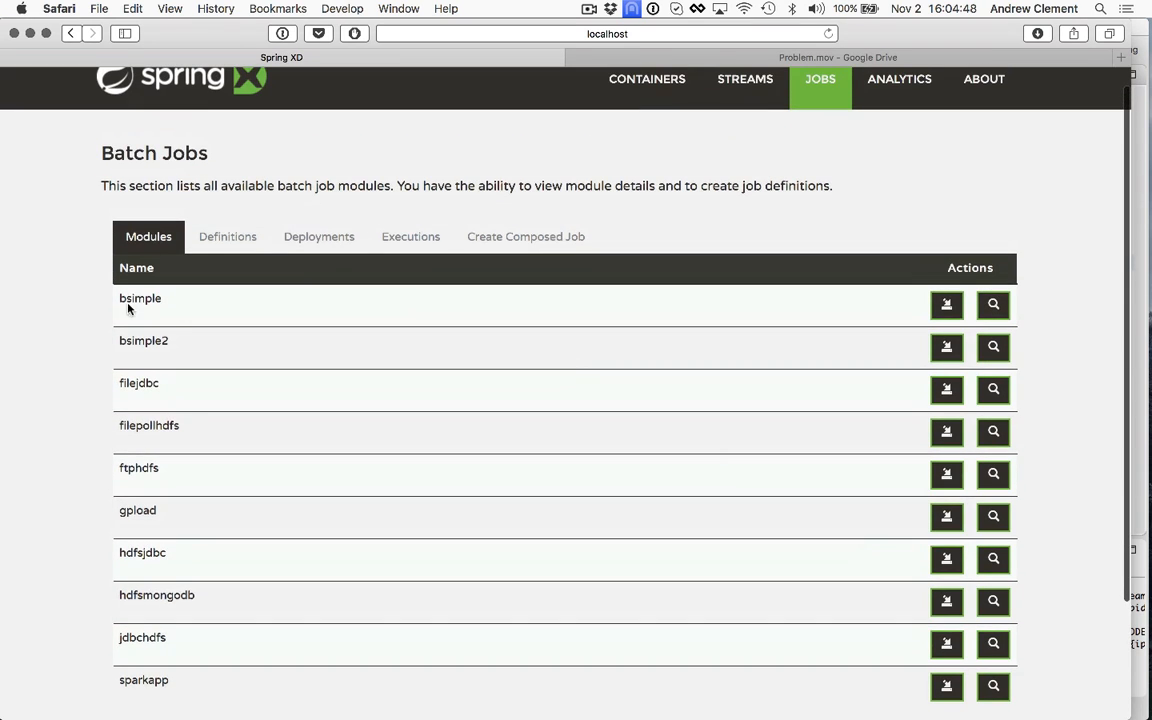
{"action": "mouse_move", "coordinate": [229, 310]}
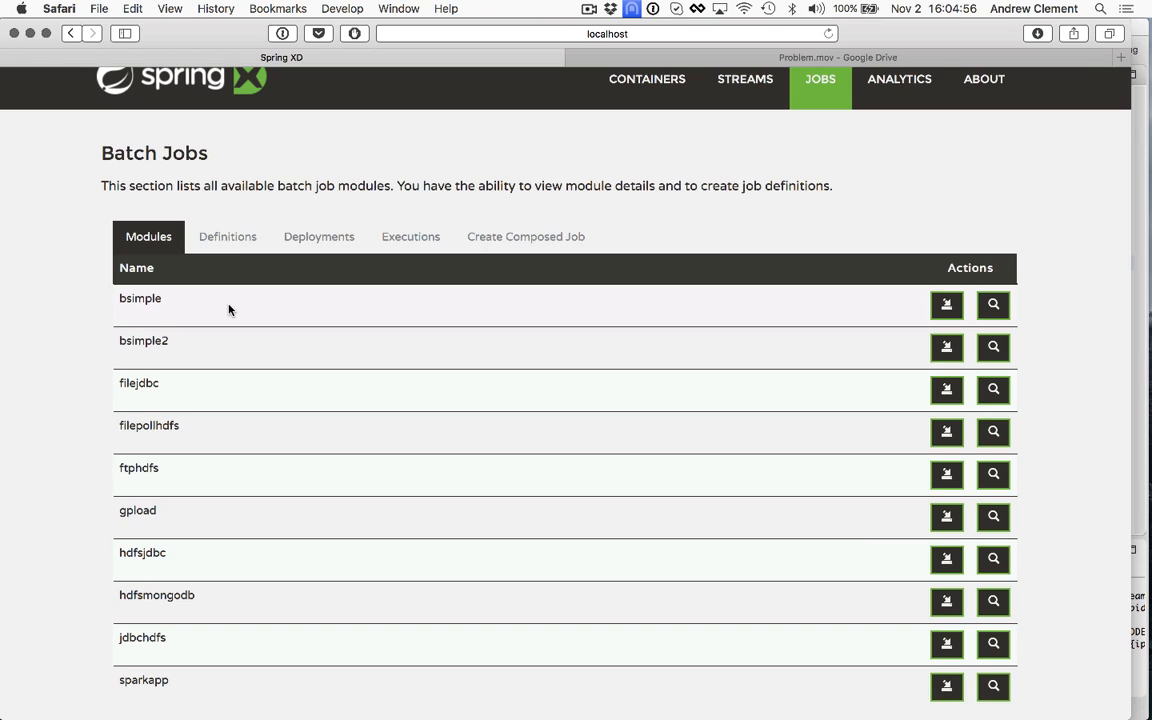
{"action": "mouse_move", "coordinate": [176, 305]}
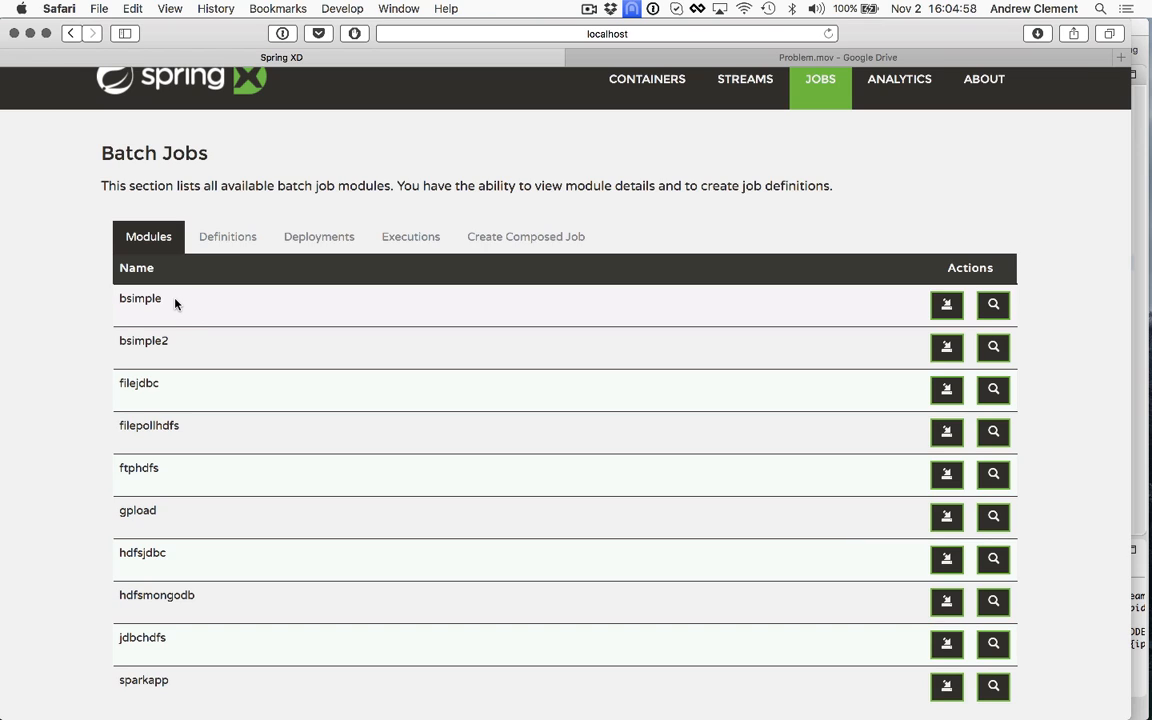
{"action": "mouse_move", "coordinate": [184, 305]}
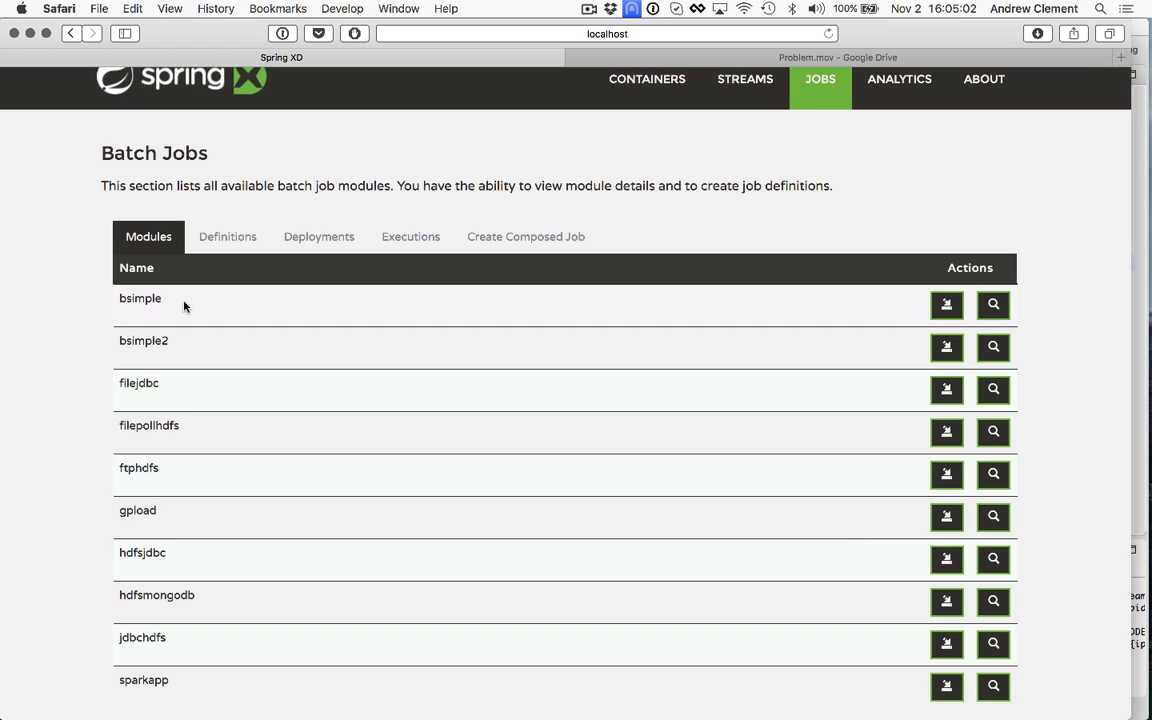
{"action": "mouse_move", "coordinate": [186, 345]}
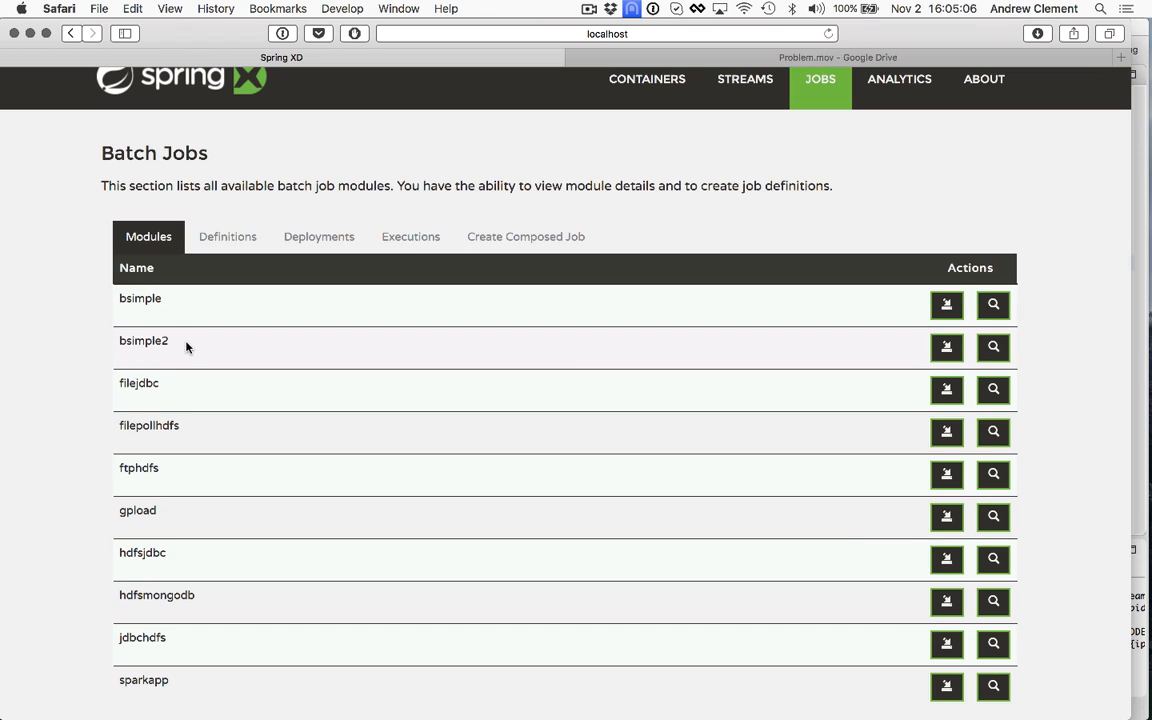
{"action": "mouse_move", "coordinate": [206, 349]}
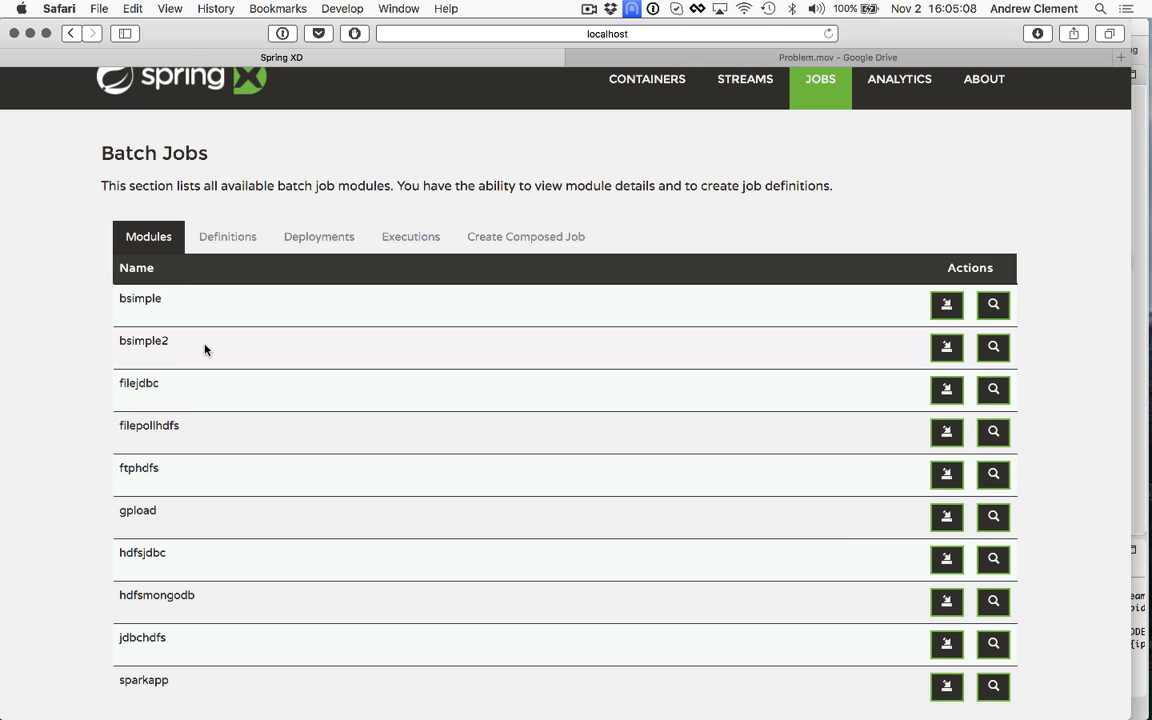
{"action": "mouse_move", "coordinate": [290, 311]}
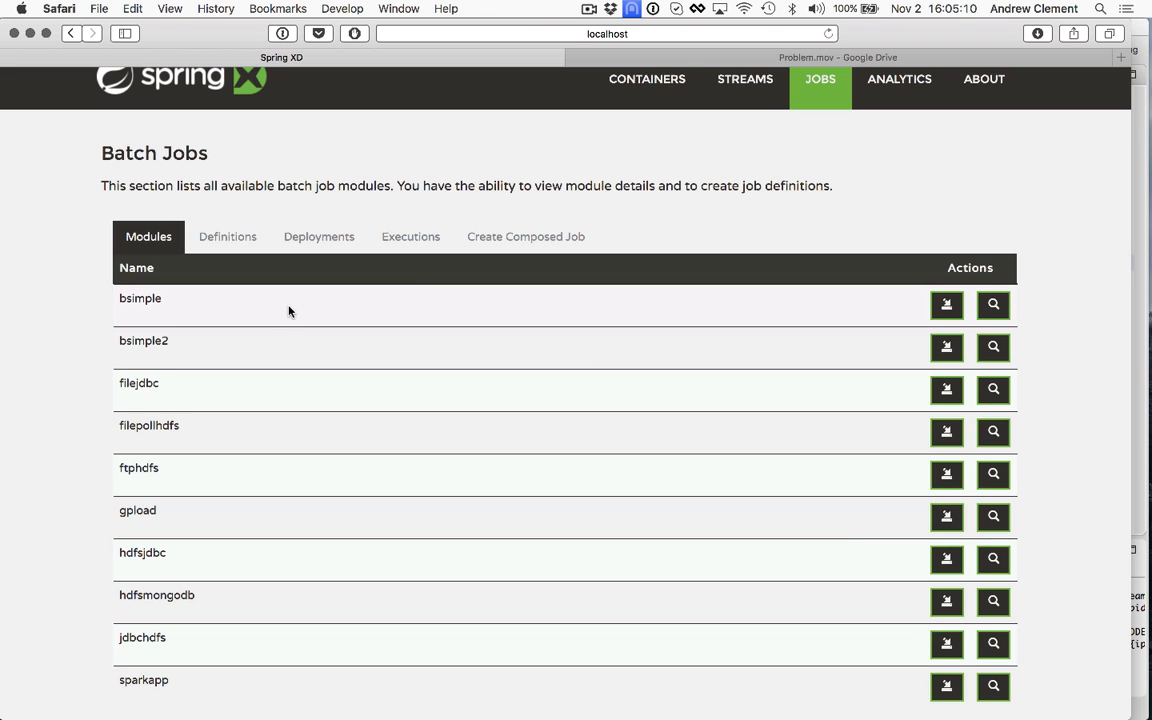
{"action": "left_click", "coordinate": [227, 236]}
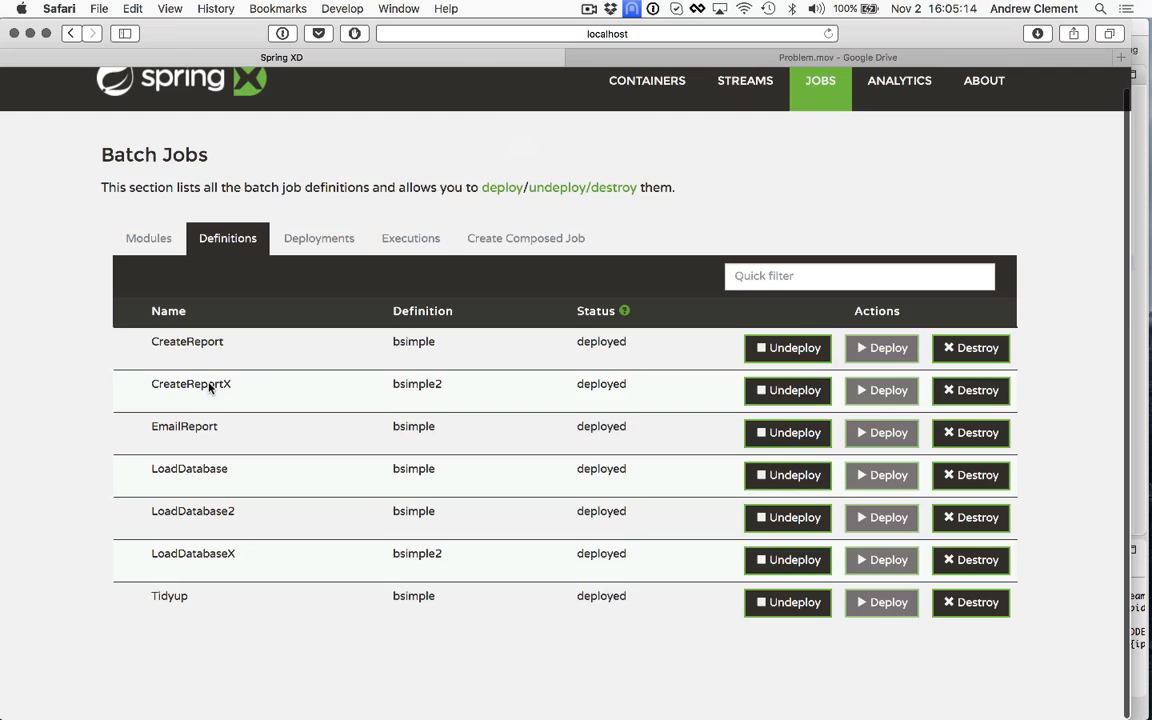
{"action": "mouse_move", "coordinate": [185, 469]}
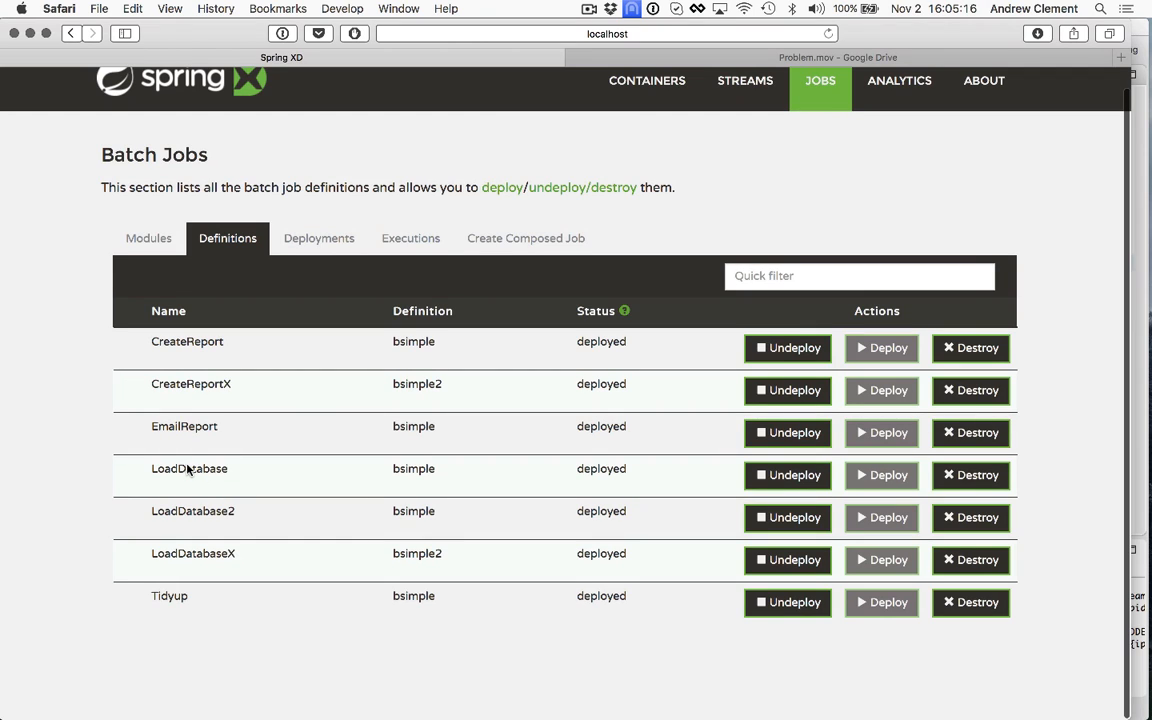
{"action": "mouse_move", "coordinate": [211, 474]}
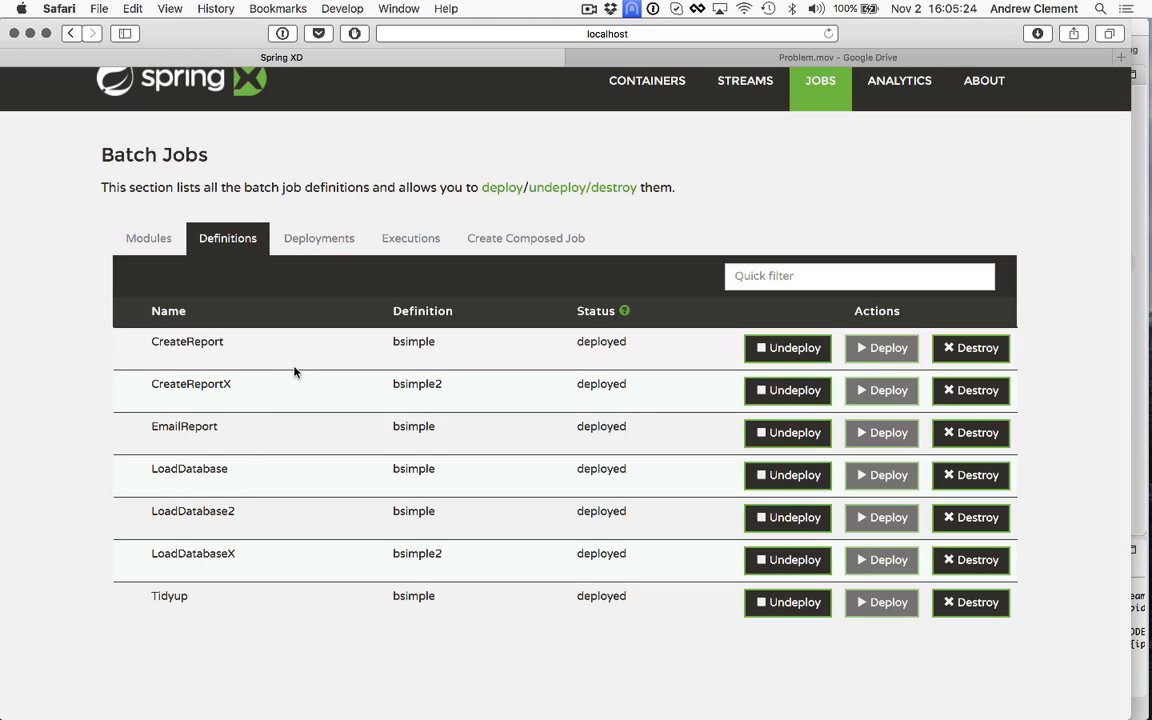
{"action": "mouse_move", "coordinate": [238, 428]}
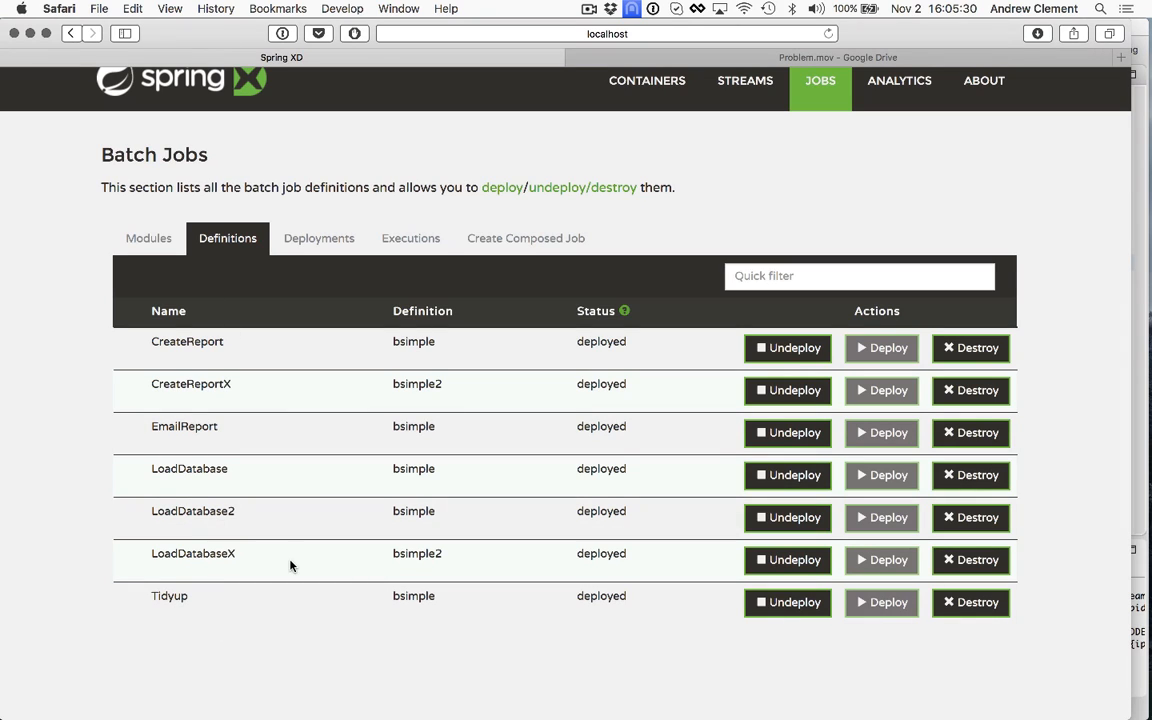
{"action": "mouse_move", "coordinate": [414, 505]}
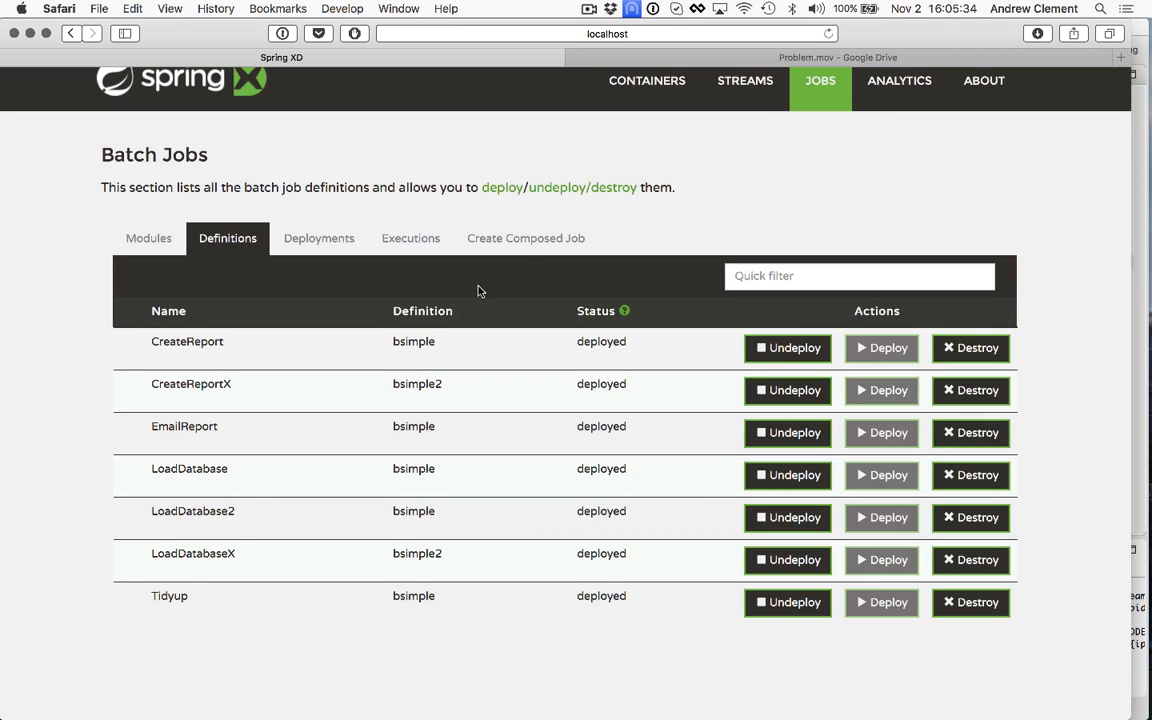
Start a new composed job and move START and END right into one column
{"action": "left_click", "coordinate": [525, 238]}
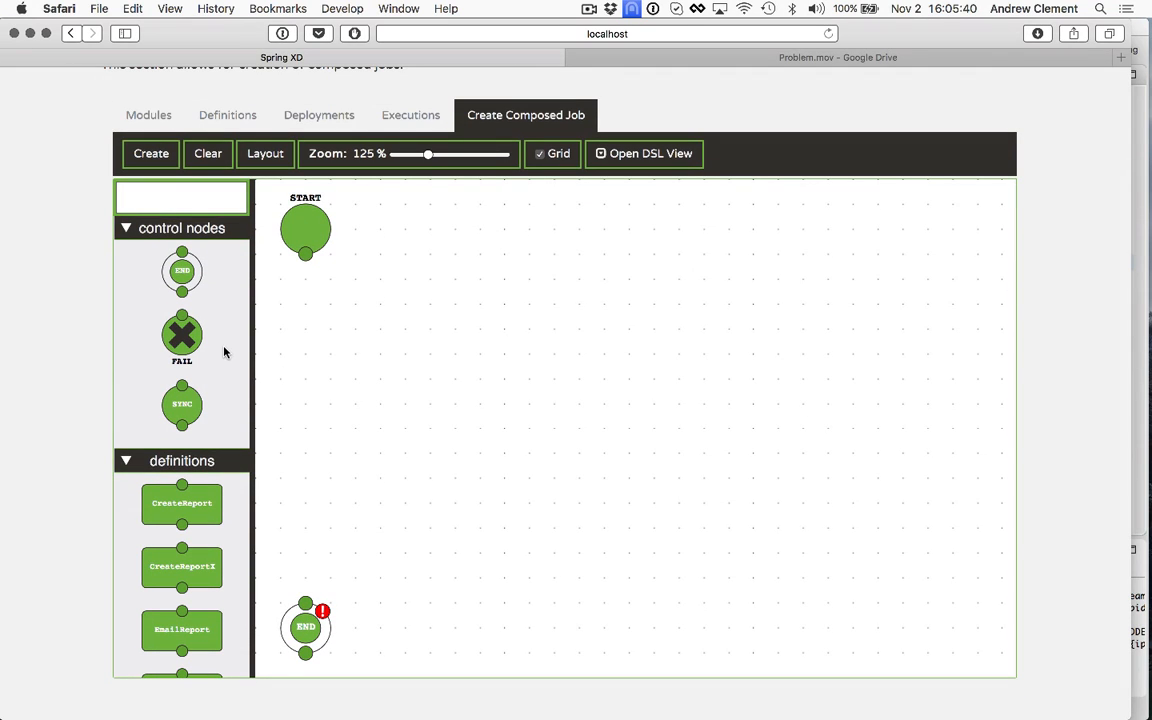
{"action": "mouse_move", "coordinate": [320, 325]}
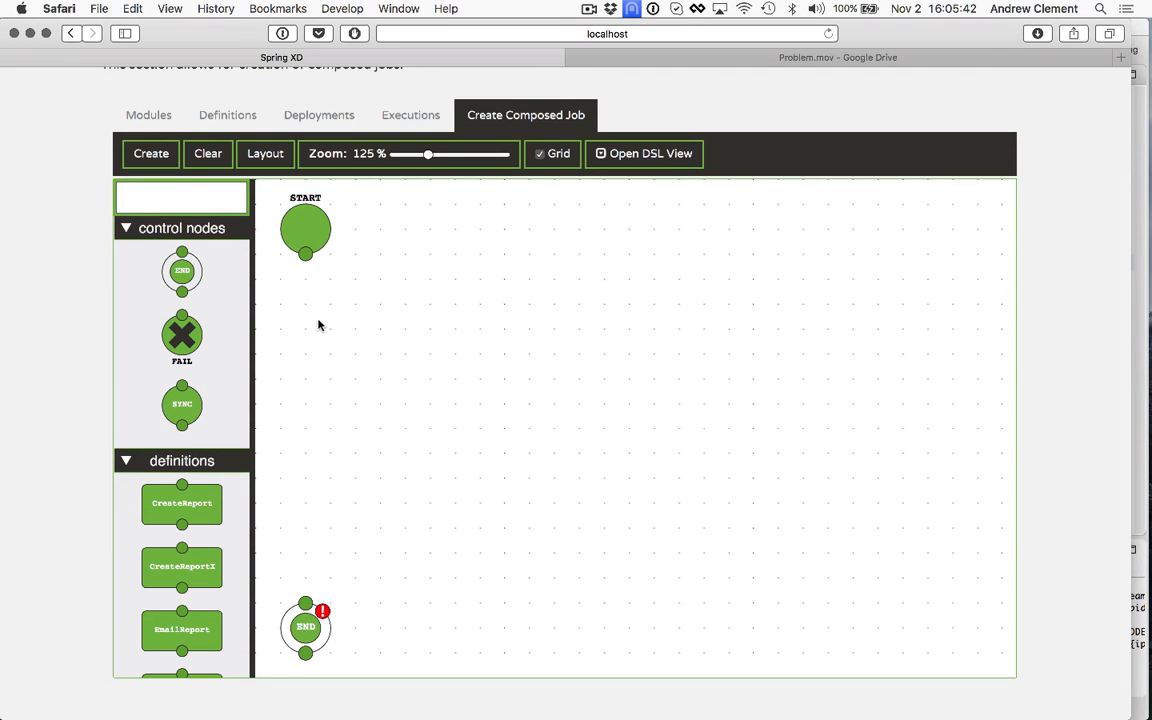
{"action": "scroll", "scroll_direction": "down", "scroll_amount": 3}
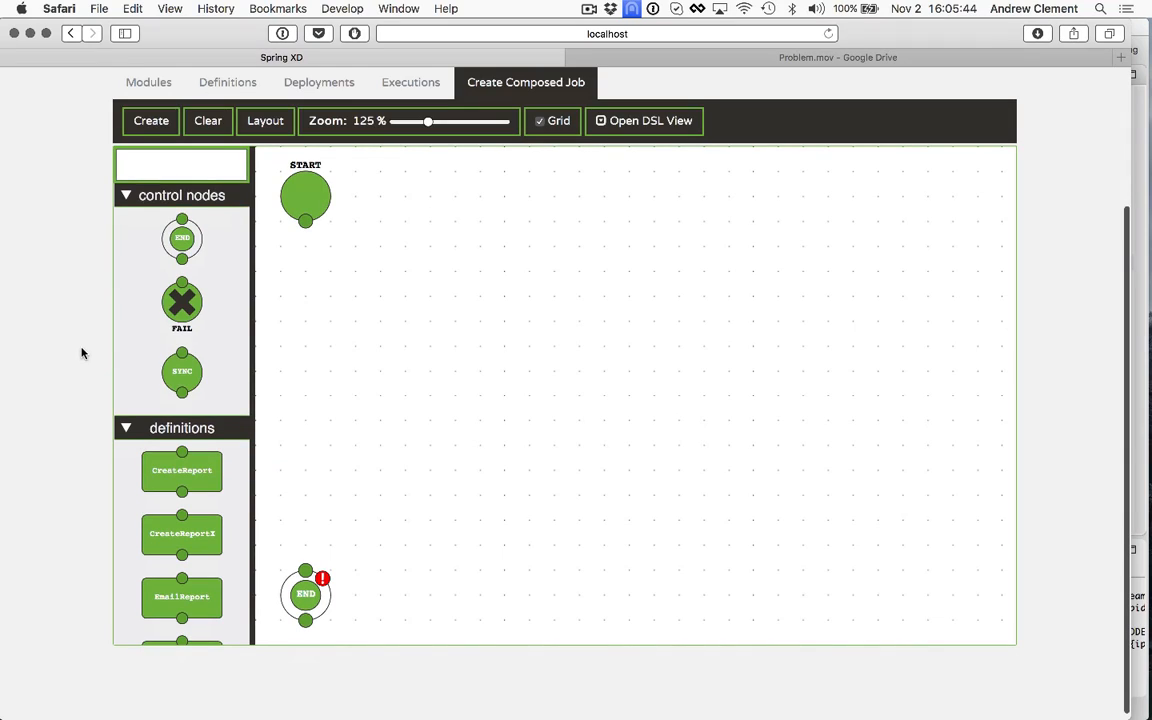
{"action": "scroll", "scroll_direction": "down", "scroll_amount": 3}
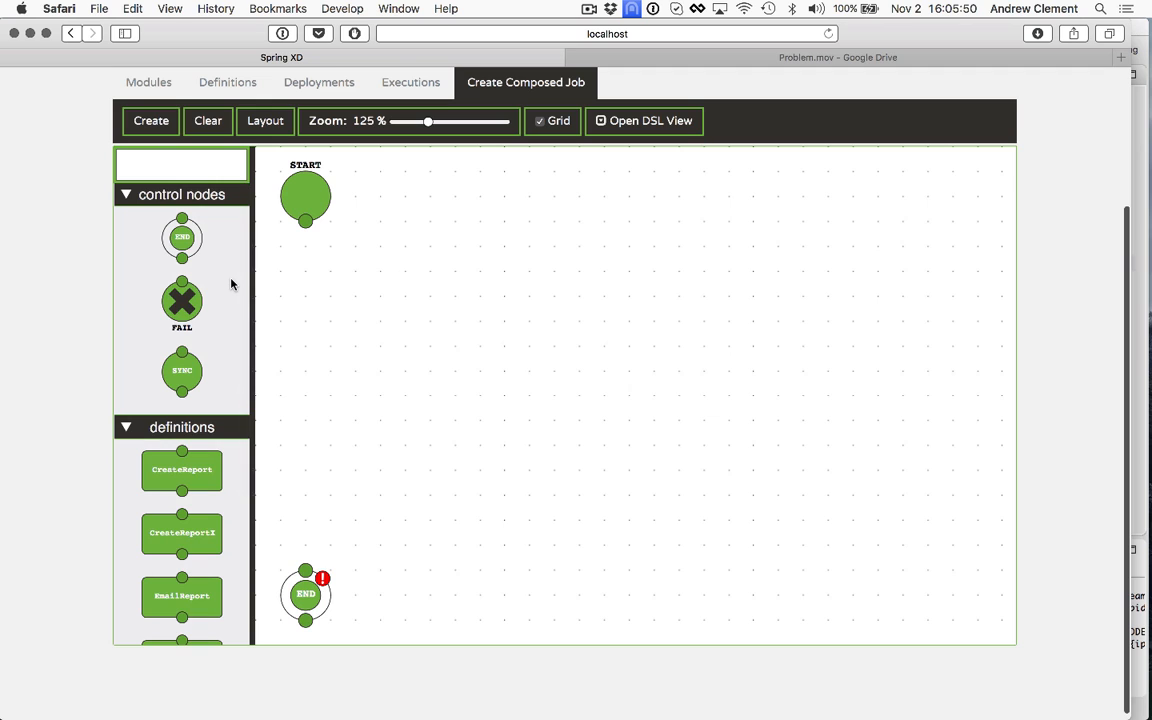
{"action": "scroll", "scroll_direction": "down", "scroll_amount": 3}
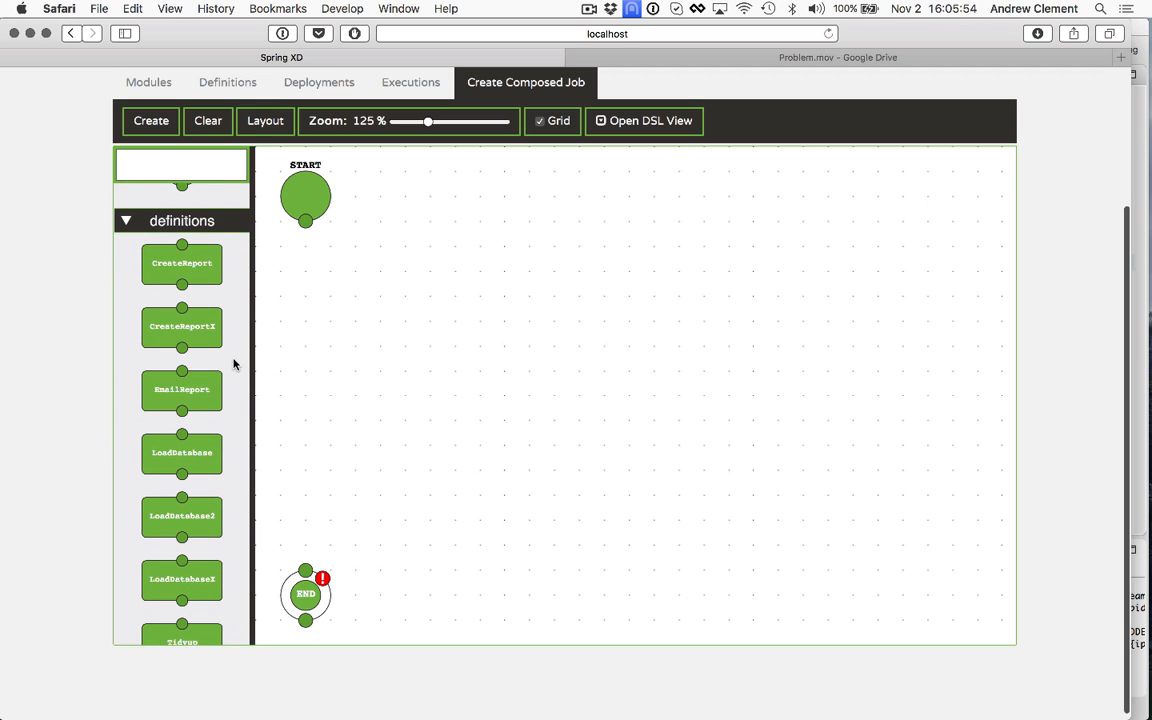
{"action": "mouse_move", "coordinate": [318, 203]}
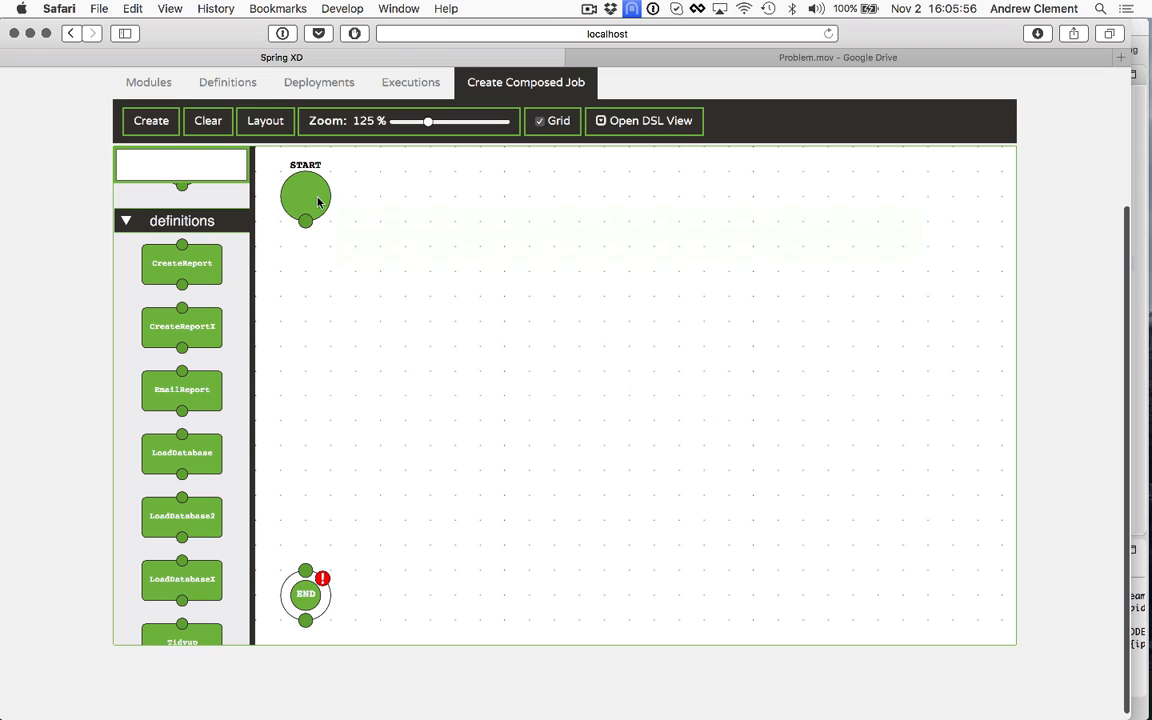
{"action": "left_click_drag", "start_coordinate": [305, 195], "coordinate": [405, 195]}
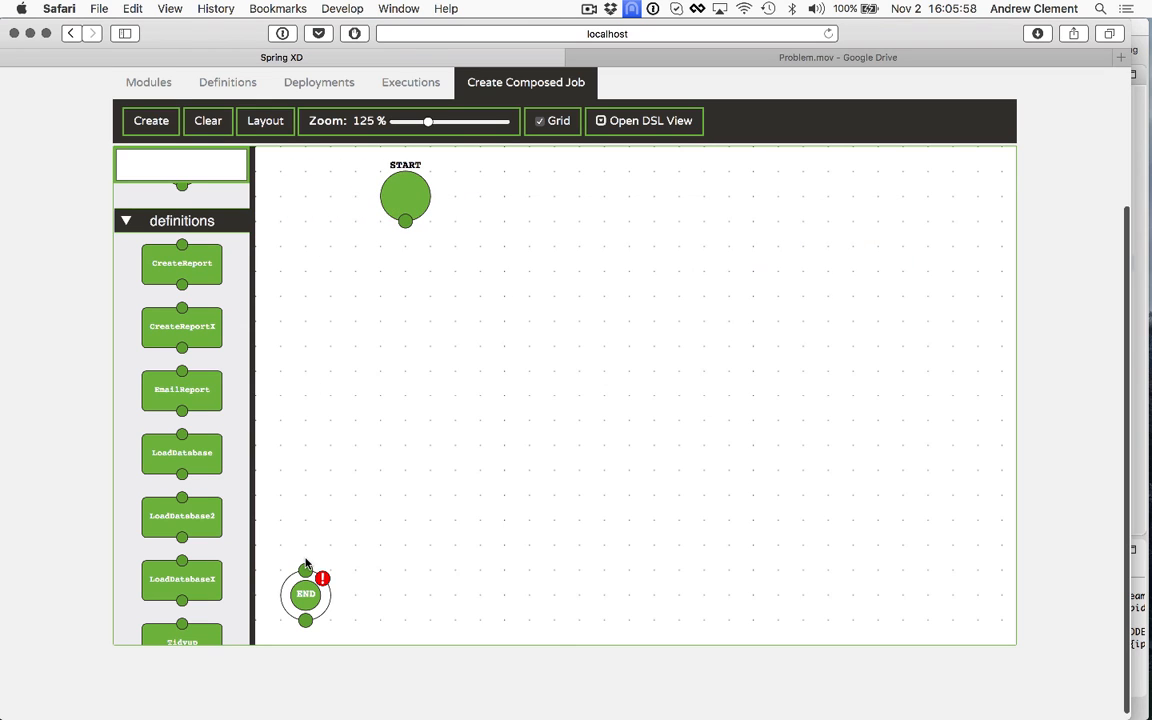
{"action": "left_click_drag", "start_coordinate": [305, 594], "coordinate": [405, 594]}
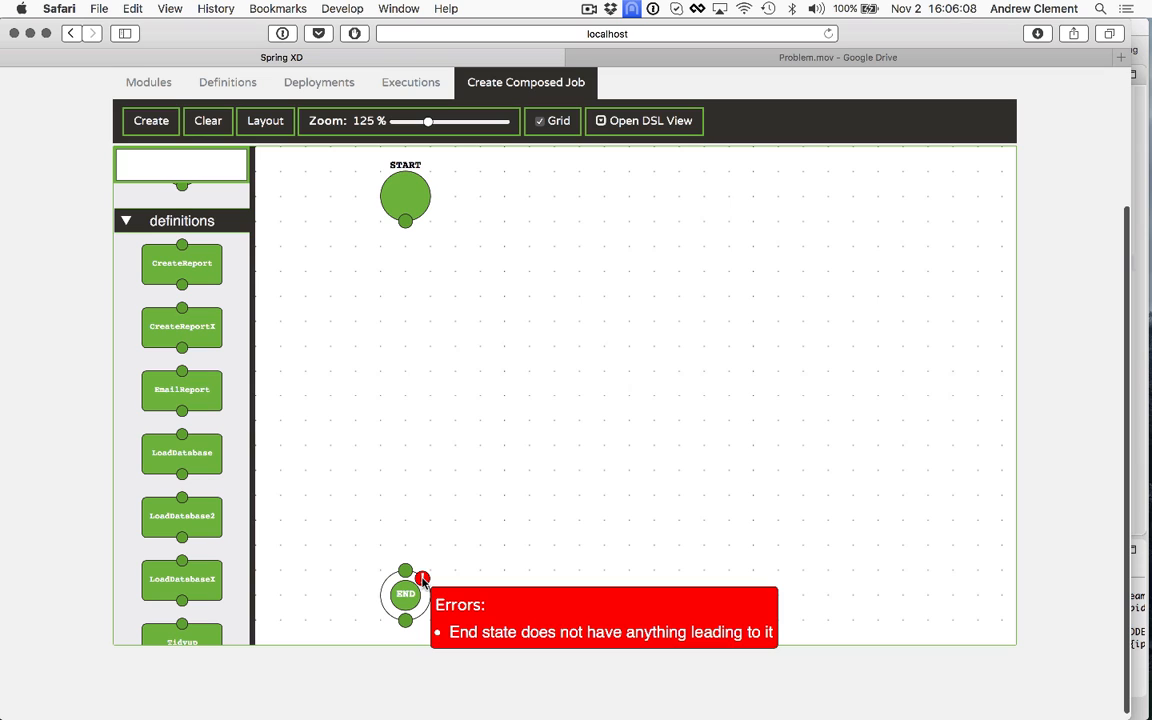
{"action": "mouse_move", "coordinate": [505, 242]}
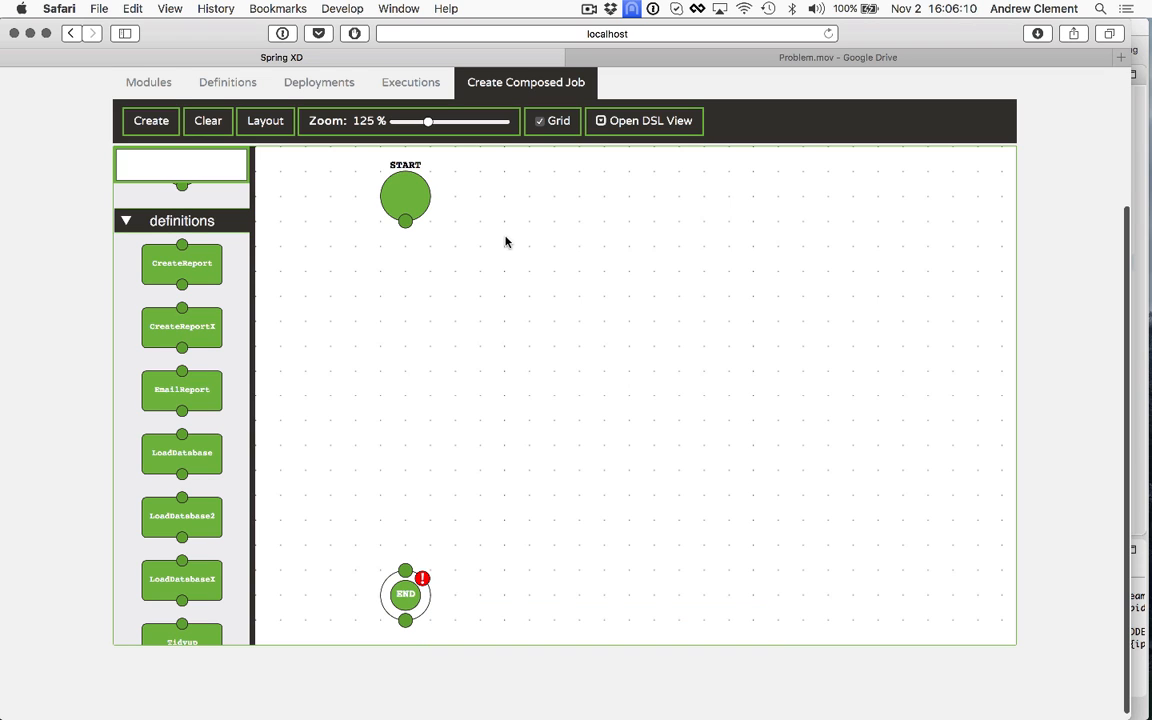
{"action": "mouse_move", "coordinate": [312, 290]}
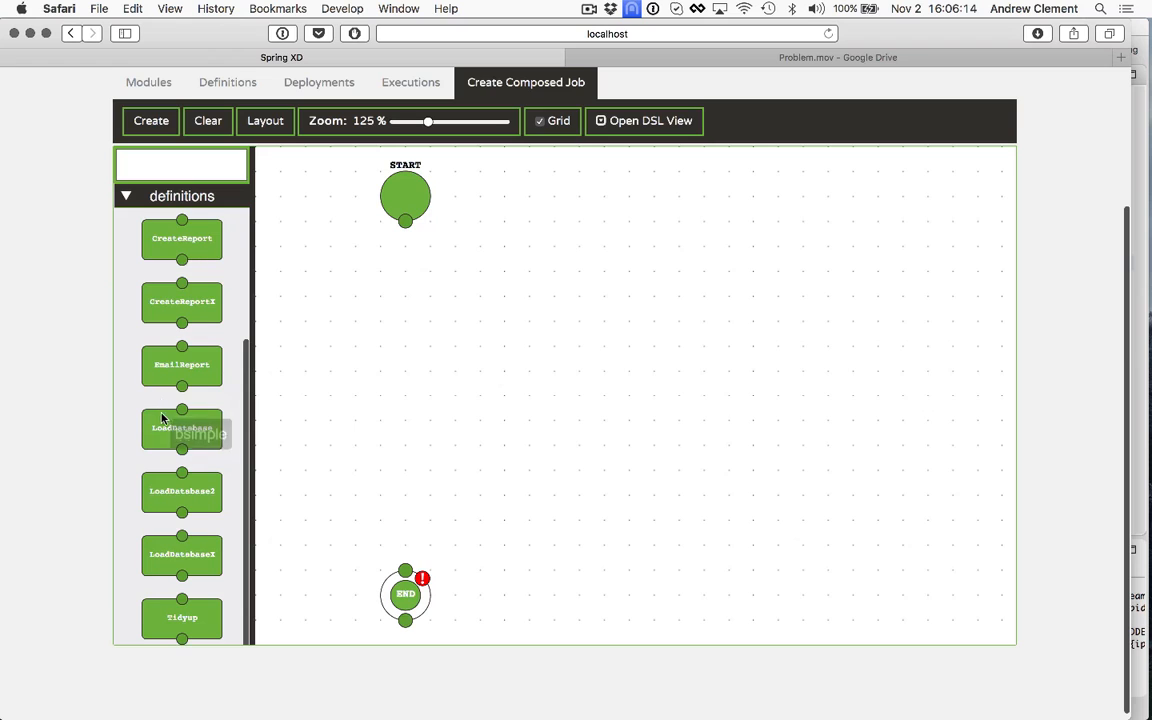
Try dropping LoadDatabase into the flow, then clear the graph back to START→END
{"action": "left_click_drag", "start_coordinate": [182, 427], "coordinate": [405, 318]}
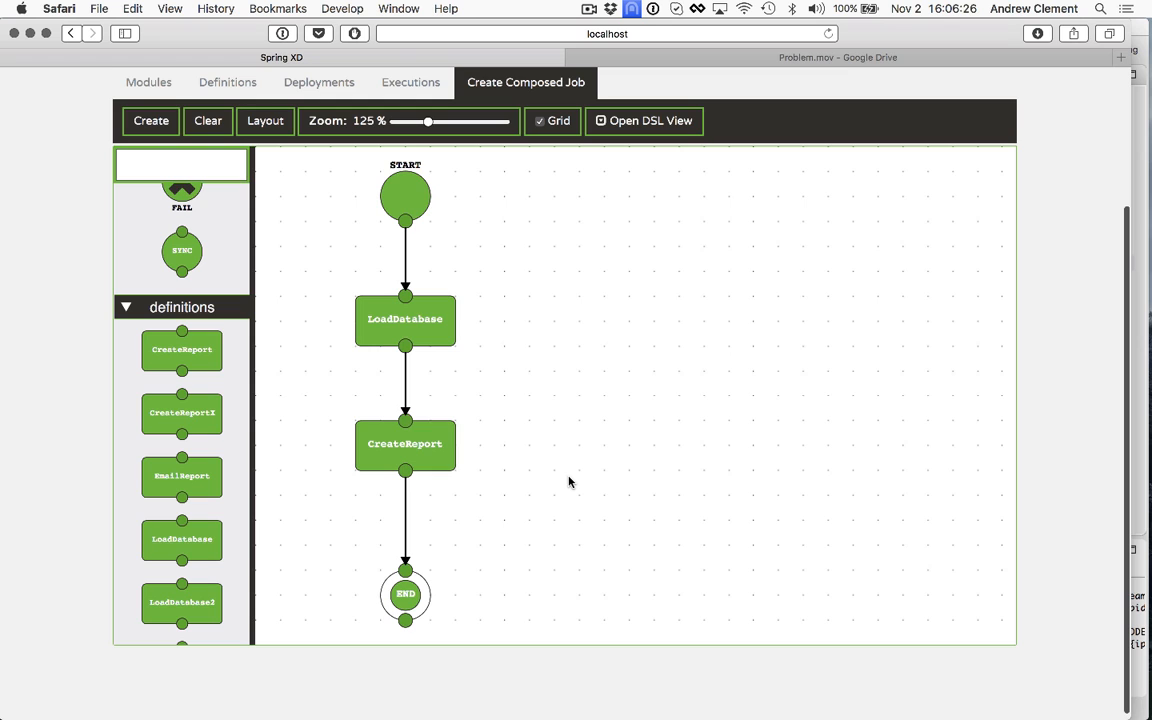
{"action": "left_click", "coordinate": [208, 120]}
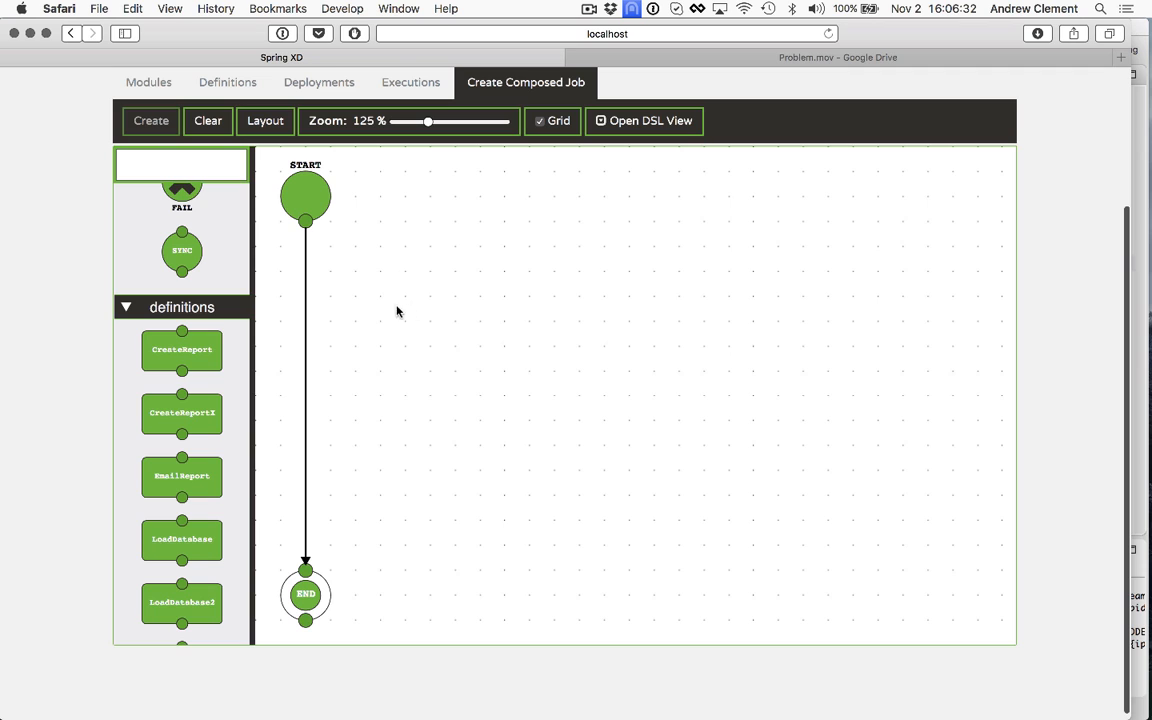
{"action": "mouse_move", "coordinate": [245, 374]}
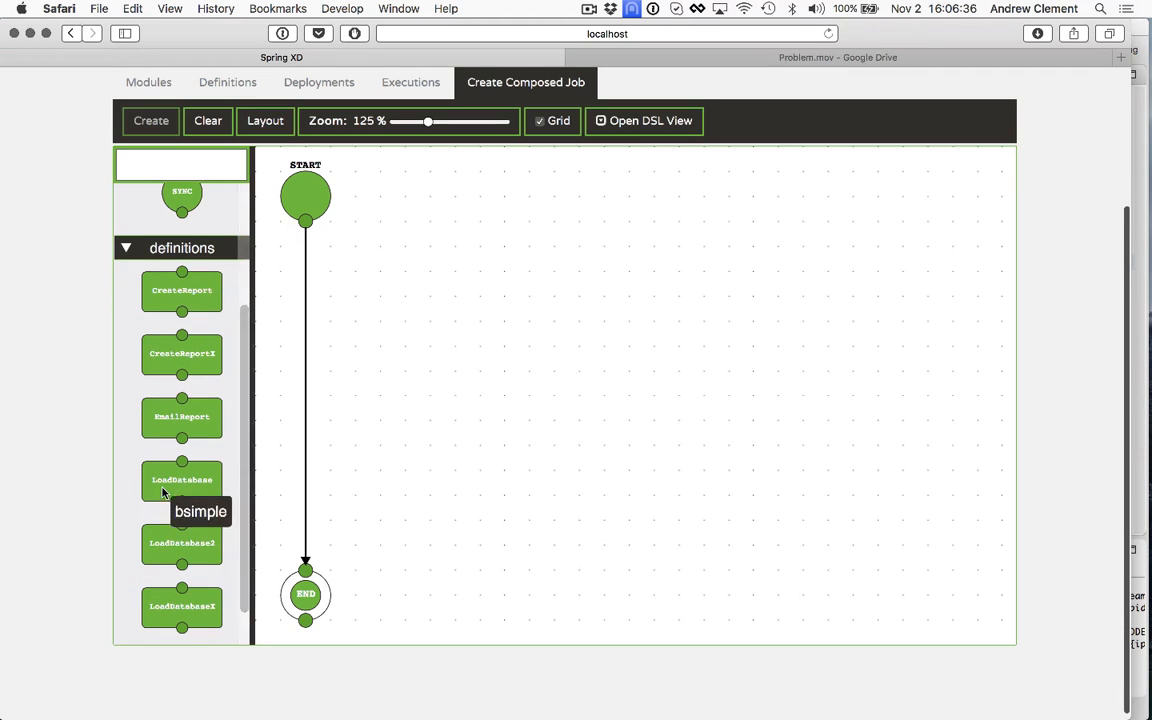
Insert LoadDatabase, then CreateReport, between START and END, aligned vertically
{"action": "left_click_drag", "start_coordinate": [181, 479], "coordinate": [350, 352]}
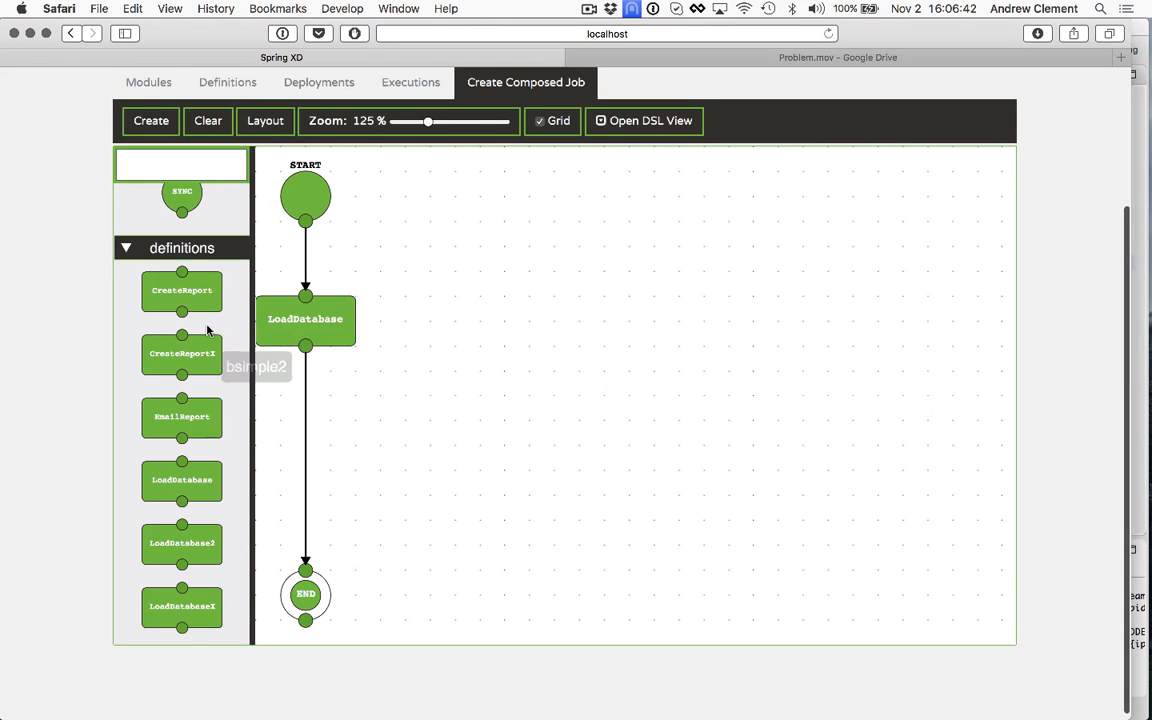
{"action": "left_click_drag", "start_coordinate": [181, 290], "coordinate": [348, 493]}
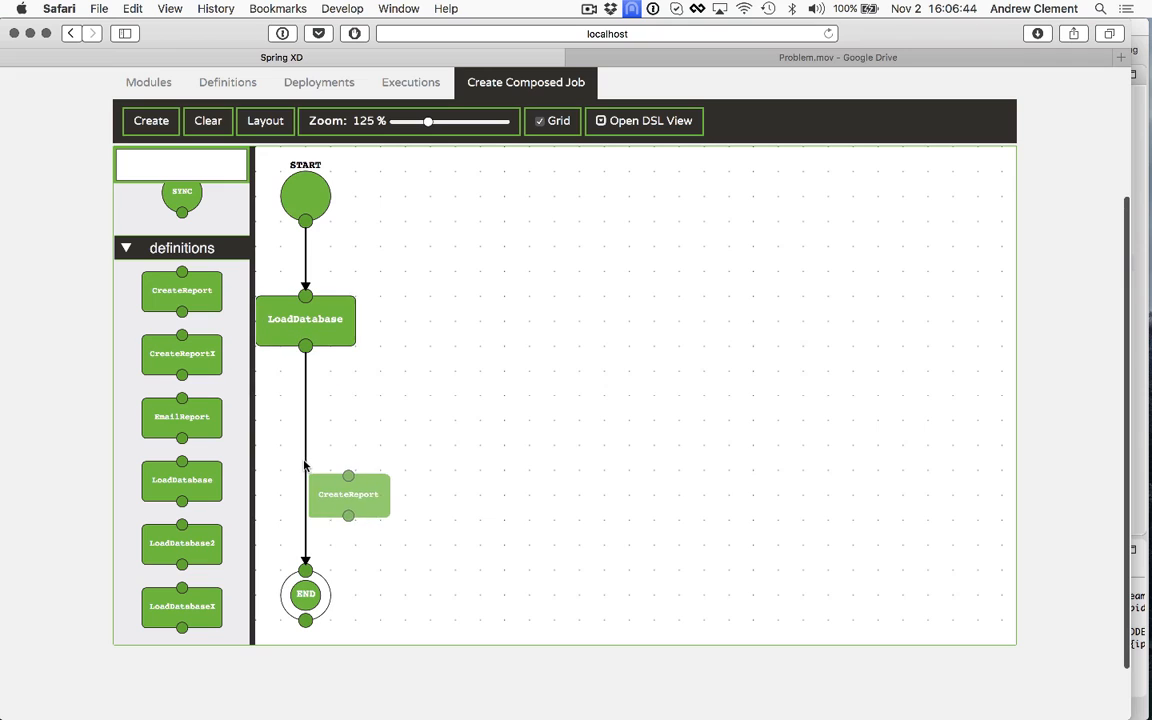
{"action": "left_click_drag", "start_coordinate": [348, 493], "coordinate": [330, 468]}
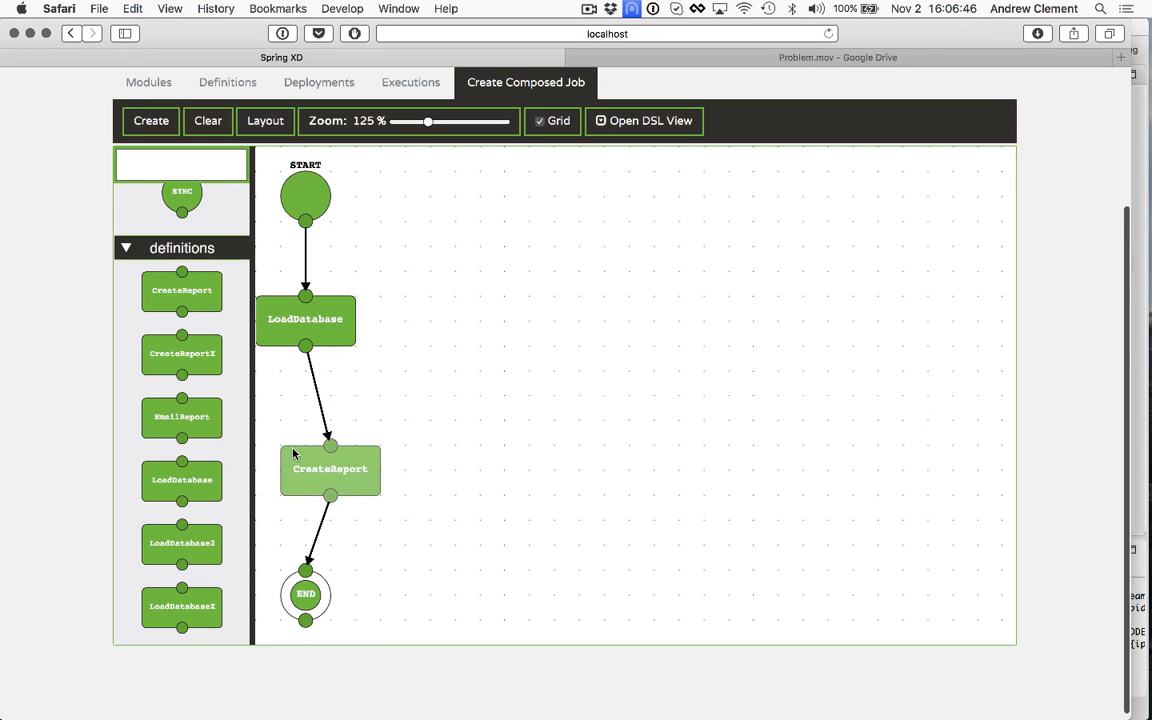
{"action": "left_click_drag", "start_coordinate": [330, 468], "coordinate": [305, 443]}
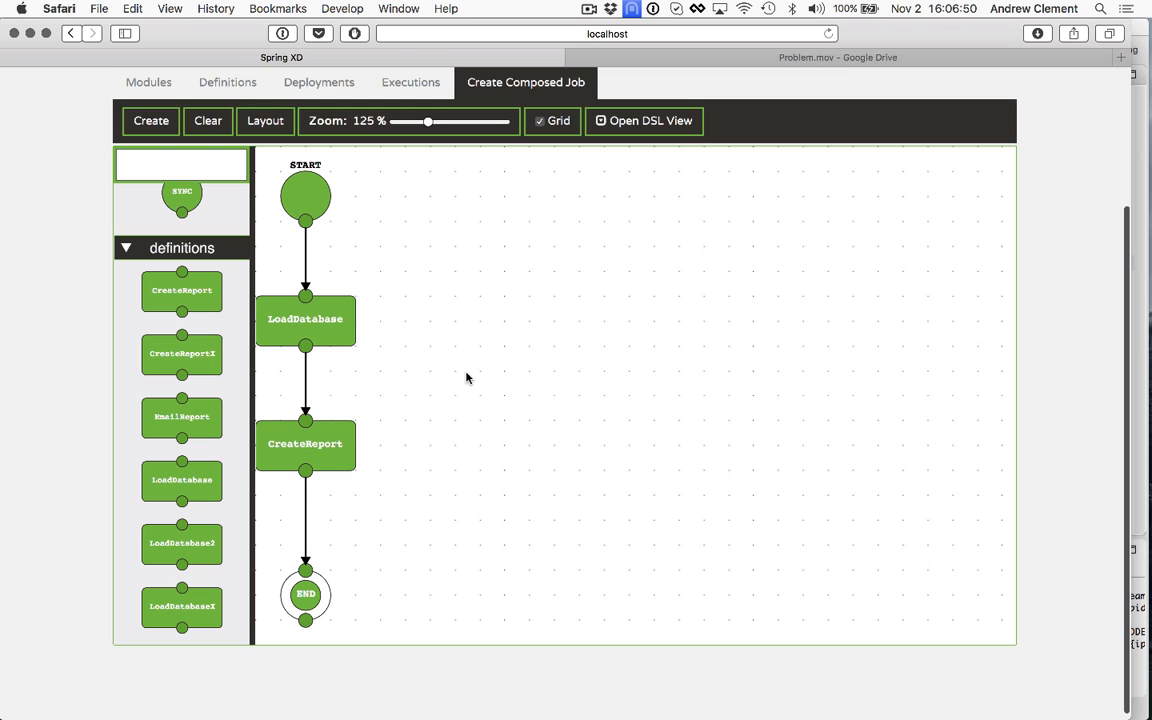
{"action": "mouse_move", "coordinate": [660, 125]}
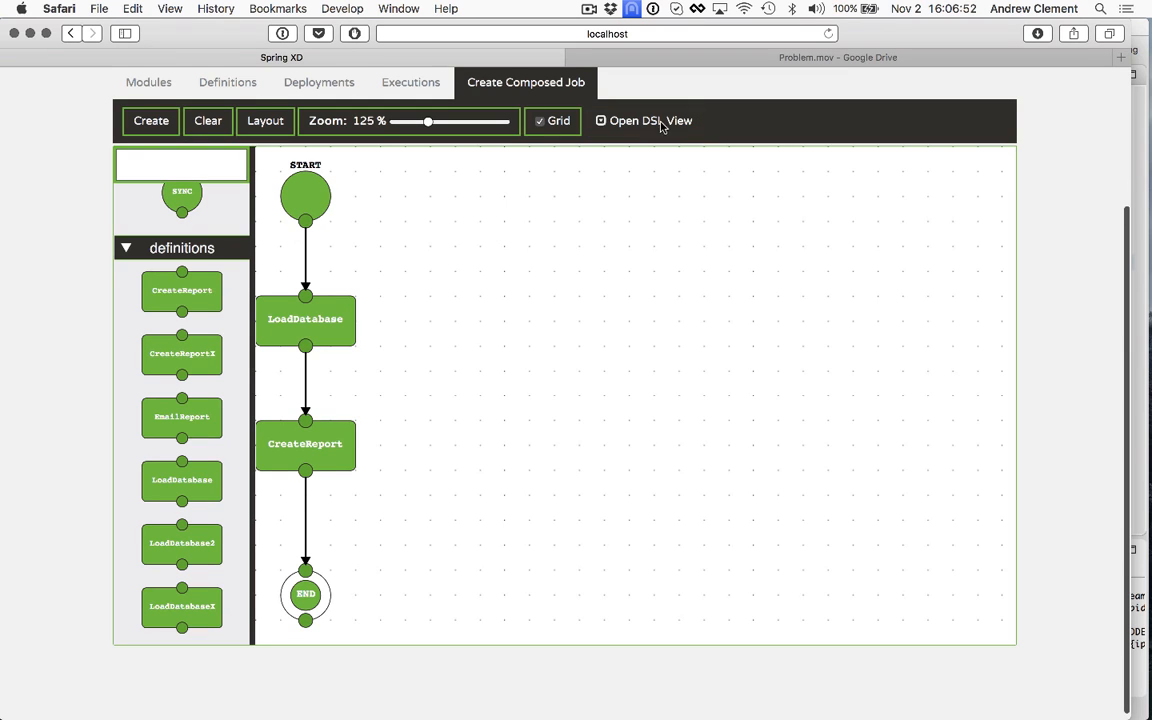
Show the DSL 'LoadDatabase || CreateReport', highlight the '||', then close the DSL view
{"action": "left_click", "coordinate": [644, 120]}
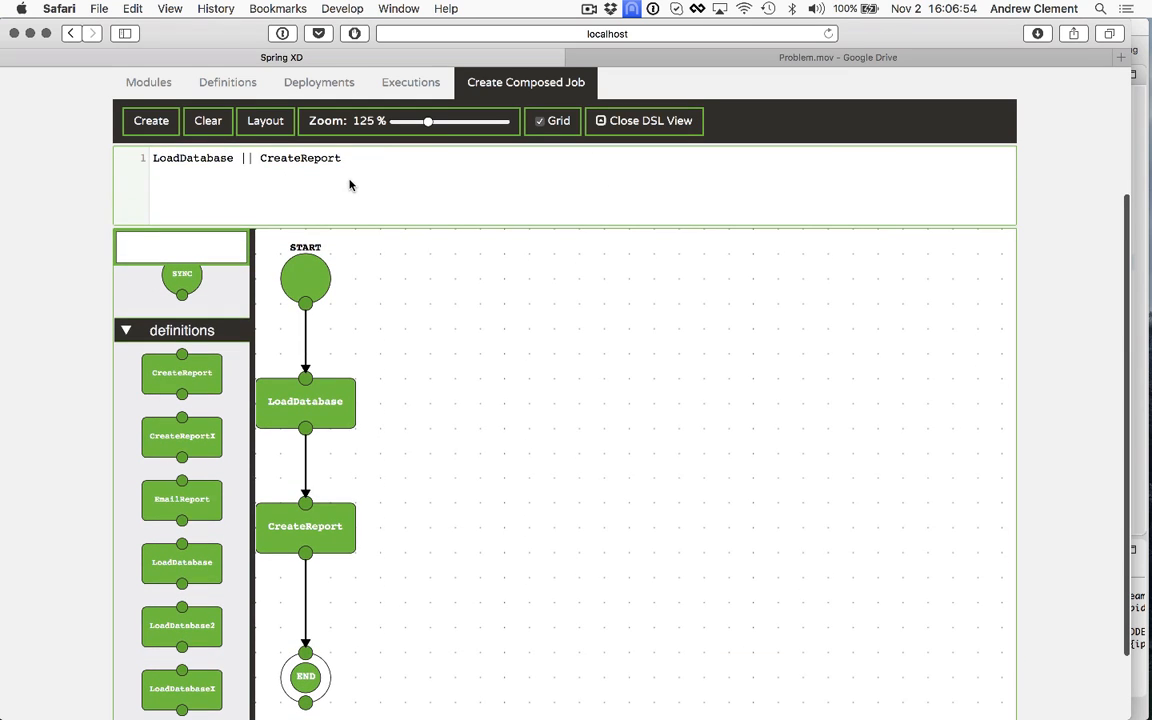
{"action": "mouse_move", "coordinate": [330, 187]}
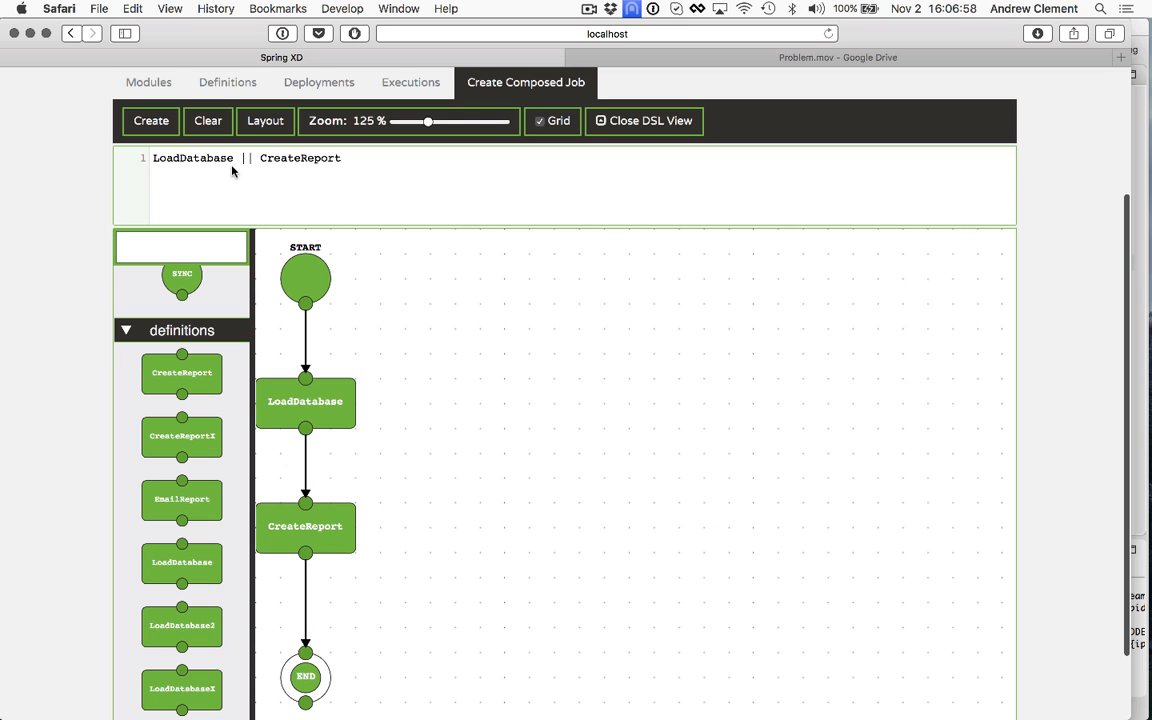
{"action": "triple_click", "coordinate": [246, 158]}
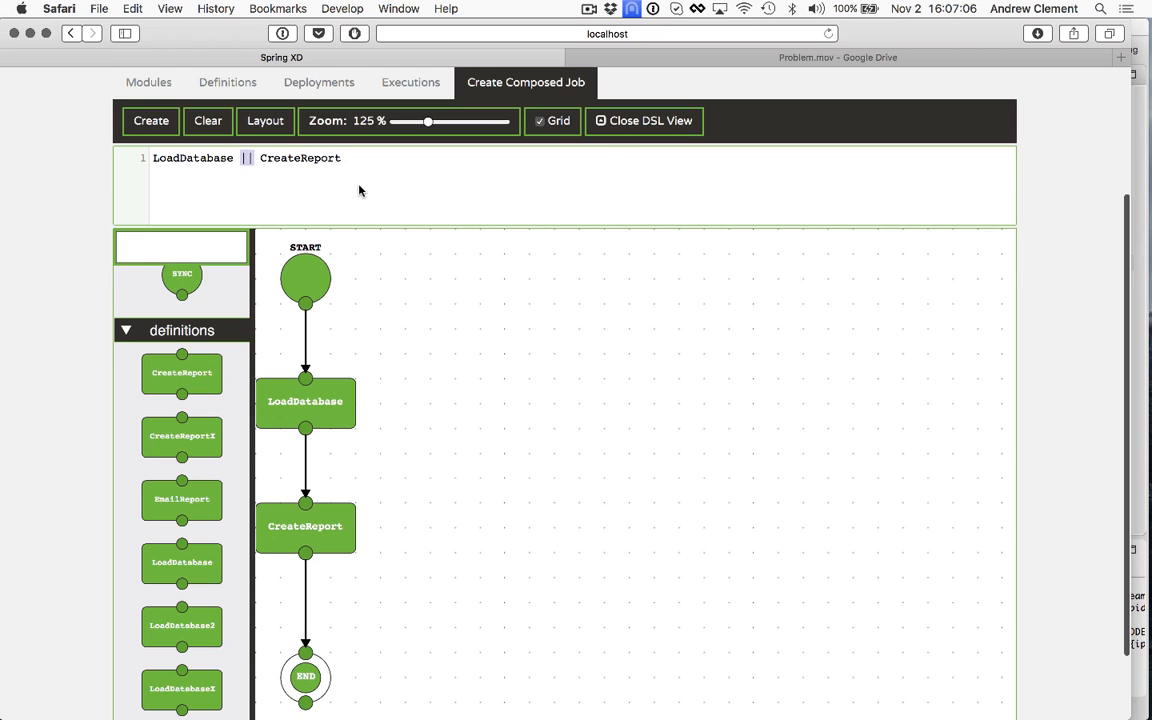
{"action": "left_click", "coordinate": [644, 120]}
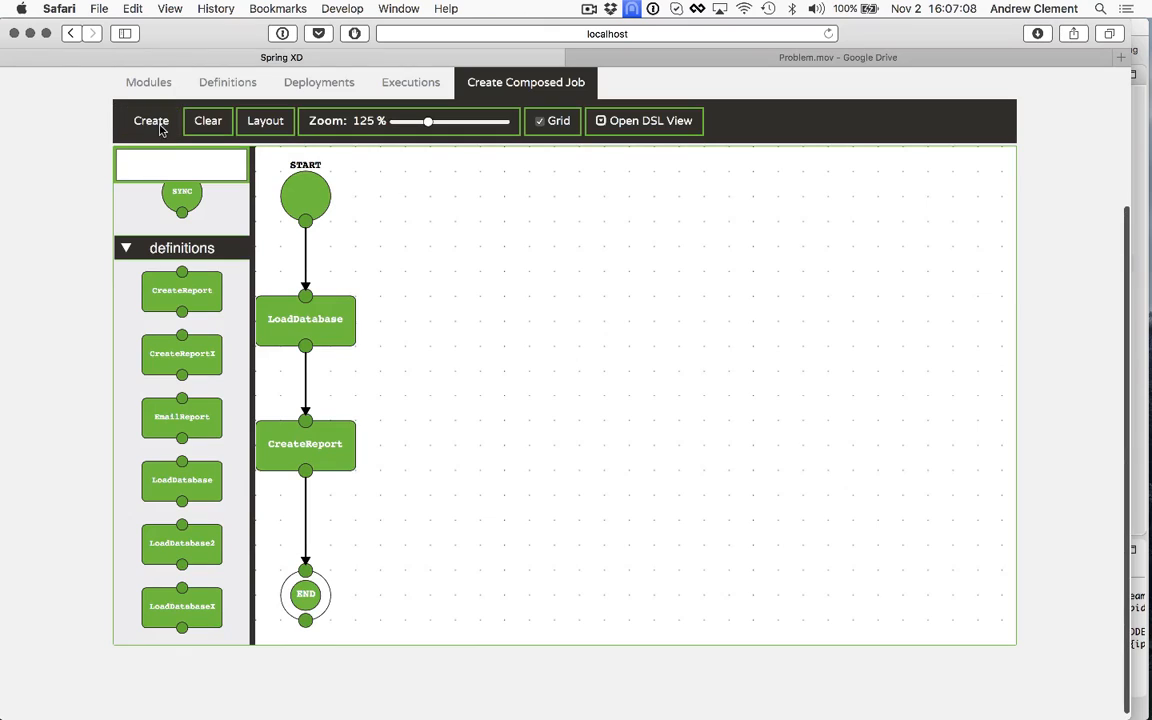
Create and deploy the LoadDatabase-then-CreateReport graph as composed job 'Demo1'
{"action": "left_click", "coordinate": [151, 120]}
{"action": "type", "text": "Demo1"}
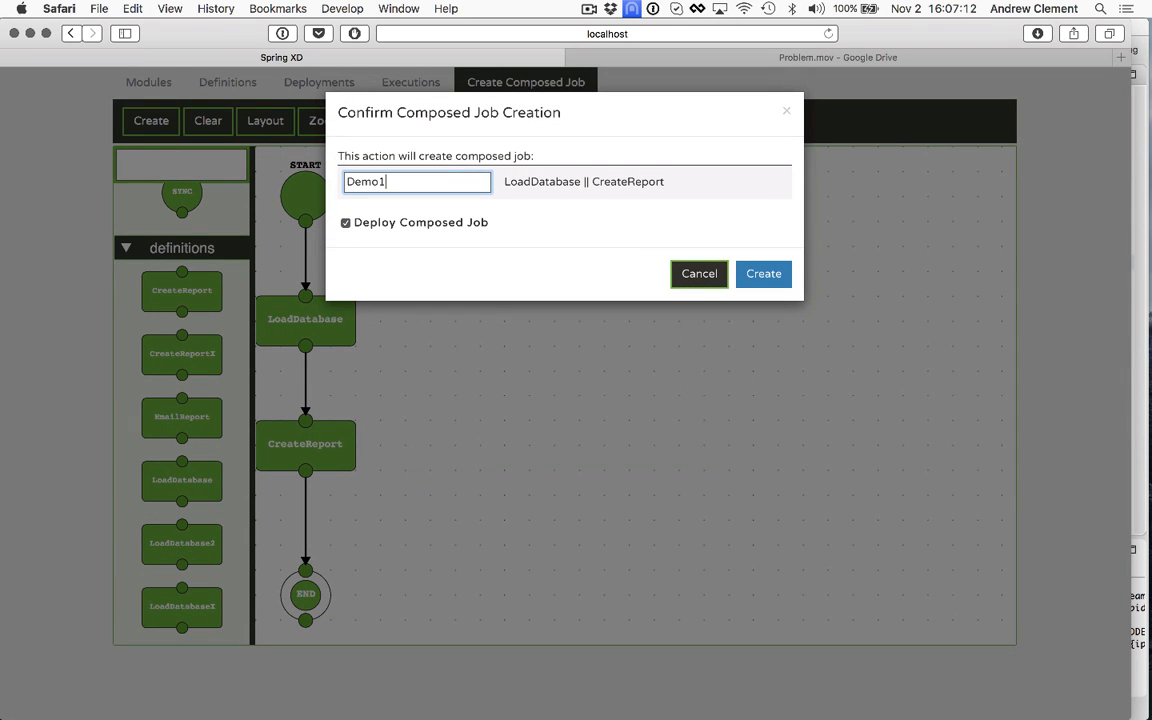
{"action": "left_click", "coordinate": [763, 273]}
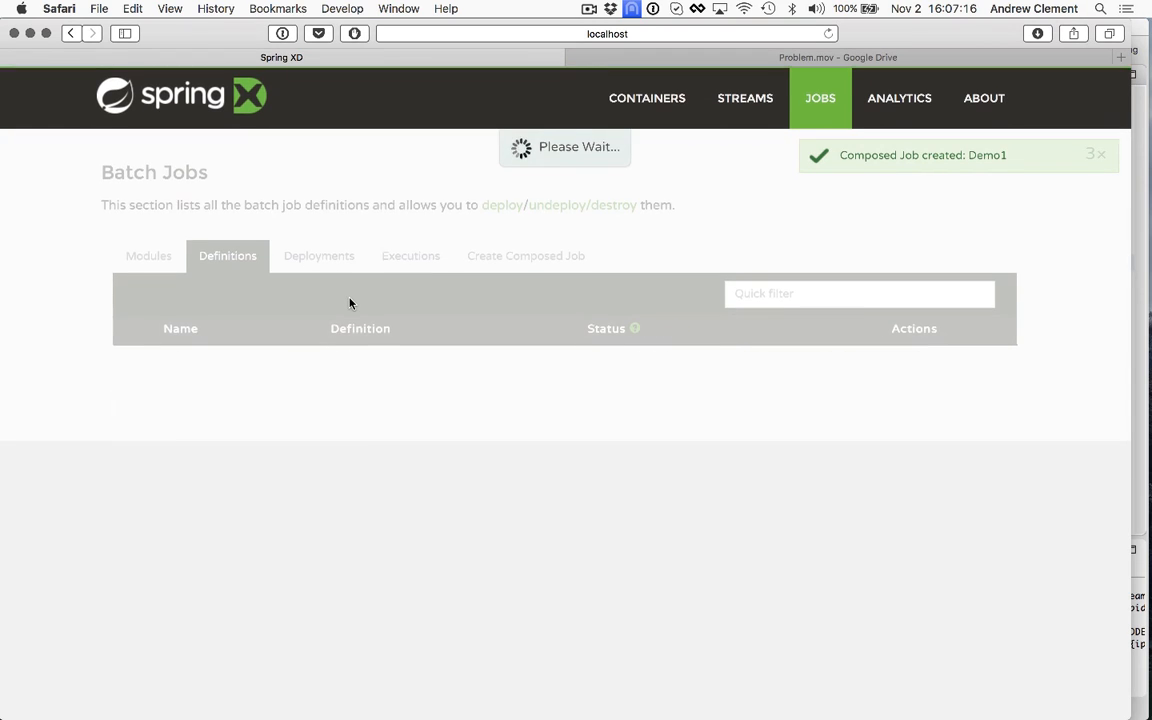
{"action": "left_click", "coordinate": [128, 411]}
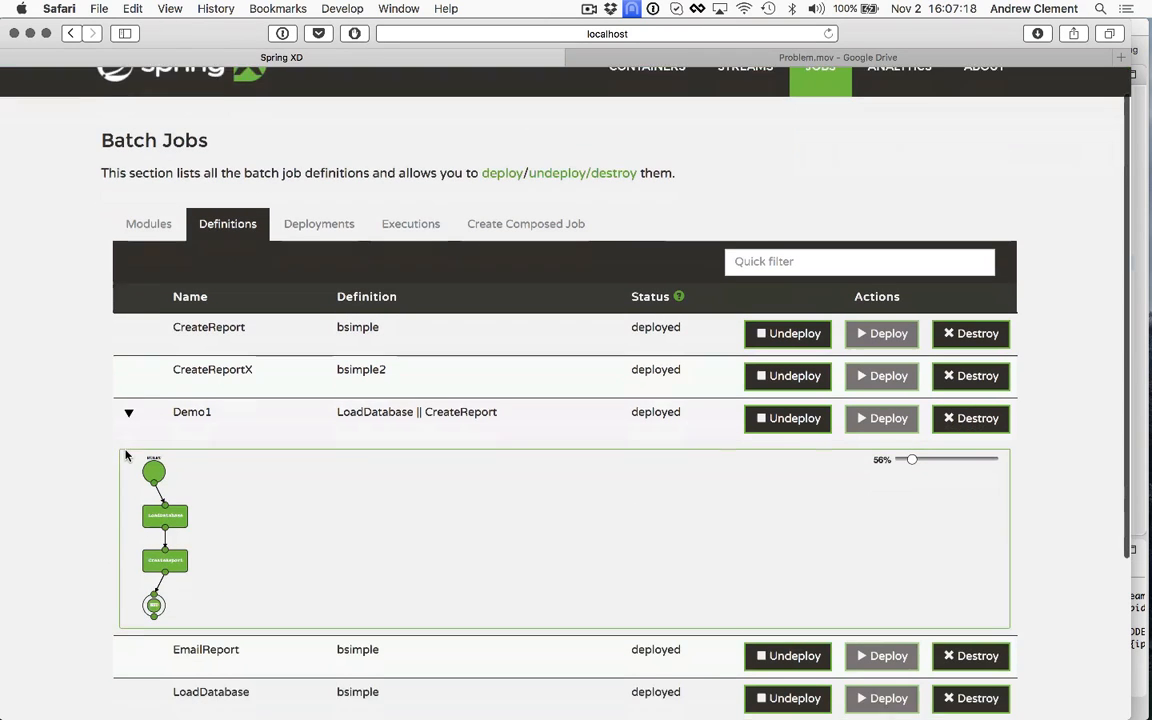
{"action": "scroll", "scroll_direction": "down", "scroll_amount": 3}
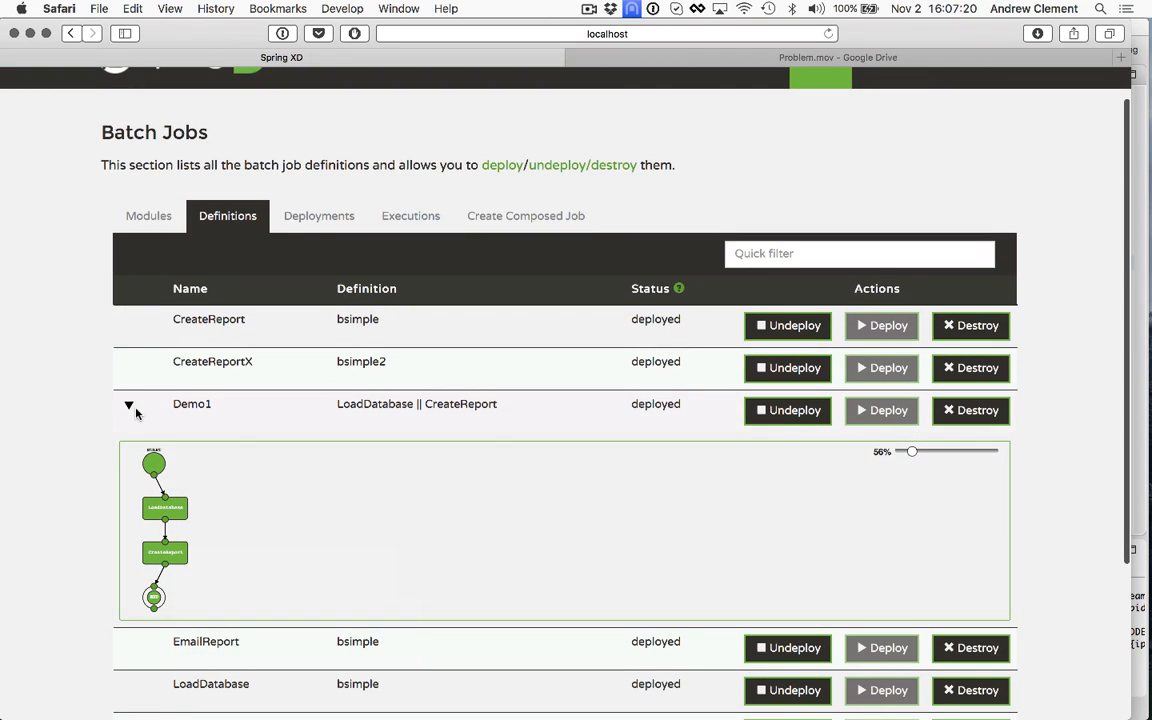
{"action": "left_click", "coordinate": [128, 406]}
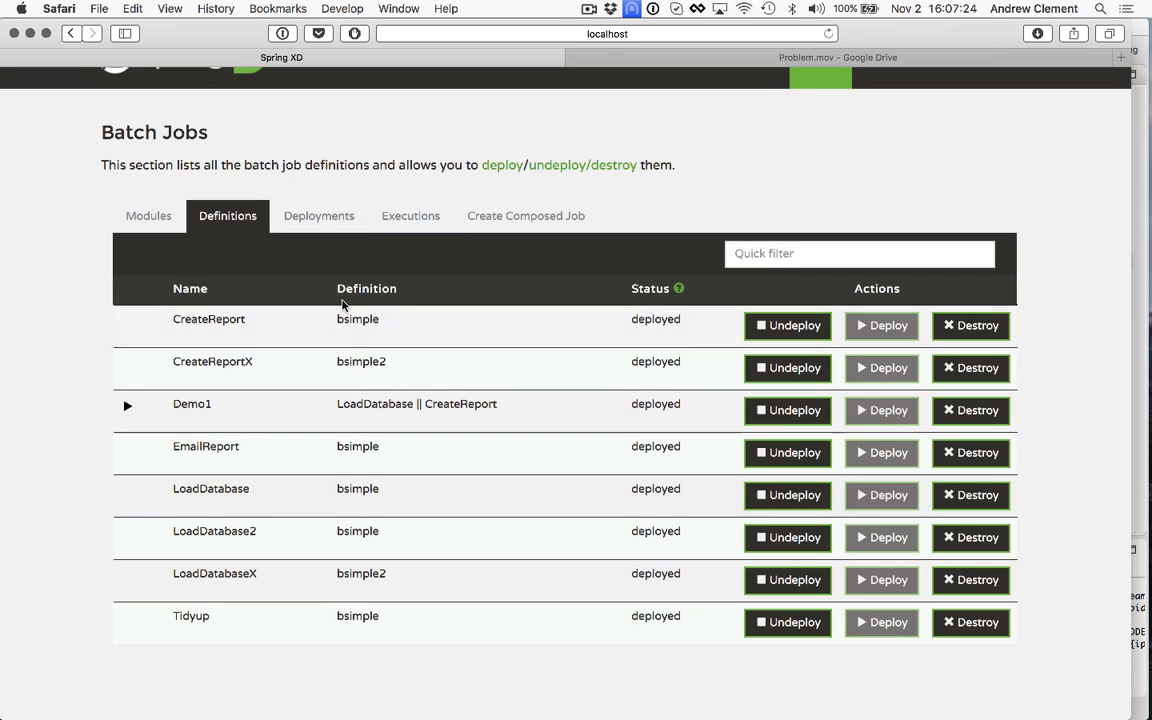
Show the batch job Deployments list, where Demo1 has zero executions
{"action": "left_click", "coordinate": [318, 216]}
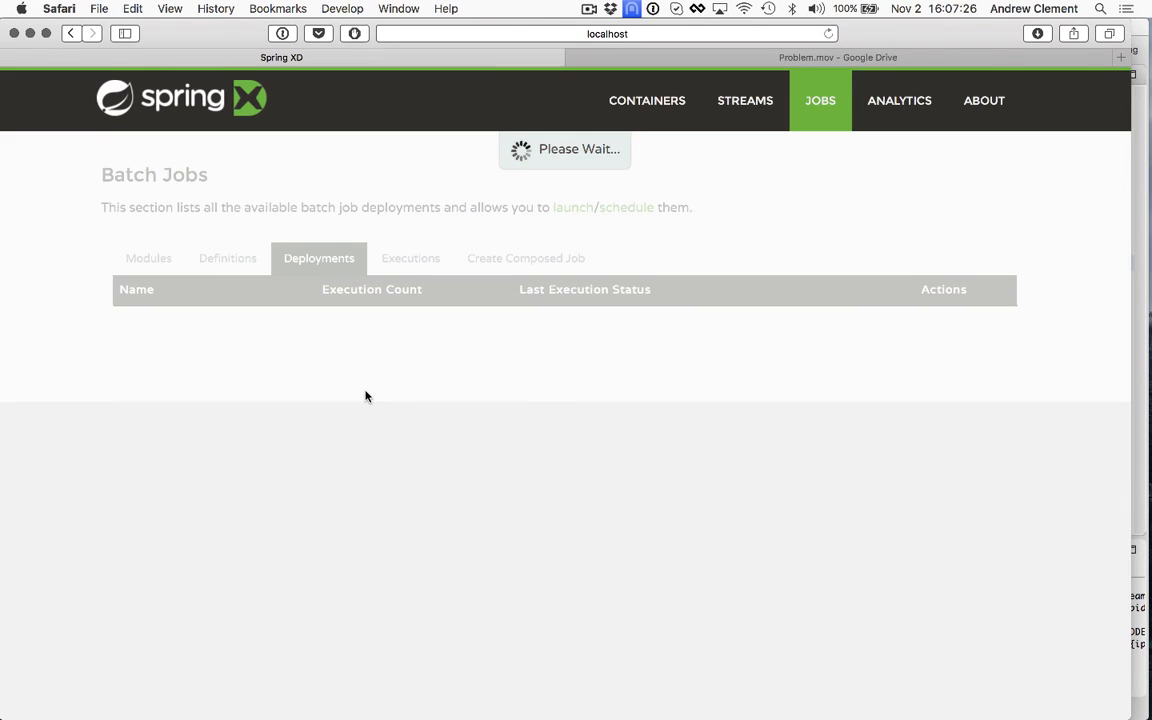
{"action": "mouse_move", "coordinate": [365, 360]}
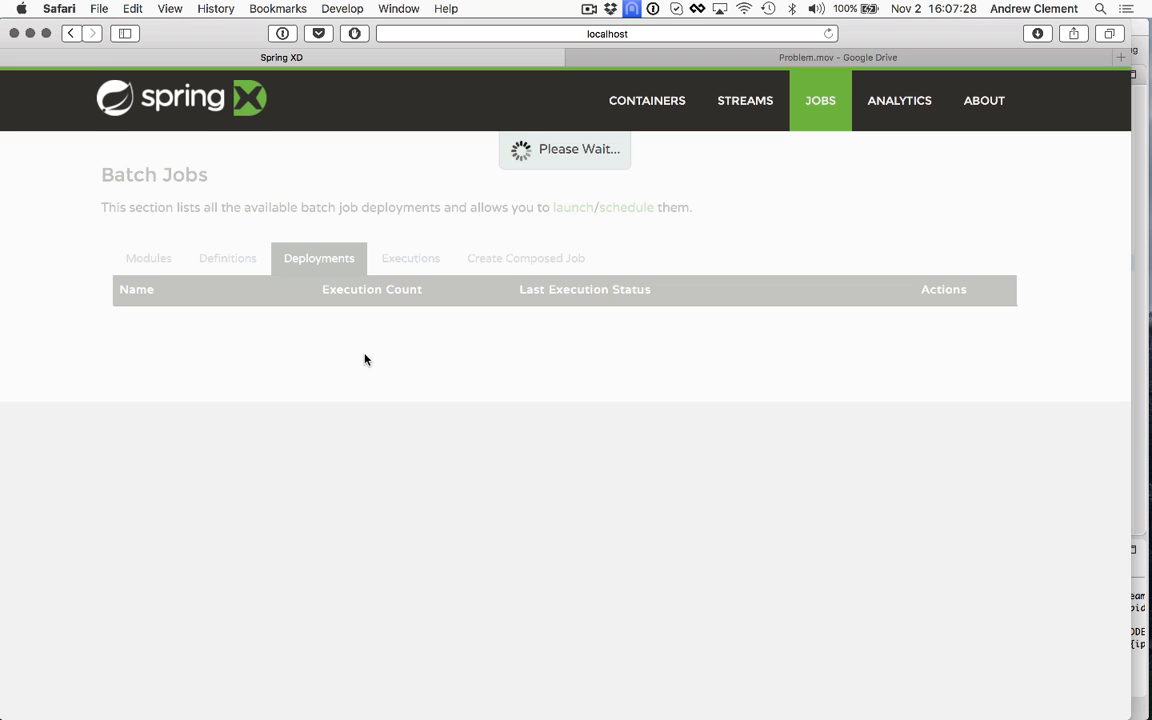
{"action": "mouse_move", "coordinate": [433, 343]}
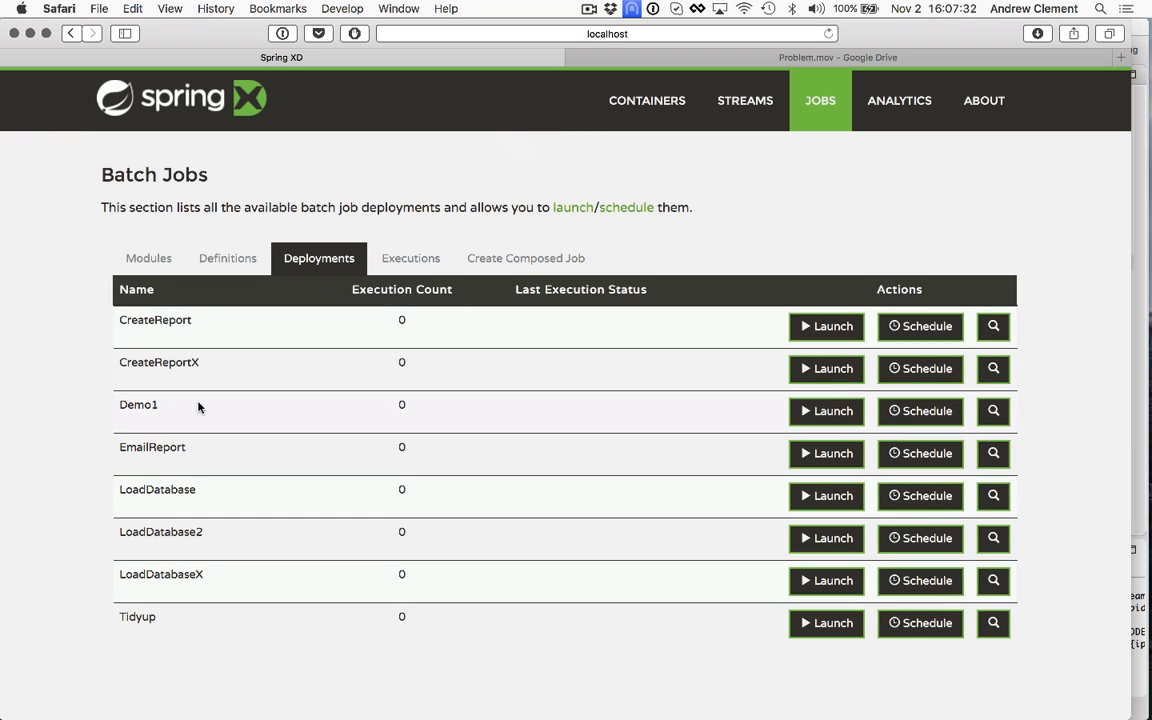
Launch Demo1 without parameters and check the execution COMPLETED with both steps finished
{"action": "left_click", "coordinate": [826, 411]}
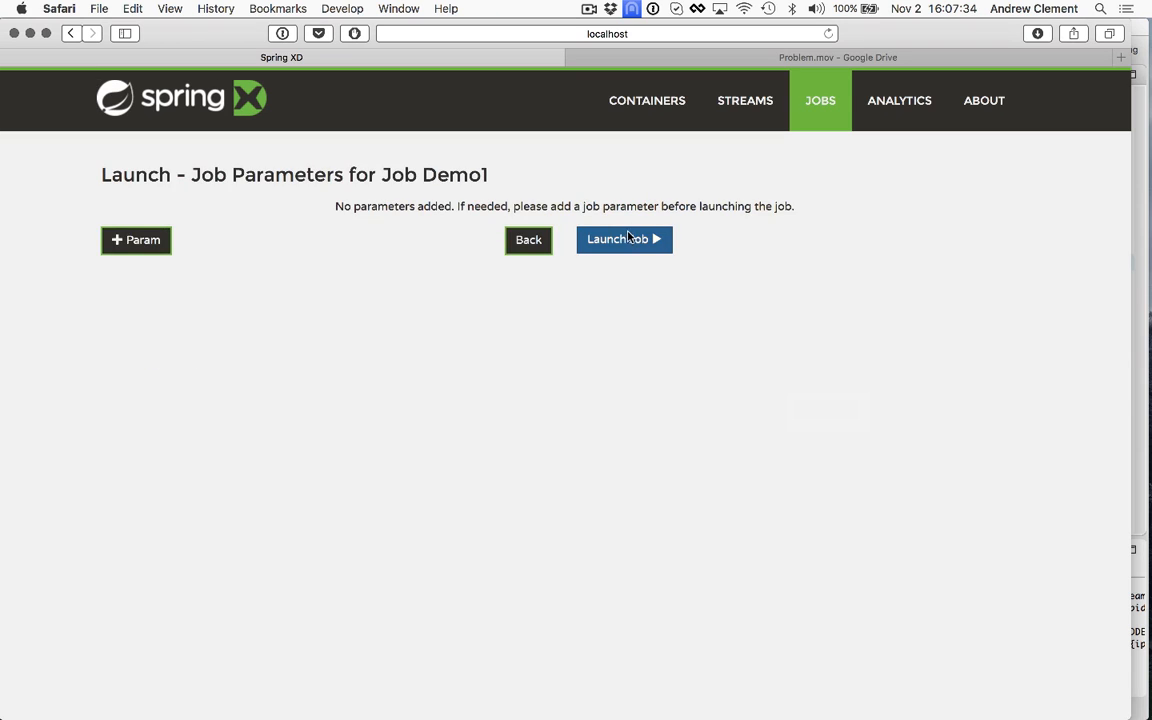
{"action": "left_click", "coordinate": [624, 239]}
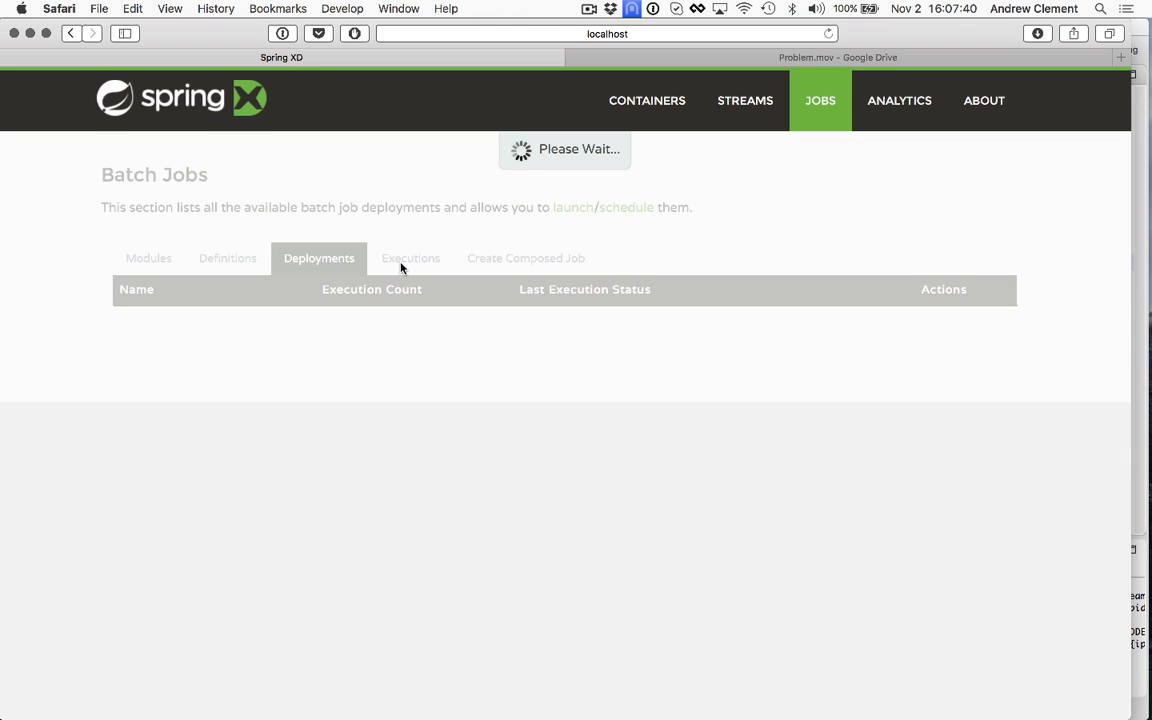
{"action": "left_click", "coordinate": [410, 258]}
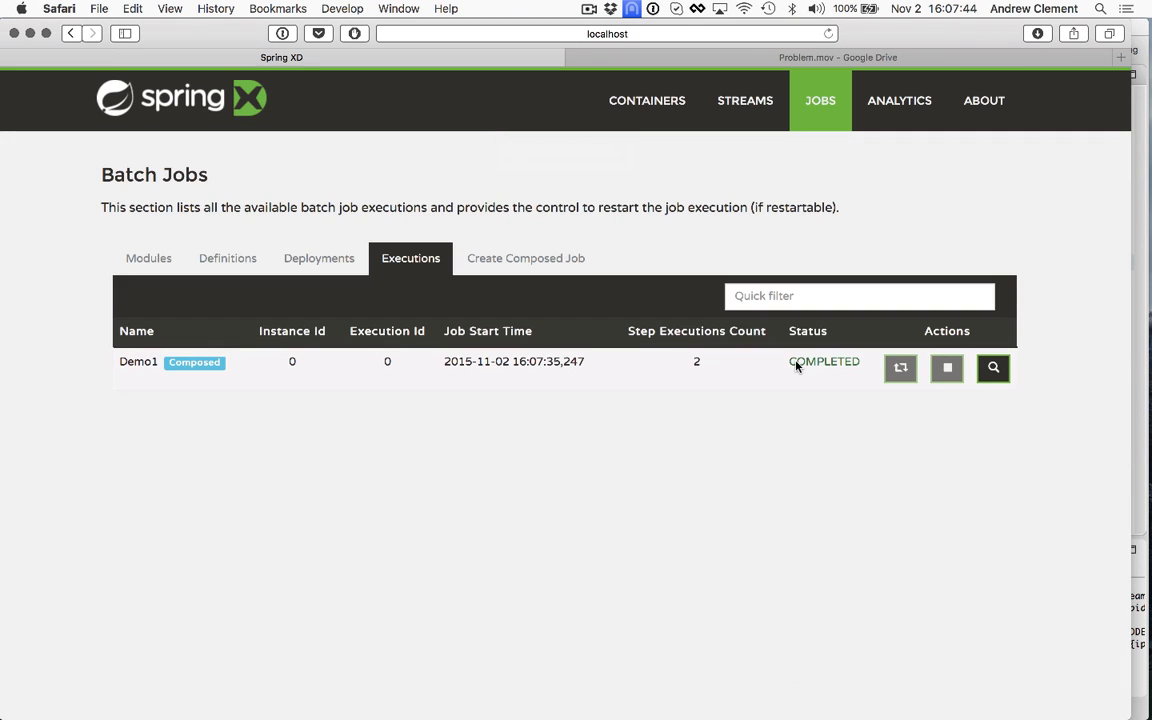
{"action": "left_click", "coordinate": [993, 368]}
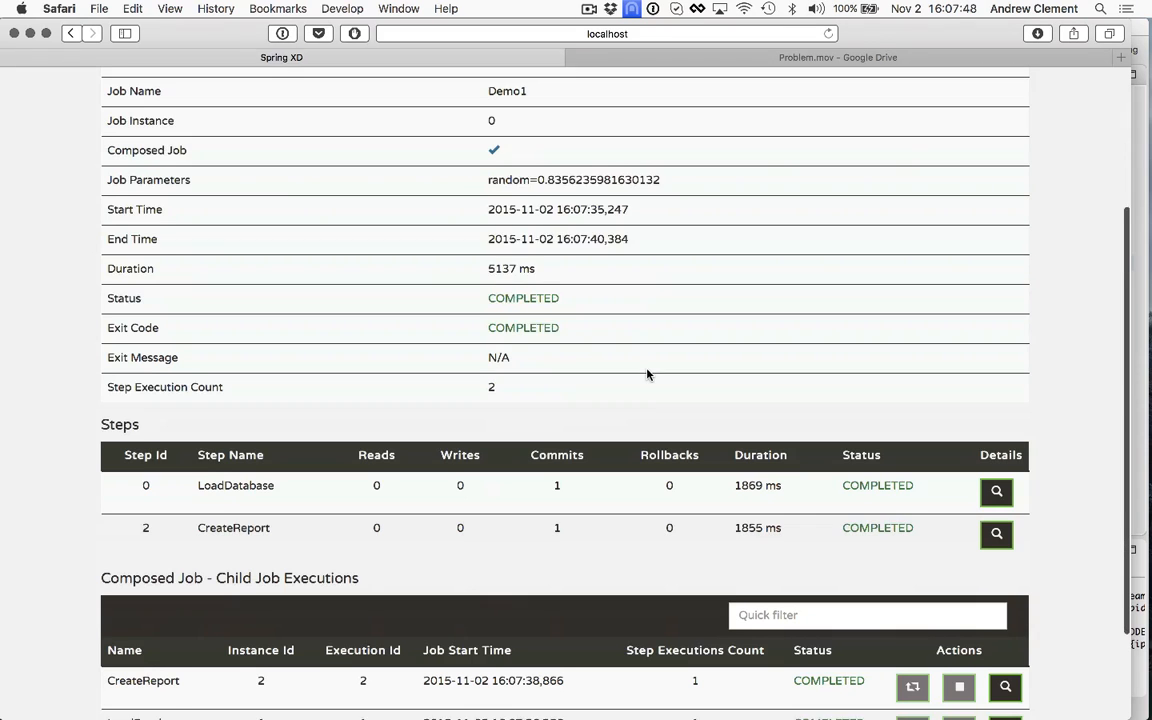
{"action": "scroll", "scroll_direction": "down", "scroll_amount": 3}
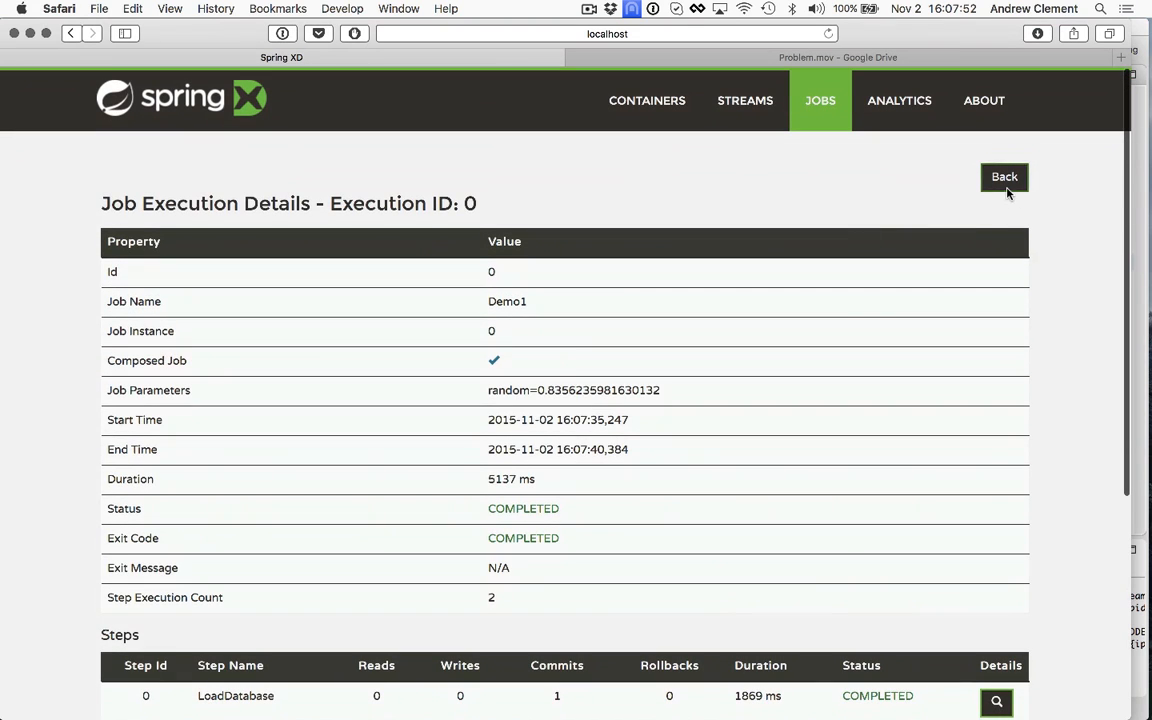
{"action": "left_click", "coordinate": [1004, 176]}
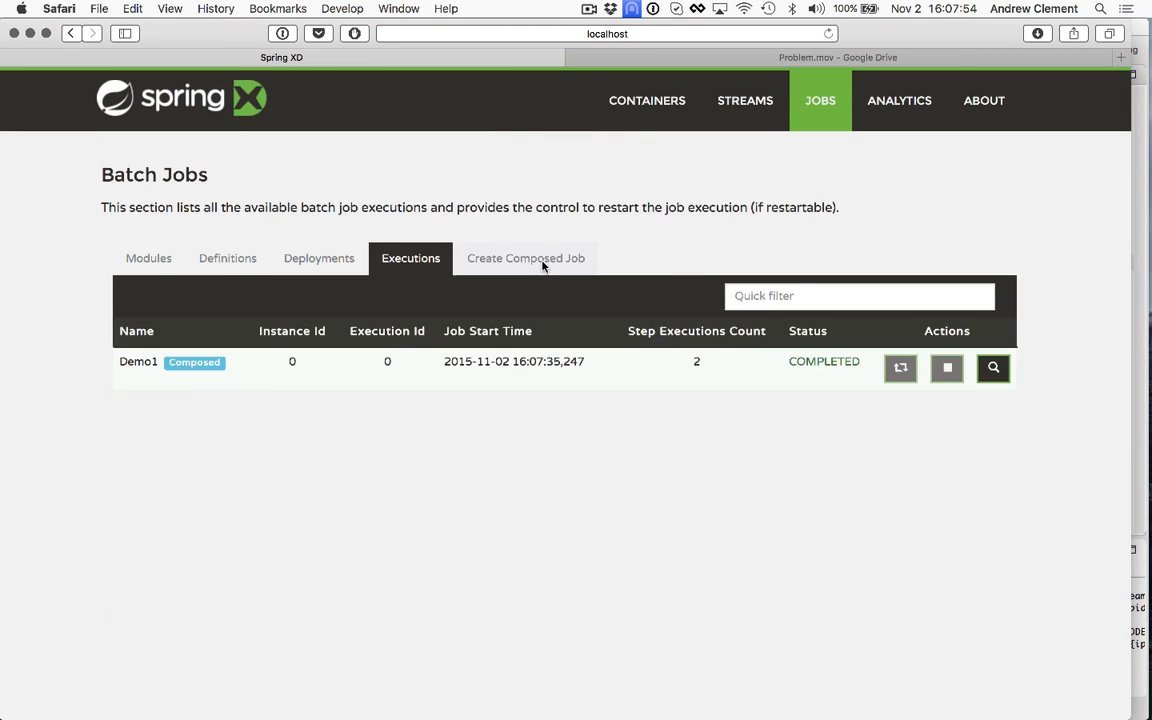
Begin another composed job with START centred above END and linked to it
{"action": "left_click", "coordinate": [525, 258]}
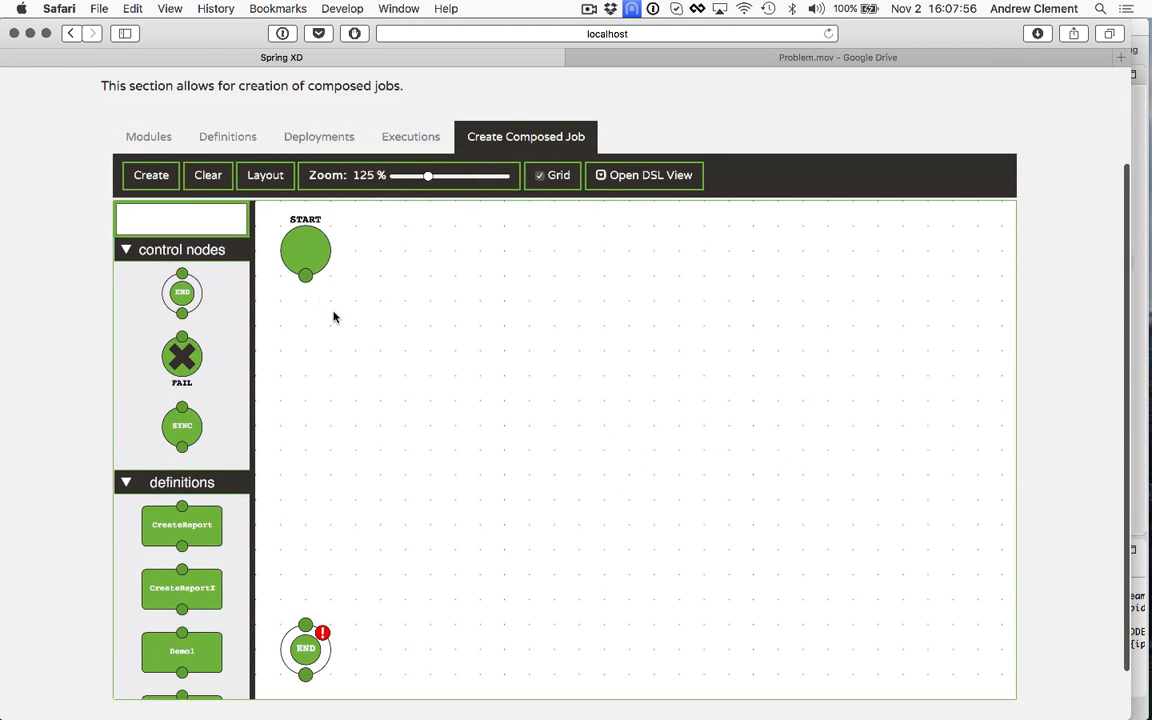
{"action": "left_click_drag", "start_coordinate": [305, 251], "coordinate": [505, 251]}
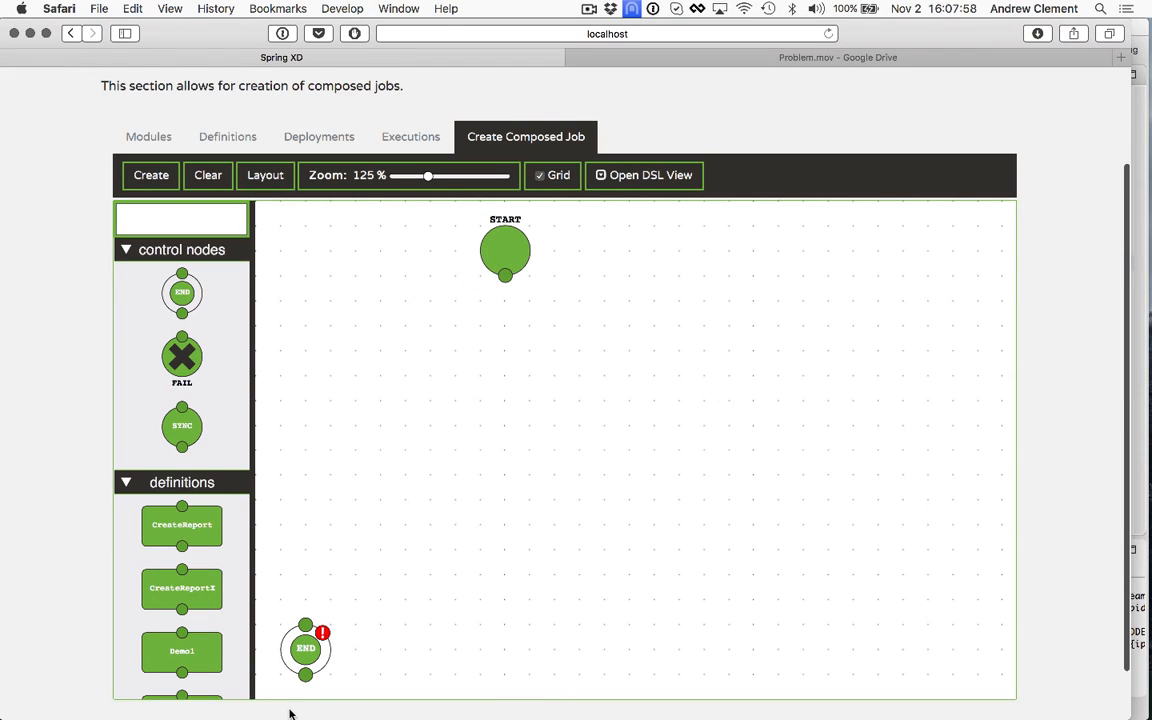
{"action": "left_click_drag", "start_coordinate": [305, 648], "coordinate": [504, 648]}
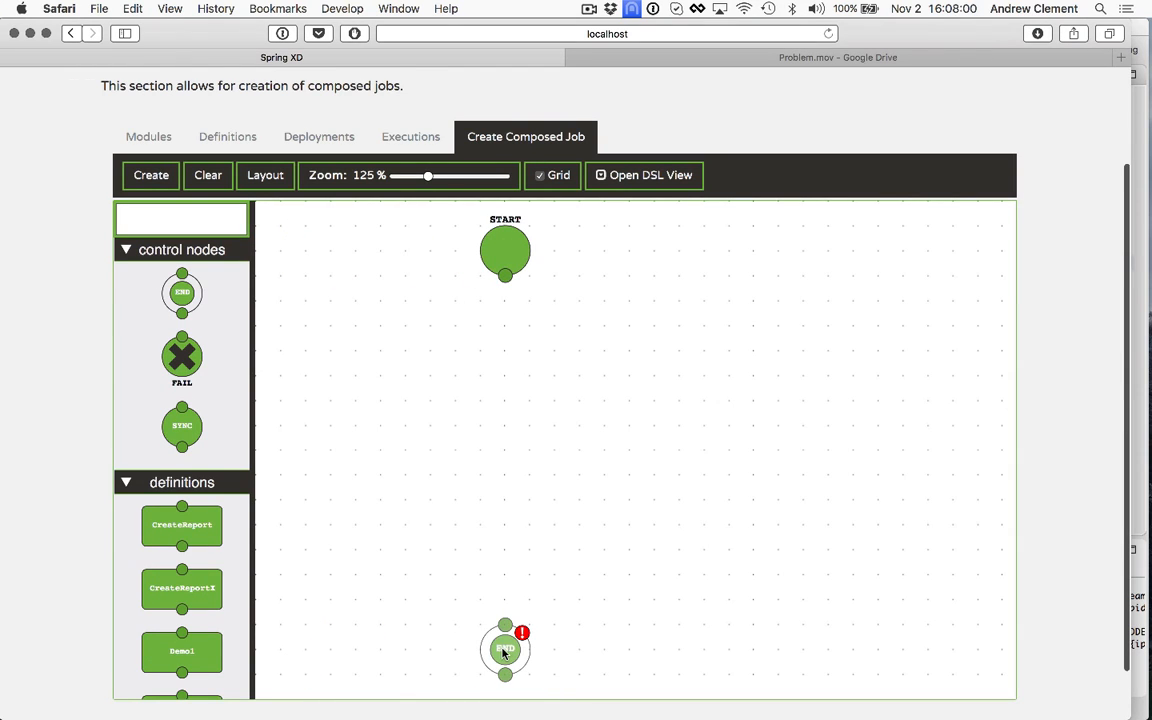
{"action": "left_click_drag", "start_coordinate": [505, 278], "coordinate": [505, 620]}
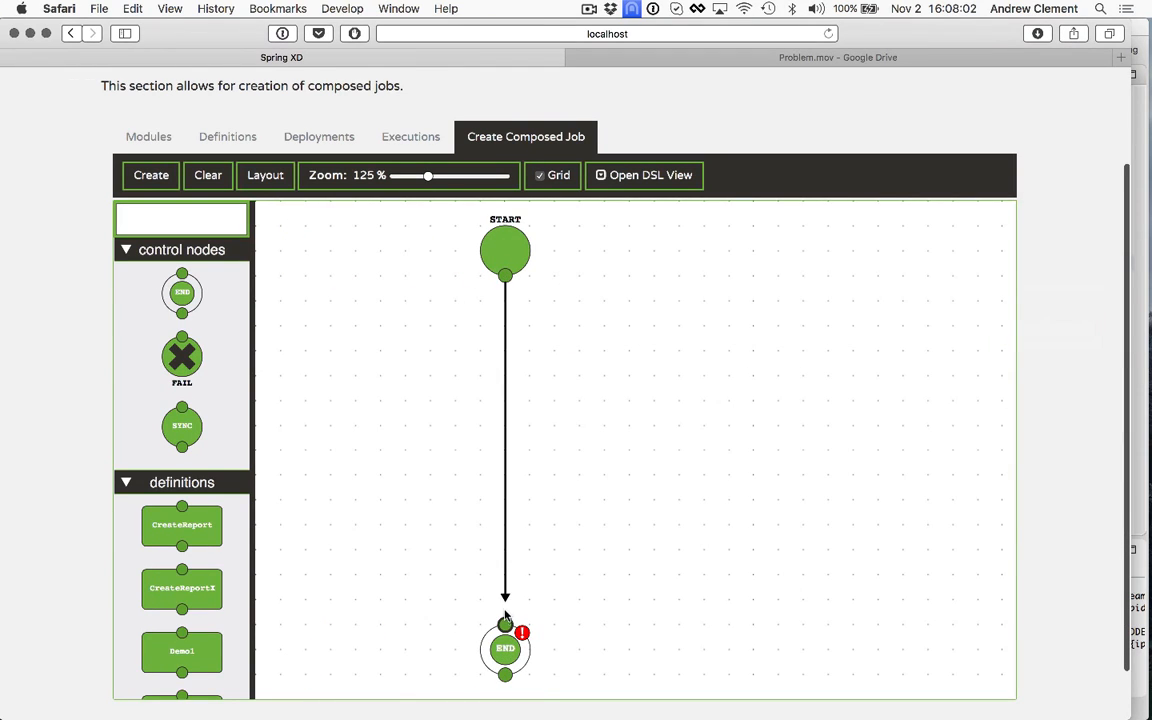
Insert LoadDatabase, CreateReportX and EmailReport in sequence between START and END
{"action": "scroll", "scroll_direction": "down", "scroll_amount": 3}
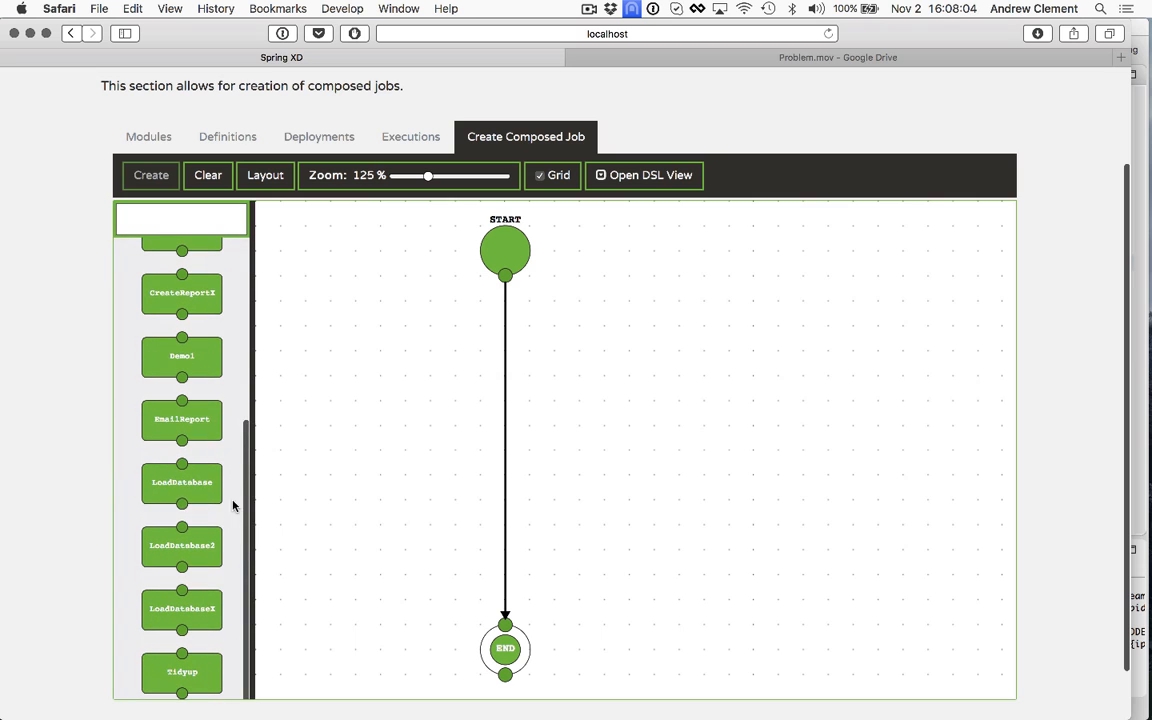
{"action": "left_click_drag", "start_coordinate": [182, 482], "coordinate": [546, 366]}
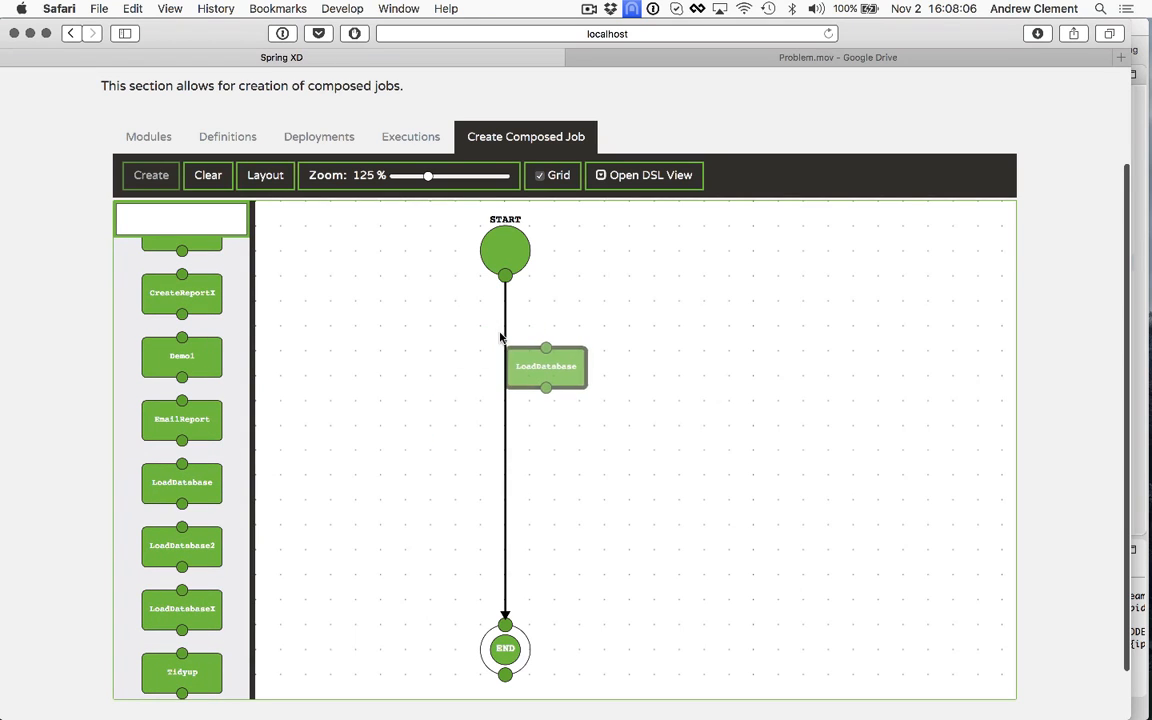
{"action": "left_click_drag", "start_coordinate": [547, 366], "coordinate": [505, 348]}
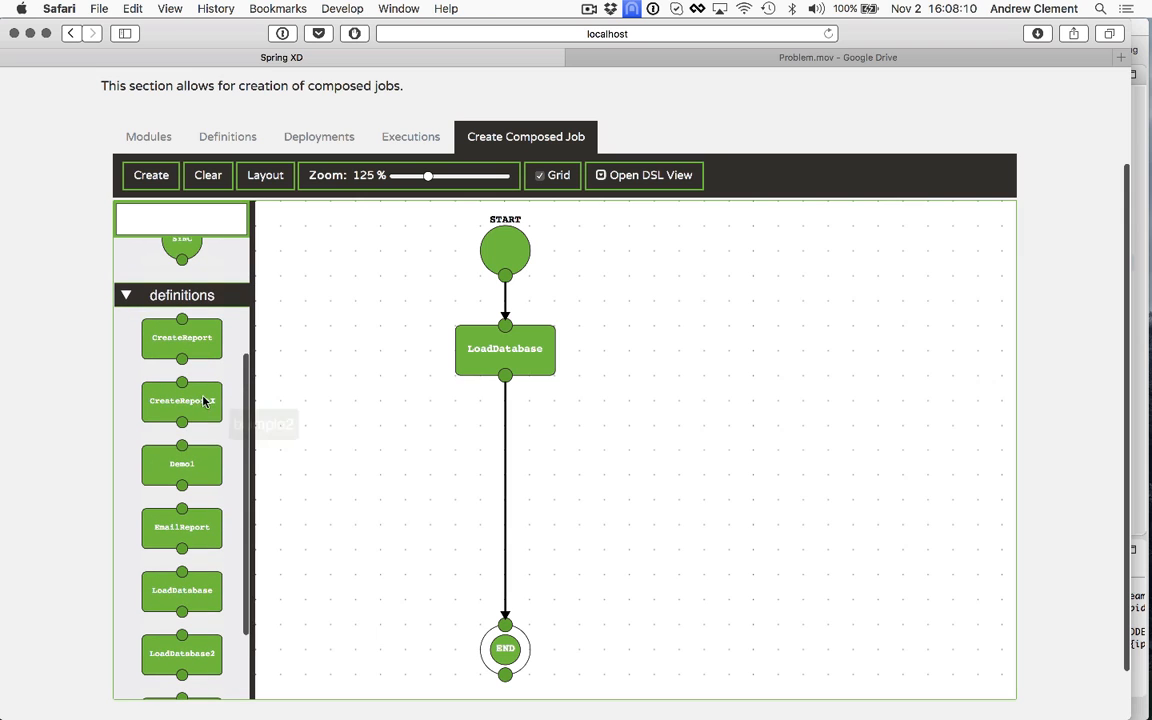
{"action": "left_click_drag", "start_coordinate": [182, 400], "coordinate": [548, 471]}
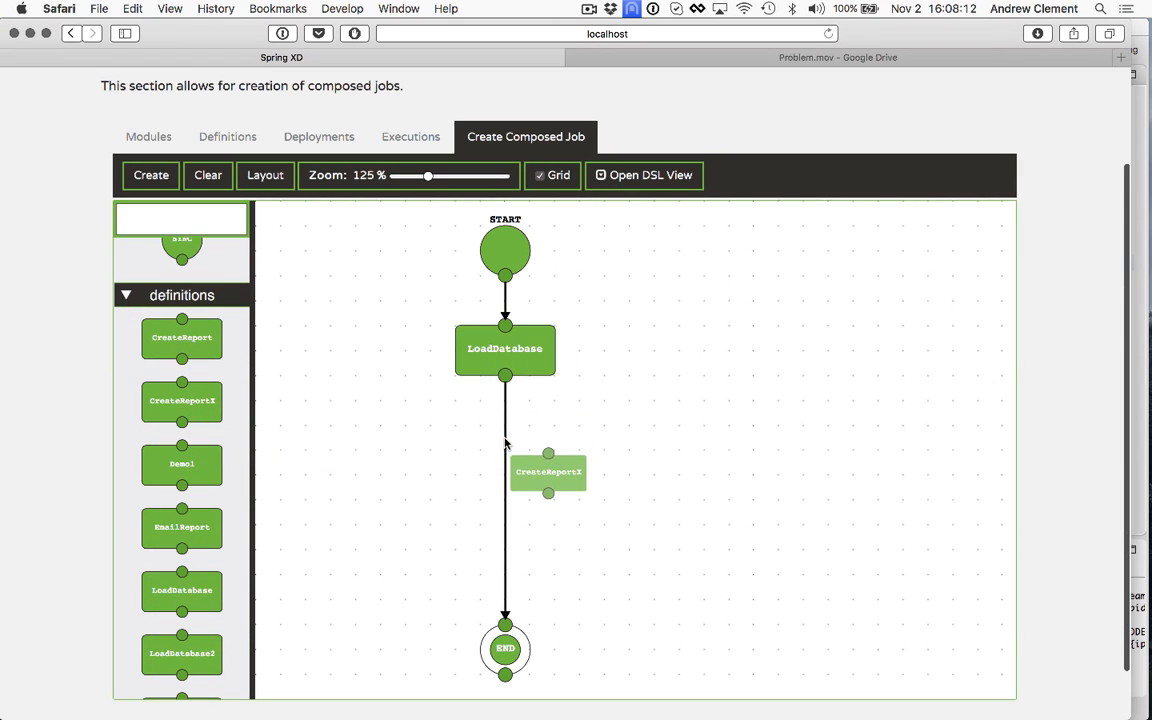
{"action": "left_click_drag", "start_coordinate": [548, 471], "coordinate": [555, 448]}
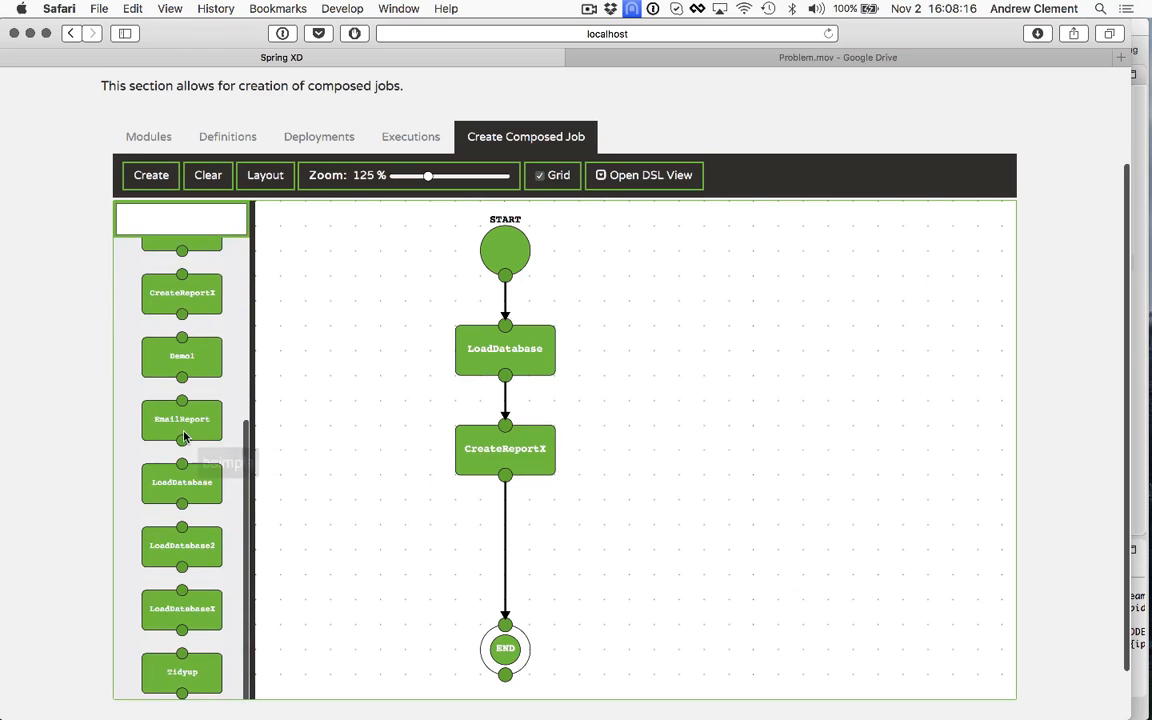
{"action": "left_click_drag", "start_coordinate": [181, 419], "coordinate": [547, 571]}
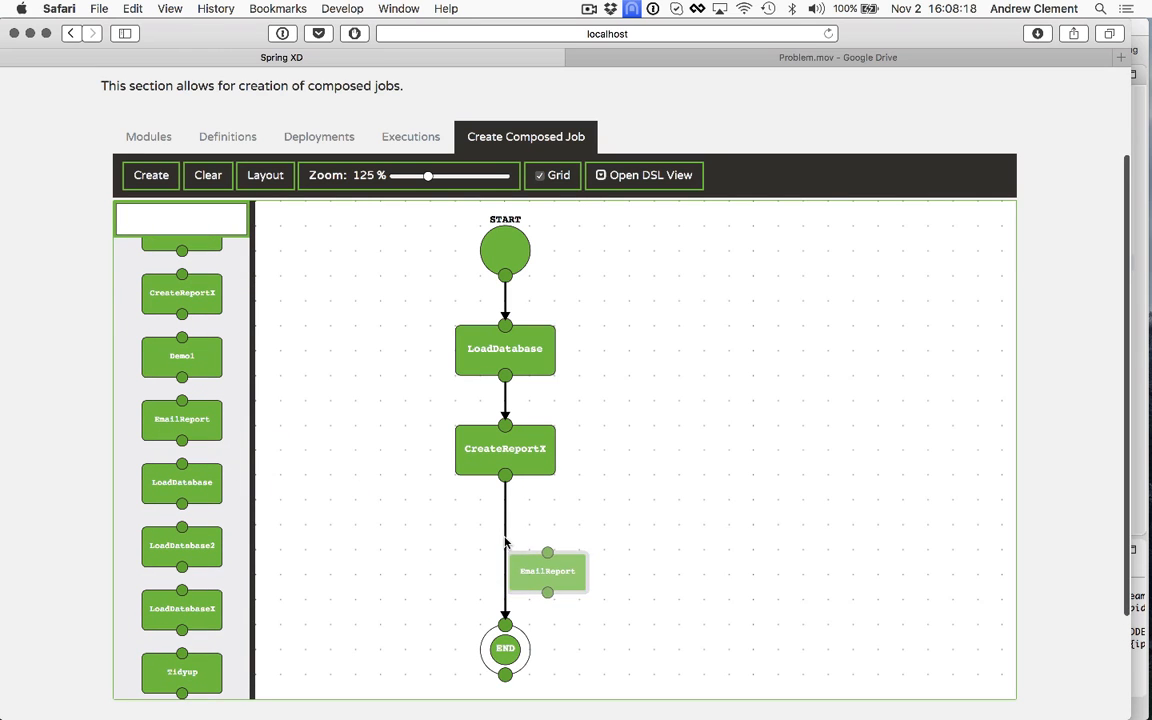
{"action": "left_click_drag", "start_coordinate": [547, 571], "coordinate": [504, 548]}
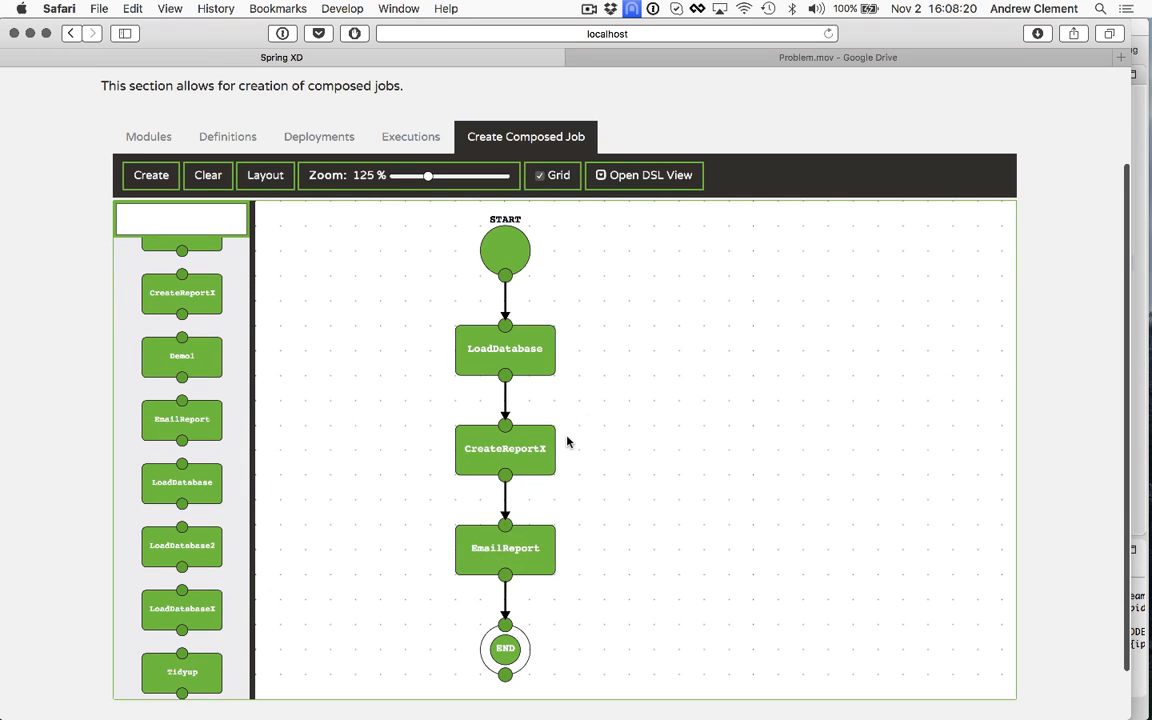
{"action": "mouse_move", "coordinate": [505, 348]}
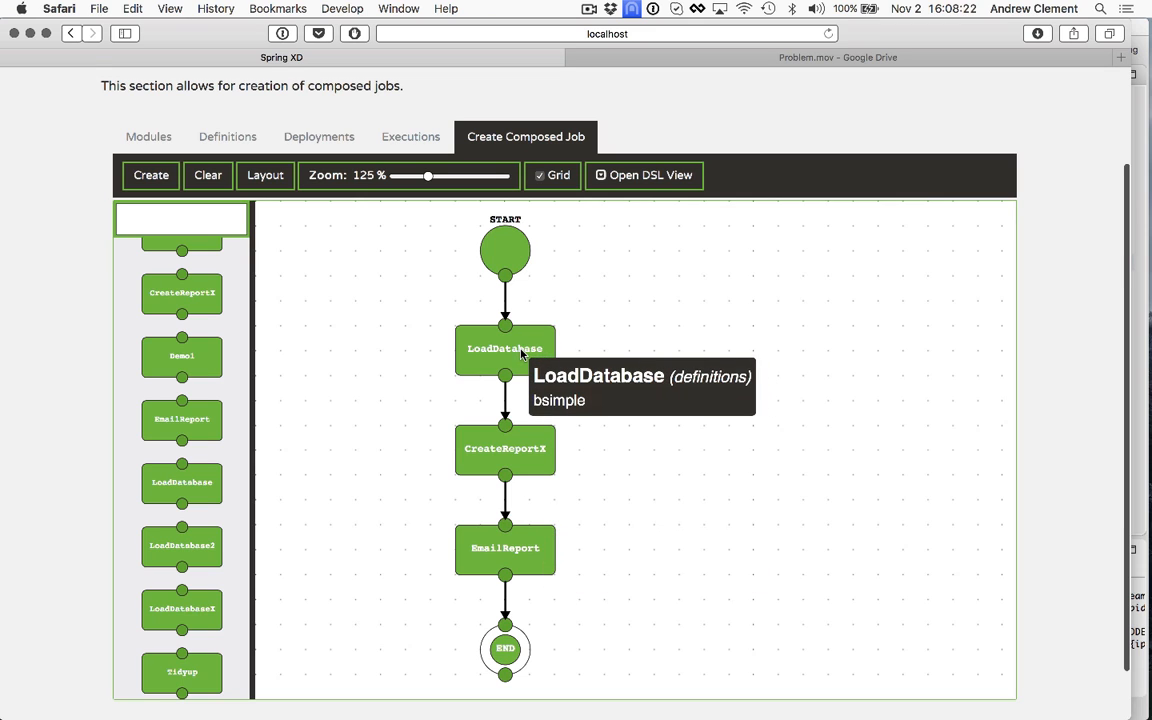
{"action": "mouse_move", "coordinate": [545, 450]}
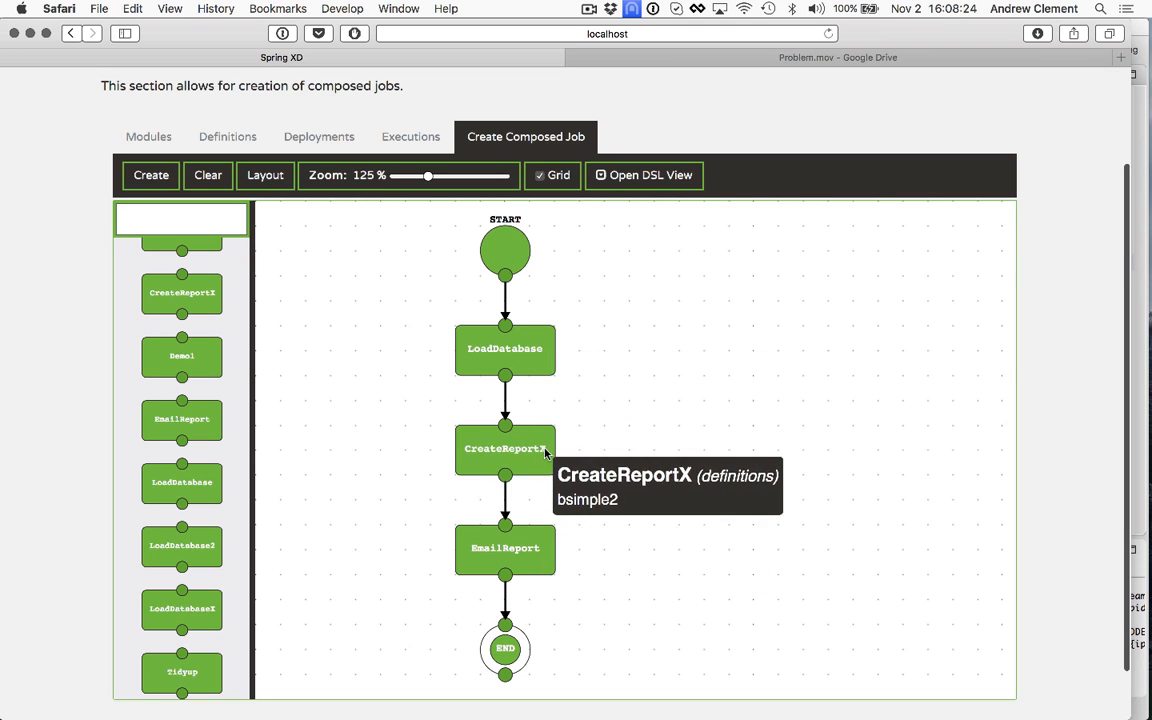
{"action": "mouse_move", "coordinate": [587, 463]}
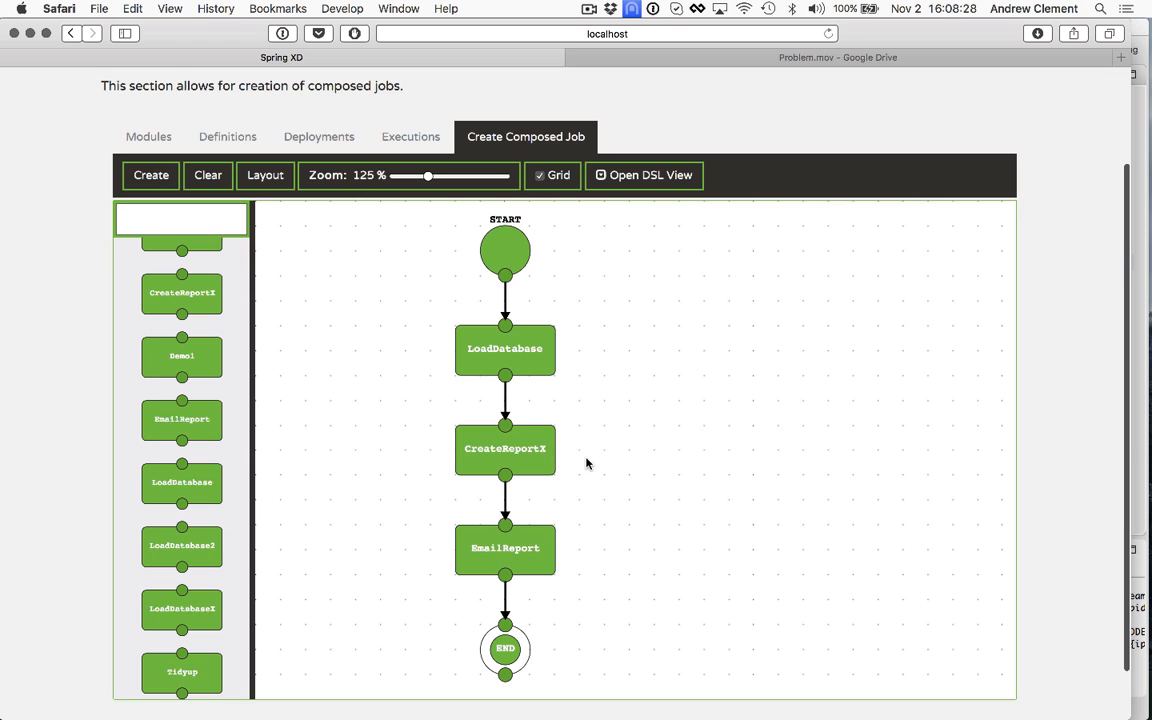
{"action": "mouse_move", "coordinate": [505, 448]}
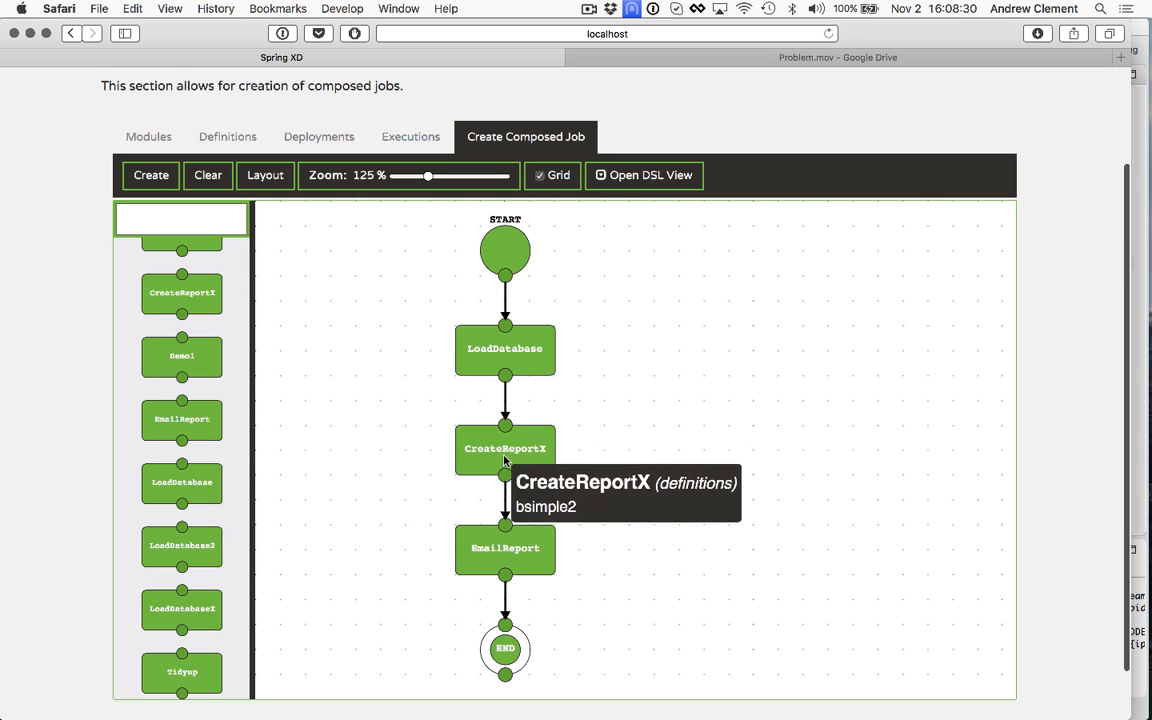
{"action": "mouse_move", "coordinate": [426, 529]}
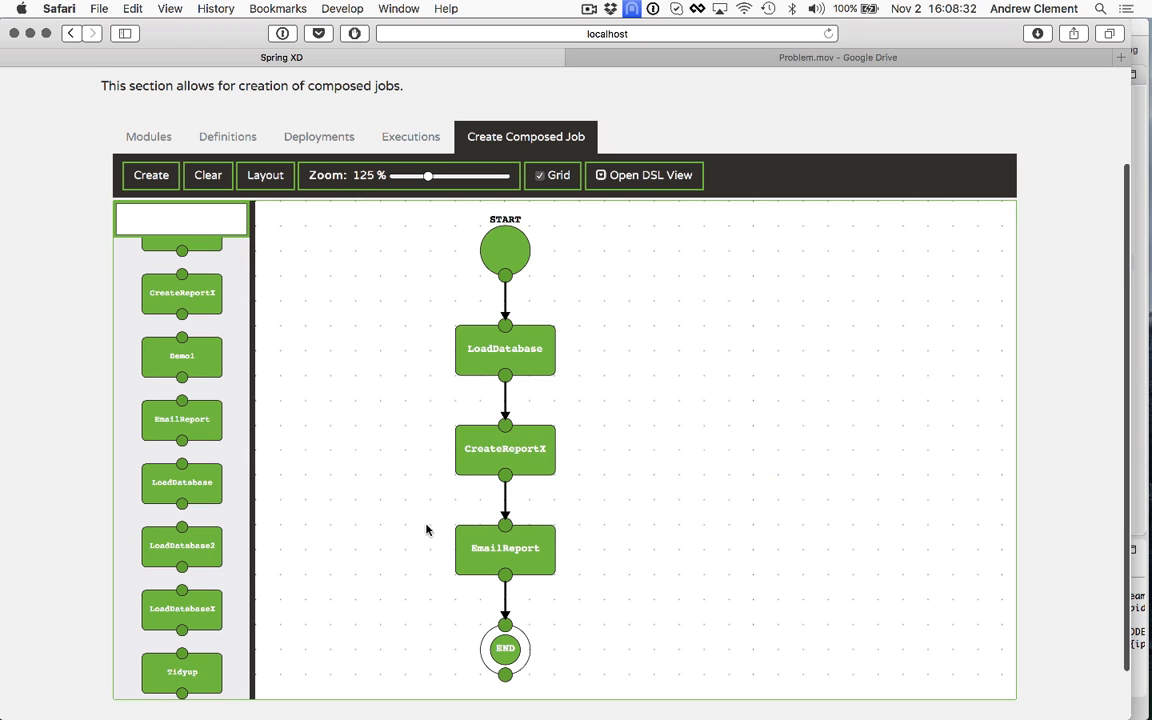
Shift EmailReport left and link CreateReportX to a new Tidyup branch
{"action": "left_click_drag", "start_coordinate": [505, 548], "coordinate": [404, 548]}
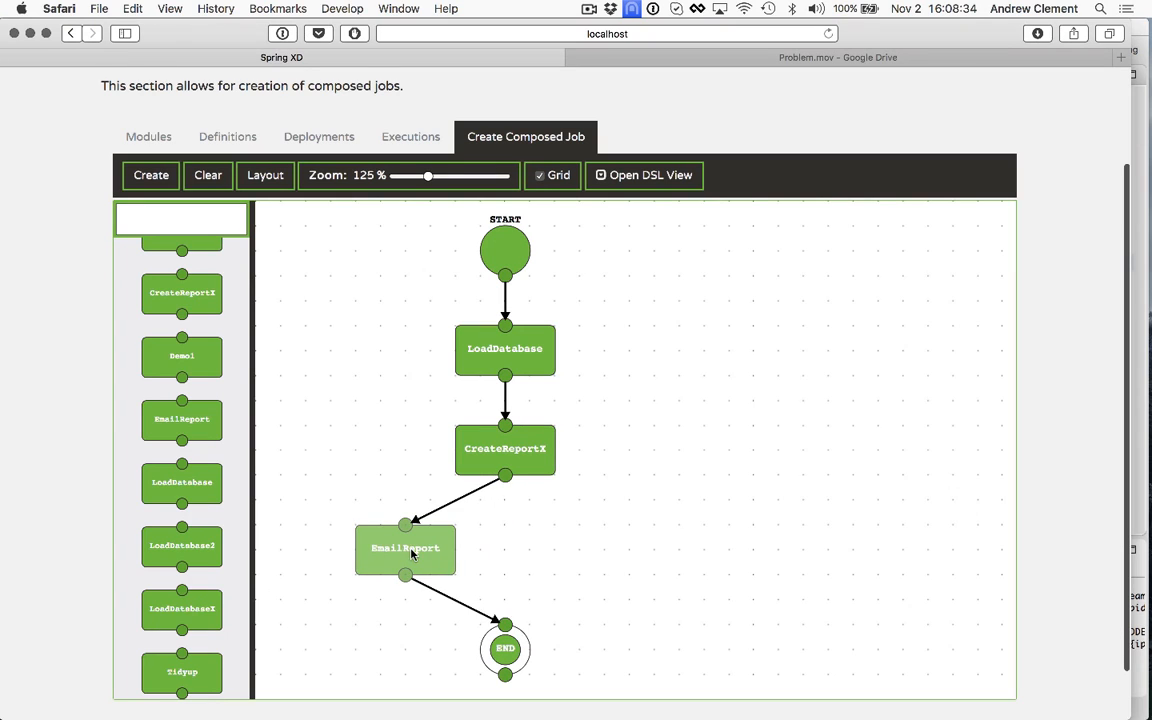
{"action": "left_click_drag", "start_coordinate": [405, 548], "coordinate": [430, 548]}
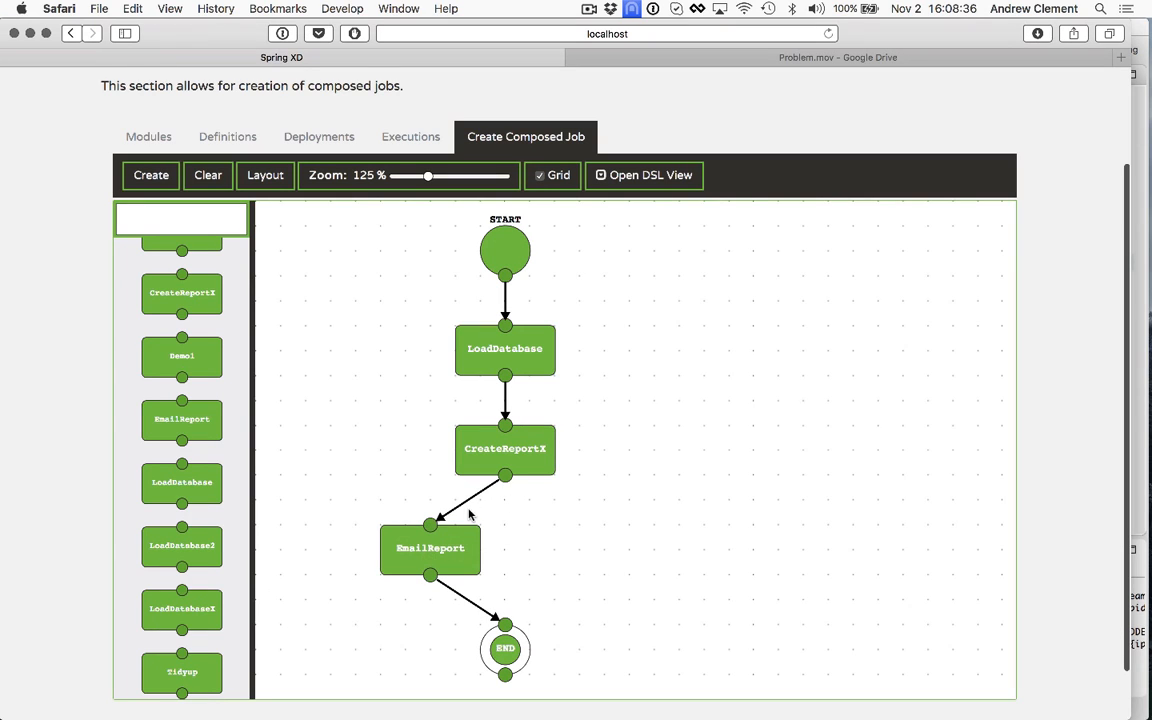
{"action": "mouse_move", "coordinate": [556, 519]}
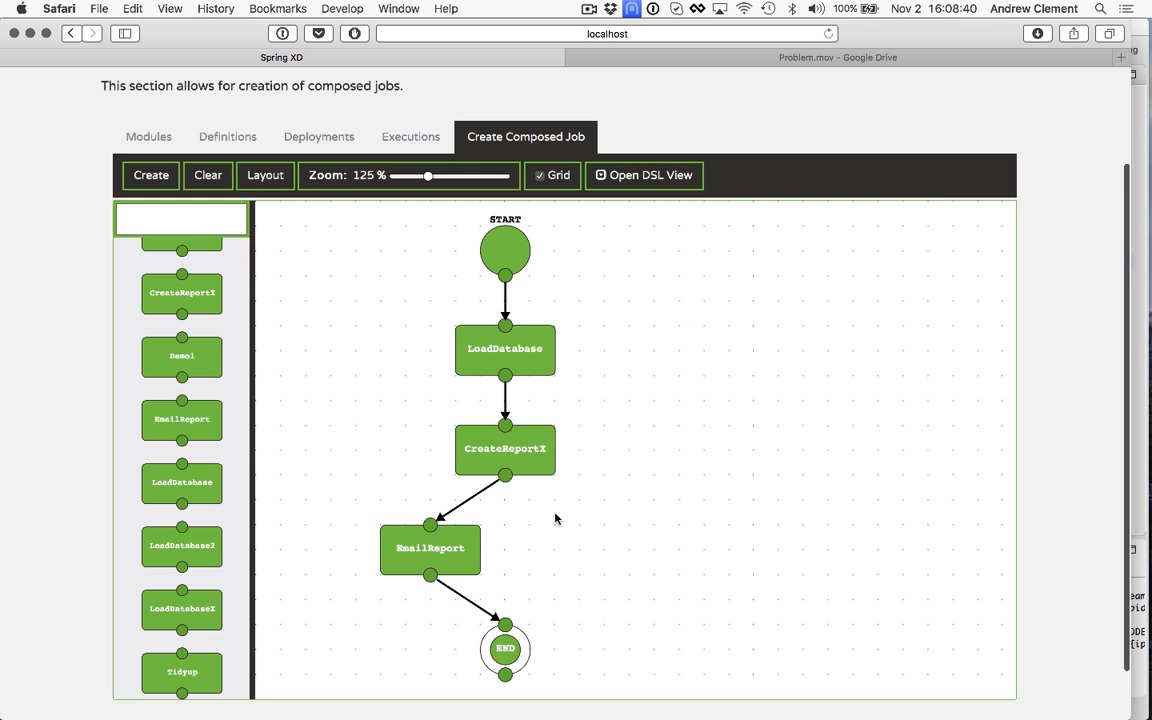
{"action": "mouse_move", "coordinate": [226, 475]}
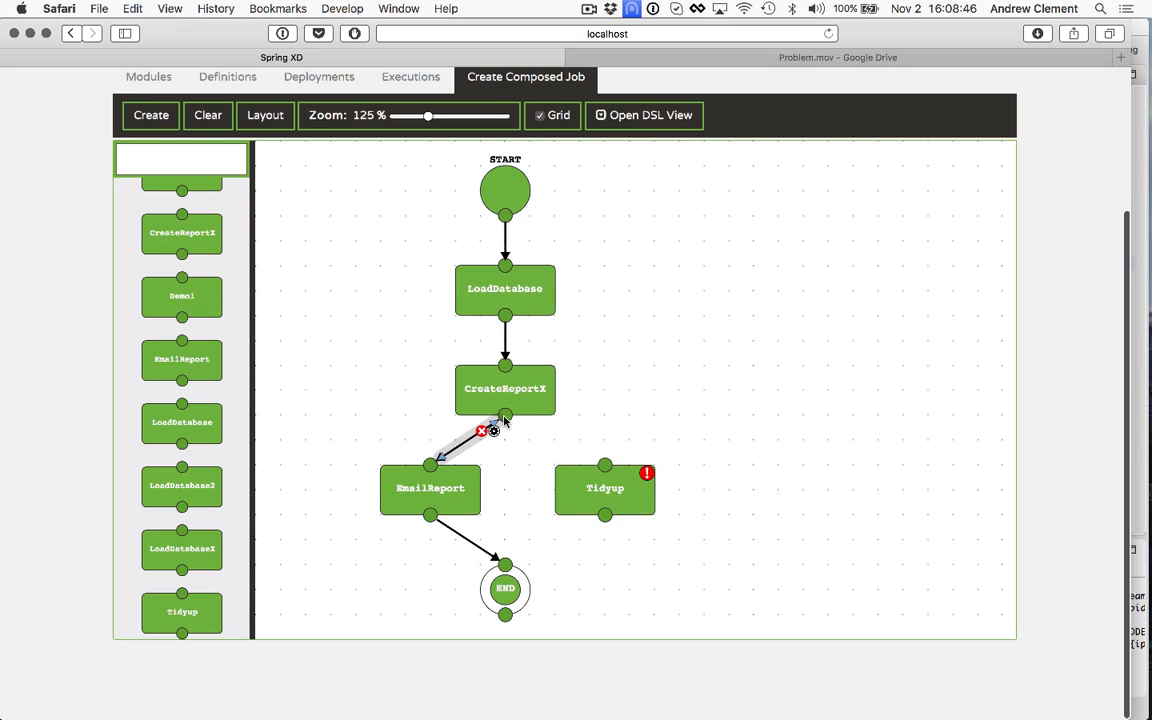
{"action": "left_click_drag", "start_coordinate": [505, 417], "coordinate": [603, 465]}
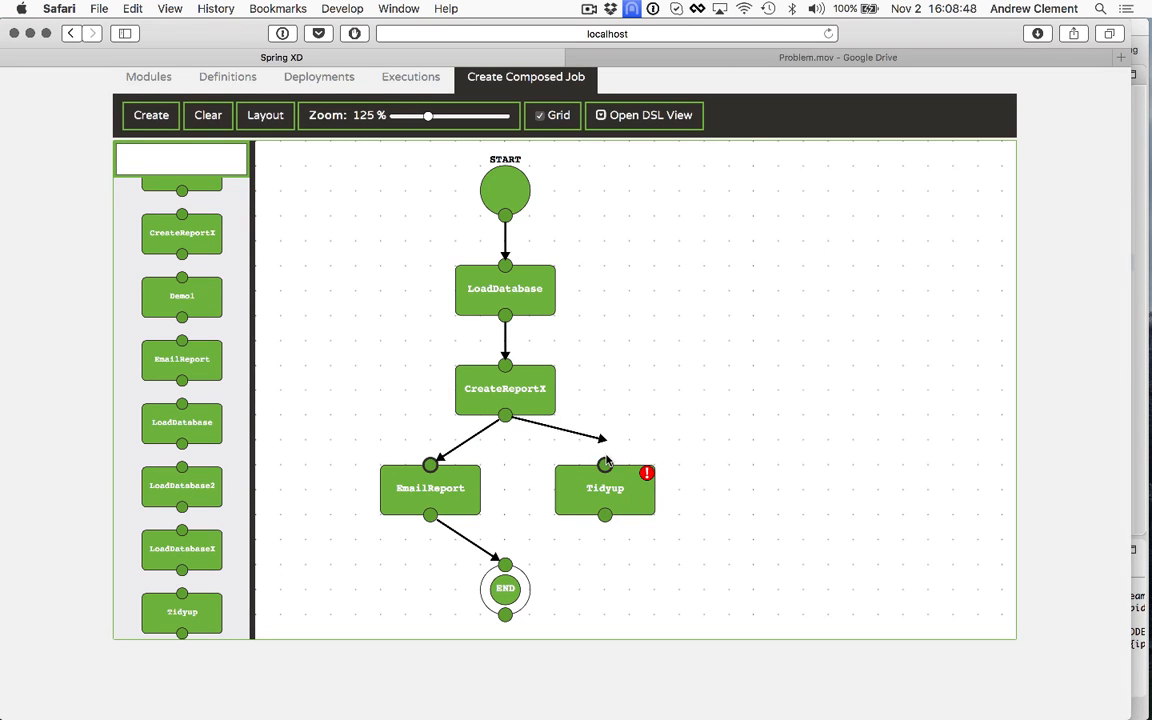
{"action": "mouse_move", "coordinate": [604, 515]}
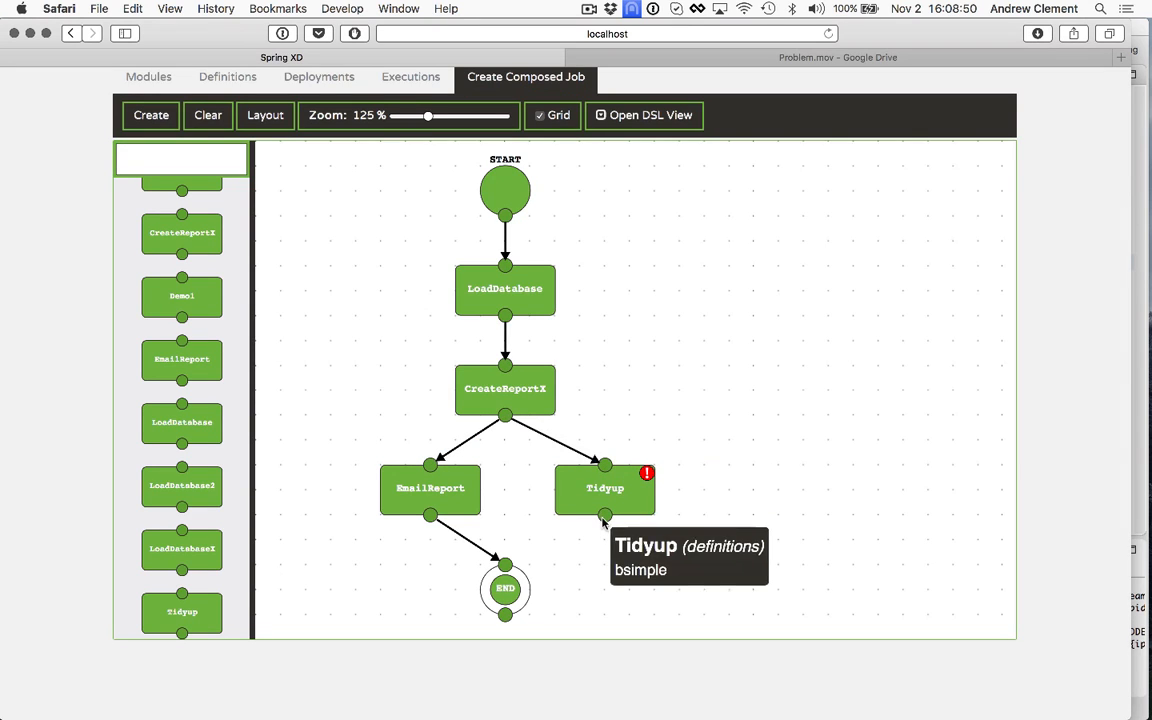
{"action": "mouse_move", "coordinate": [770, 510]}
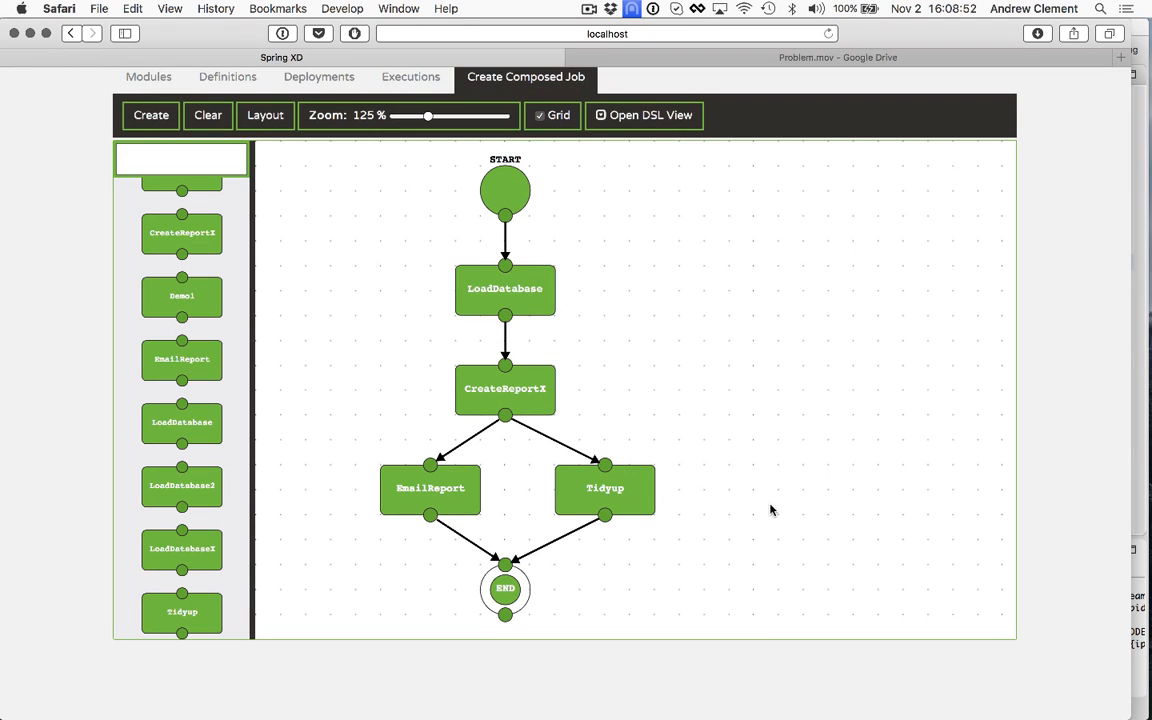
{"action": "mouse_move", "coordinate": [545, 443]}
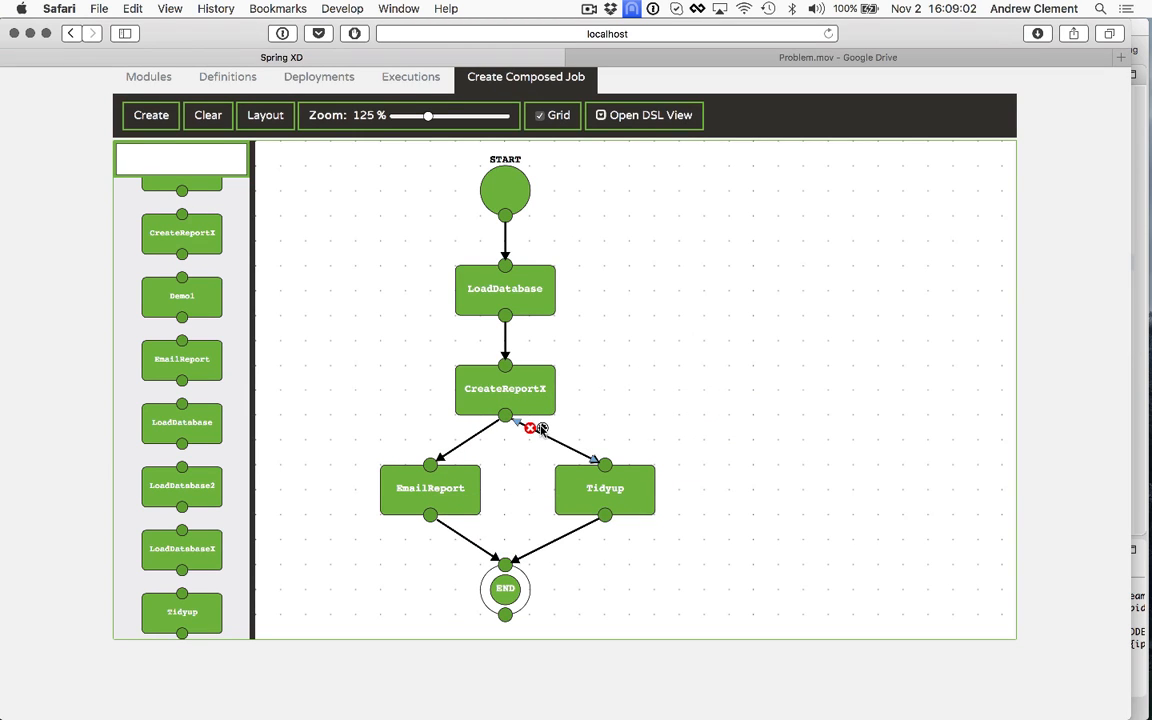
Give the CreateReportX-to-Tidyup link a job exit status of FAILED
{"action": "left_click", "coordinate": [530, 425]}
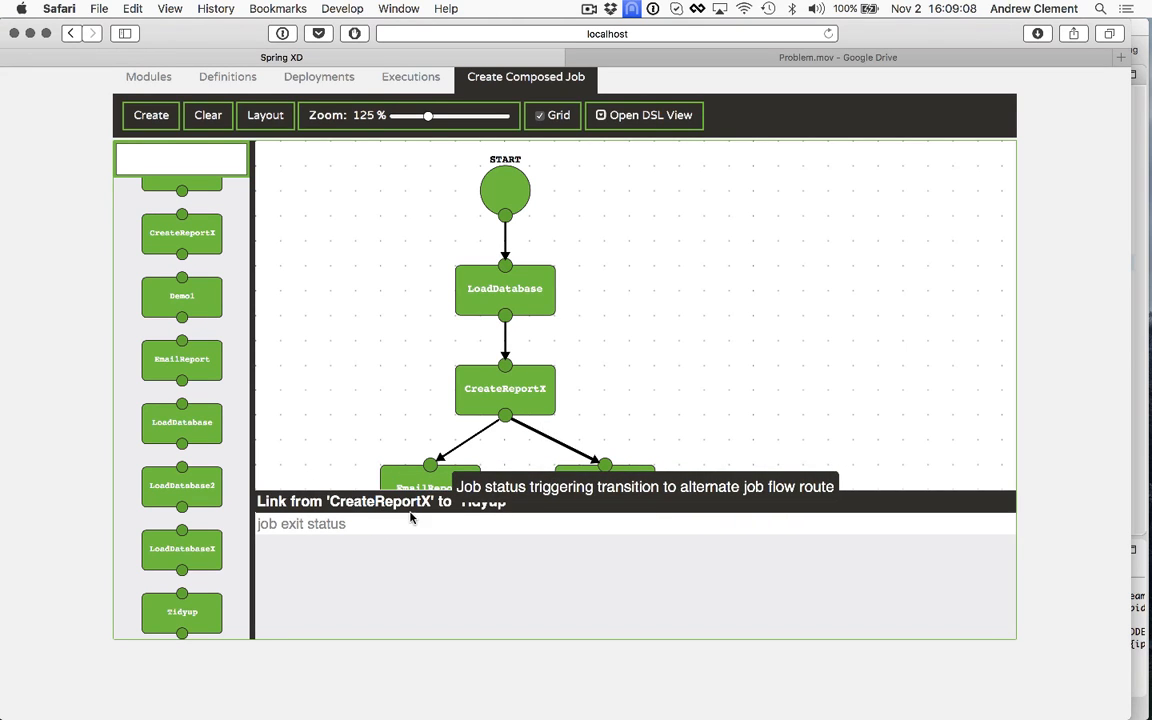
{"action": "type", "text": "F"}
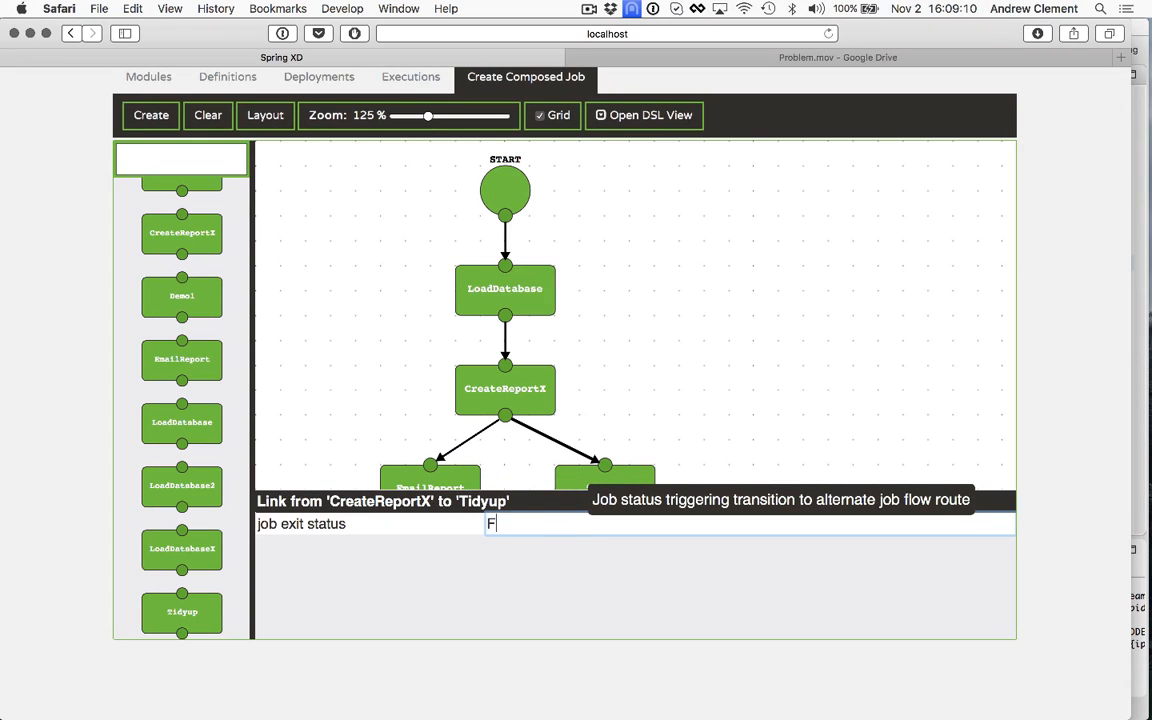
{"action": "type", "text": "AILED"}
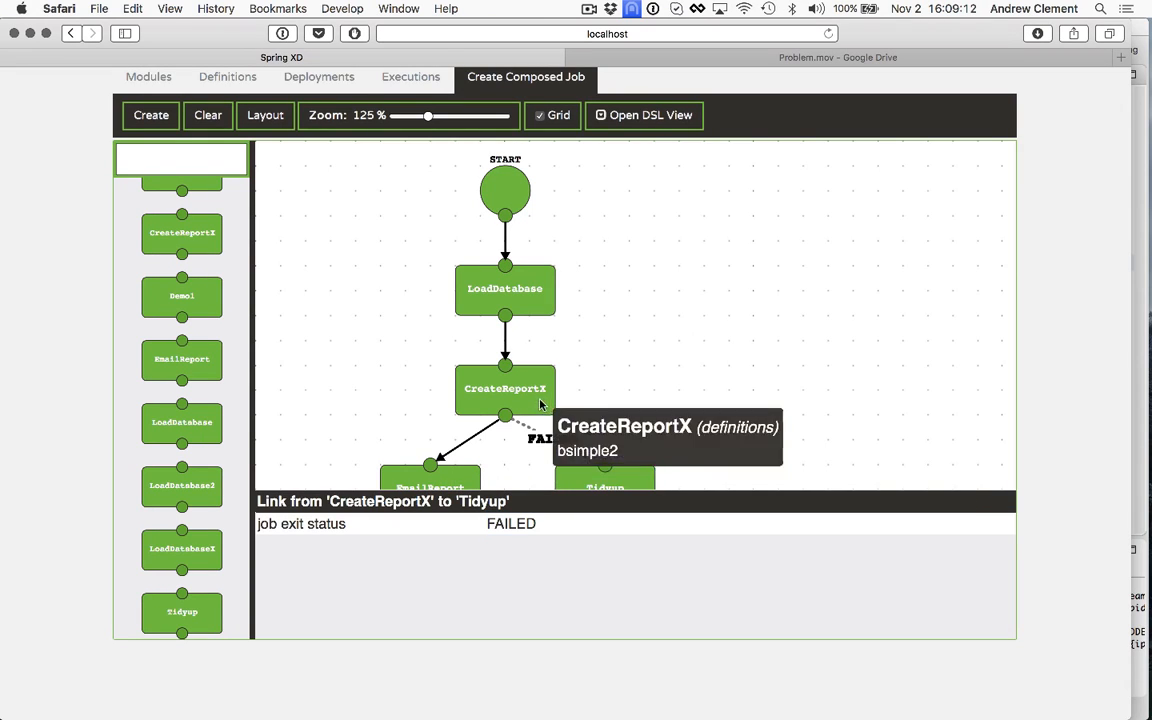
{"action": "mouse_move", "coordinate": [761, 415]}
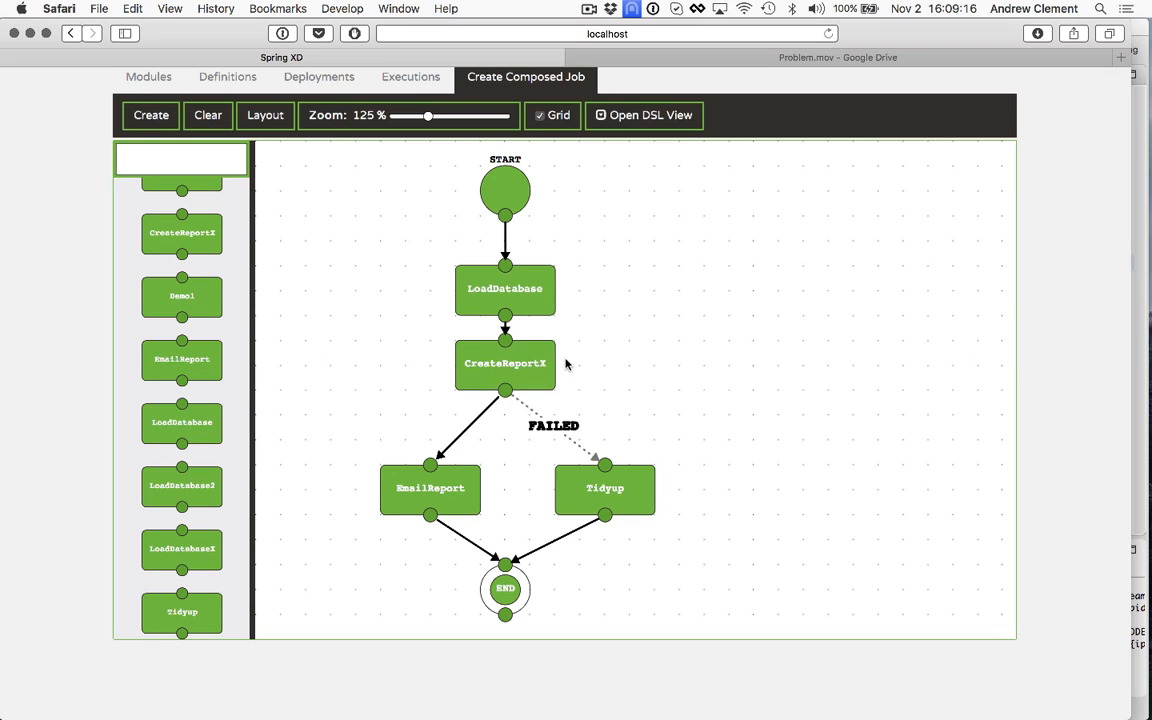
{"action": "mouse_move", "coordinate": [470, 461]}
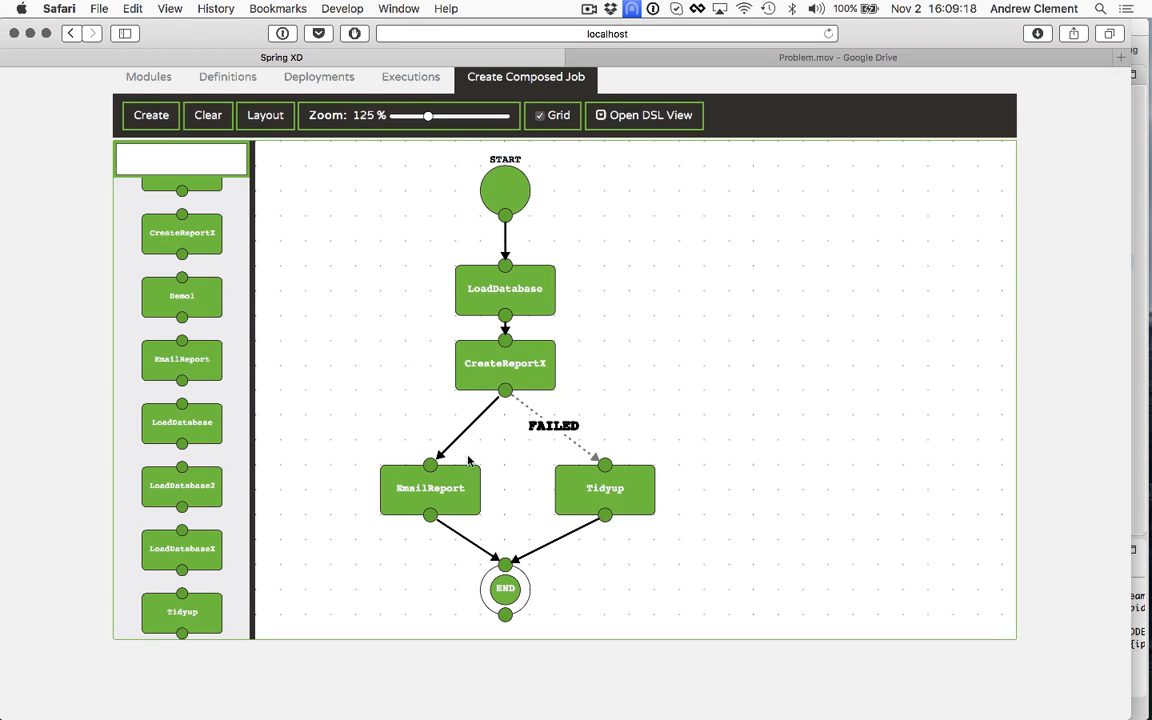
{"action": "mouse_move", "coordinate": [673, 512]}
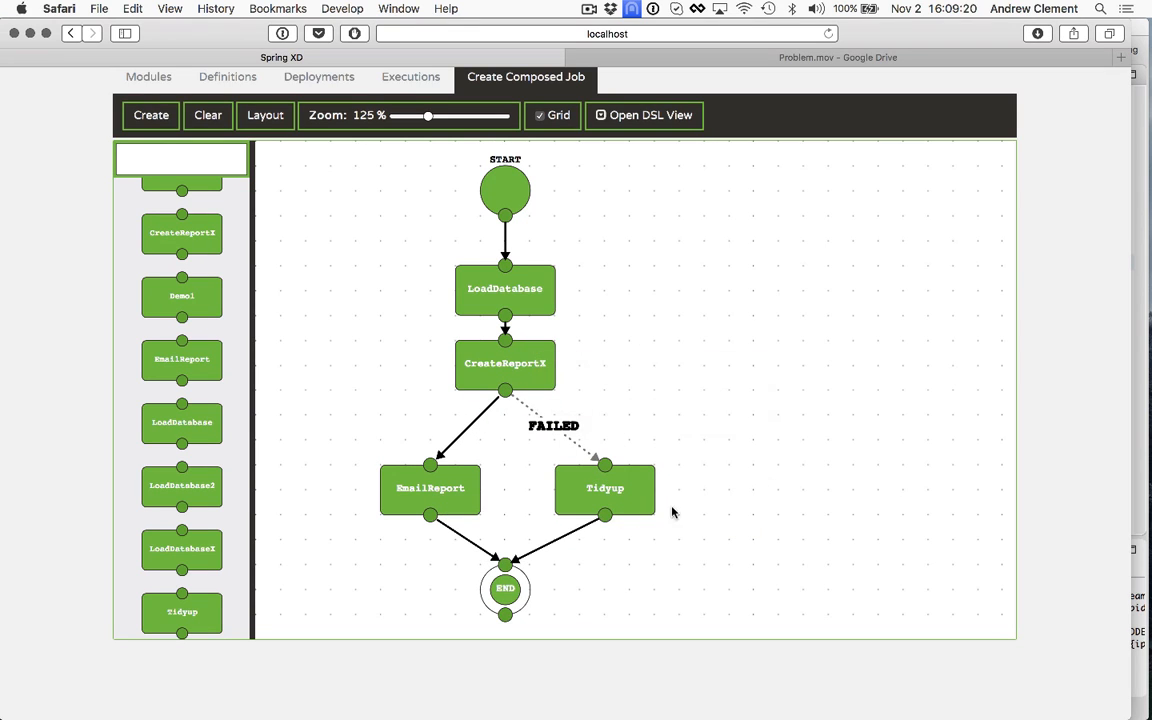
Create and deploy the graph as composed job 'Demo2', then view the Deployments list
{"action": "left_click", "coordinate": [151, 115]}
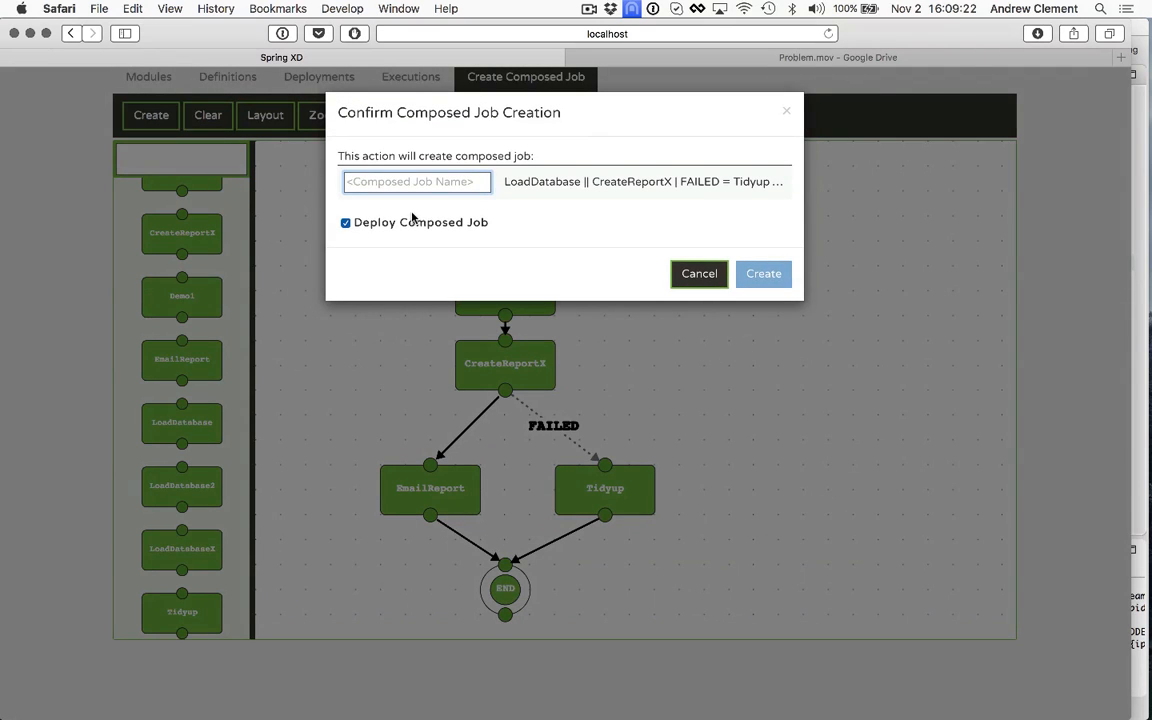
{"action": "type", "text": "Demo2"}
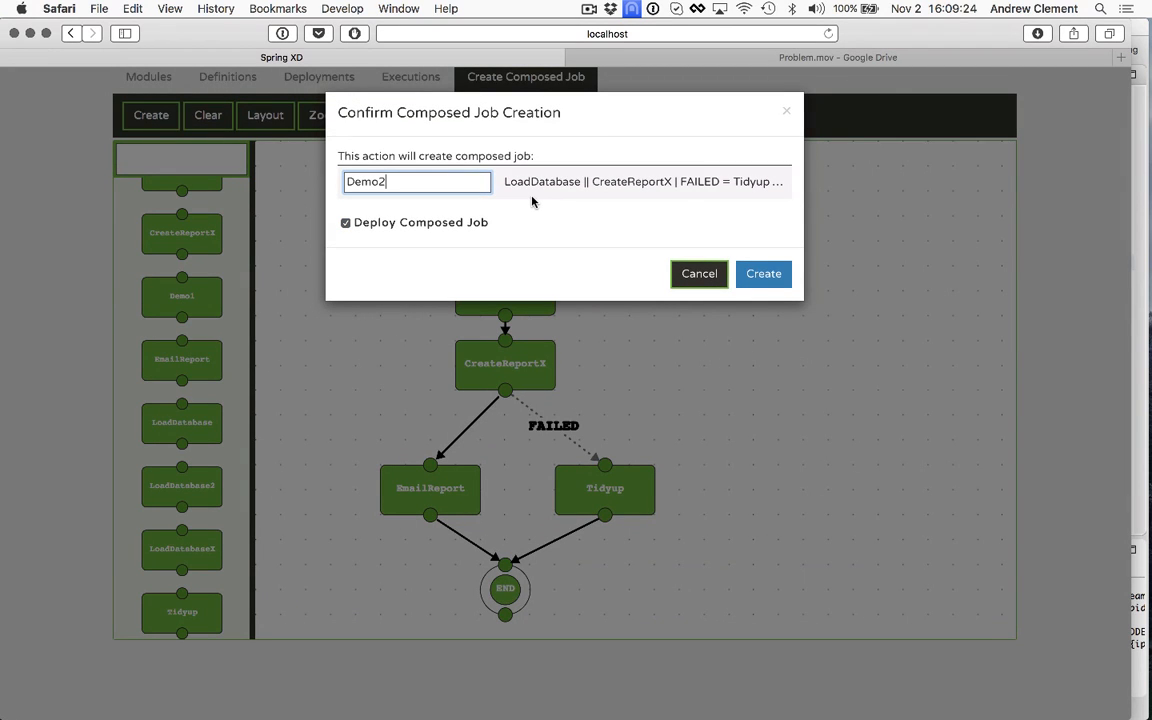
{"action": "left_click", "coordinate": [763, 273]}
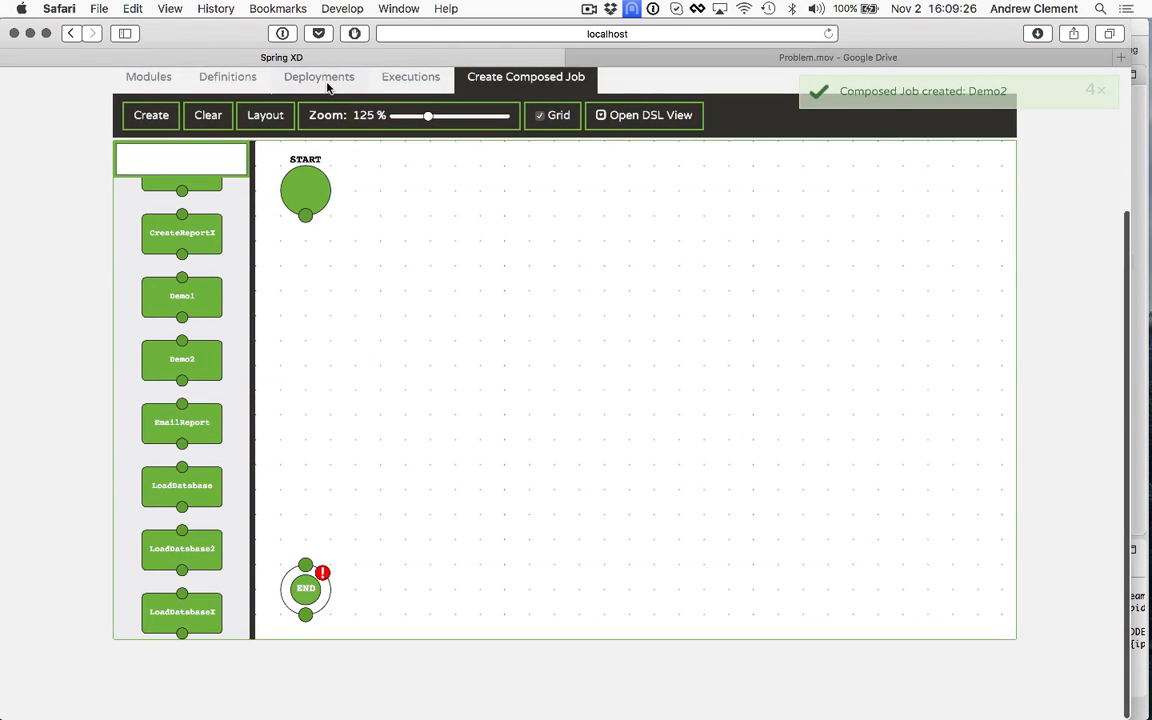
{"action": "left_click", "coordinate": [318, 77]}
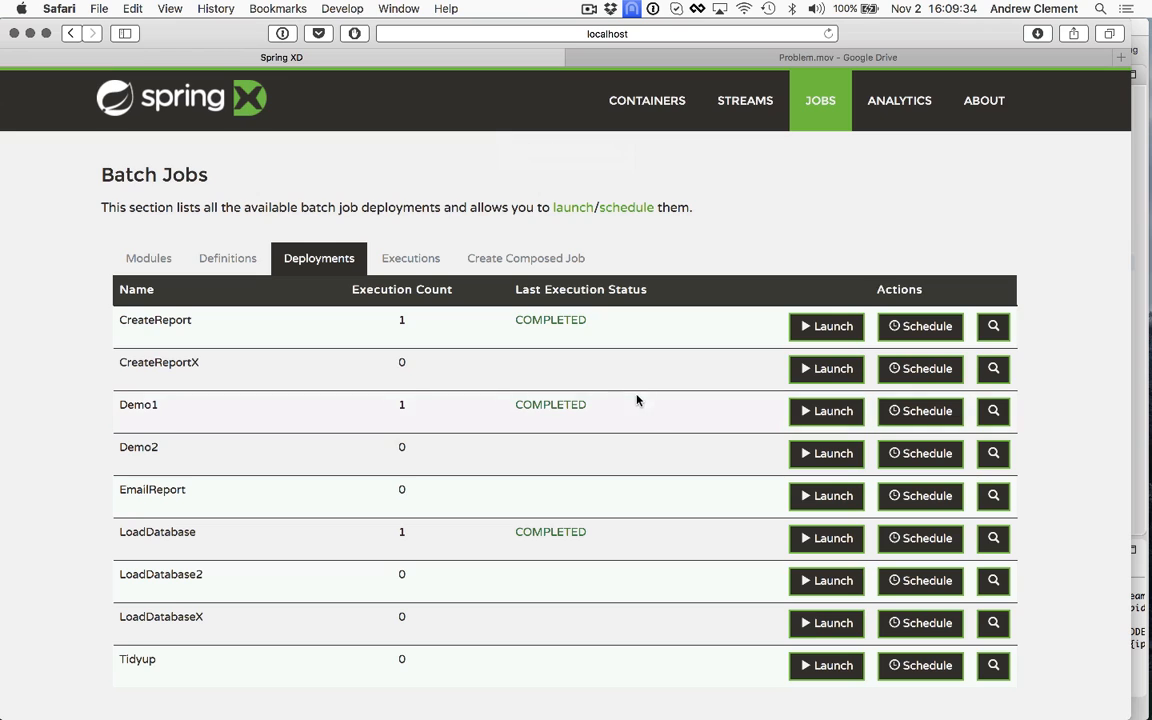
Launch Demo2 without parameters and open its execution details from the Executions list
{"action": "left_click", "coordinate": [826, 453]}
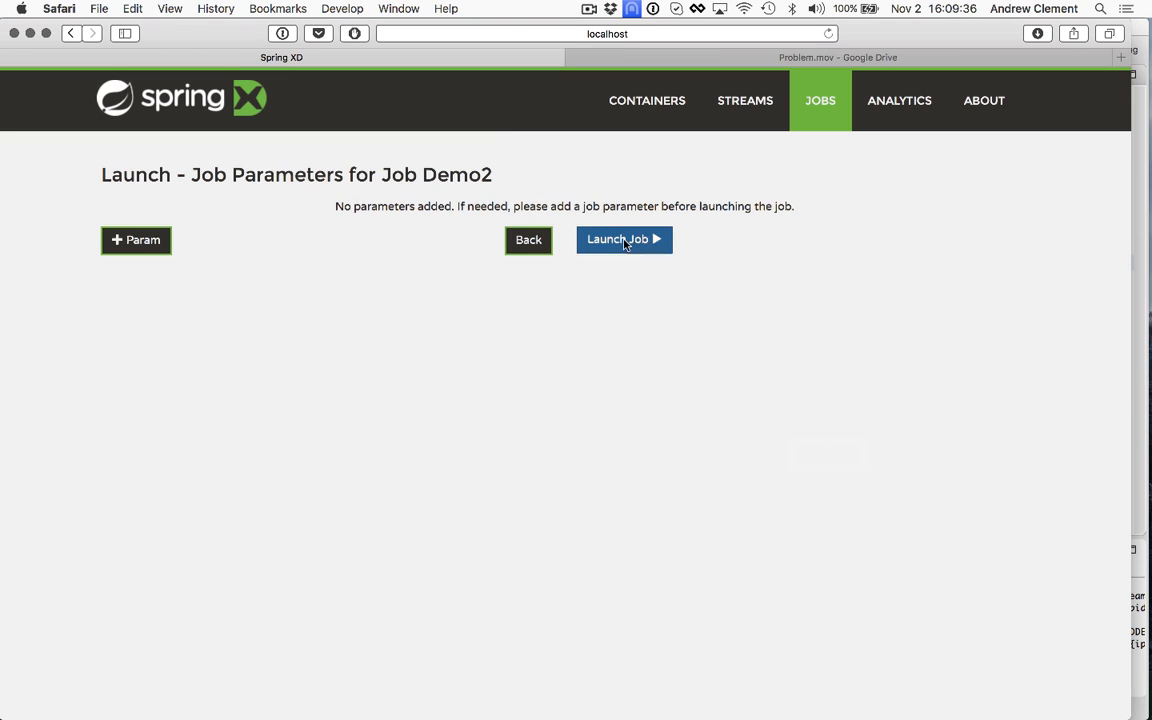
{"action": "left_click", "coordinate": [624, 239]}
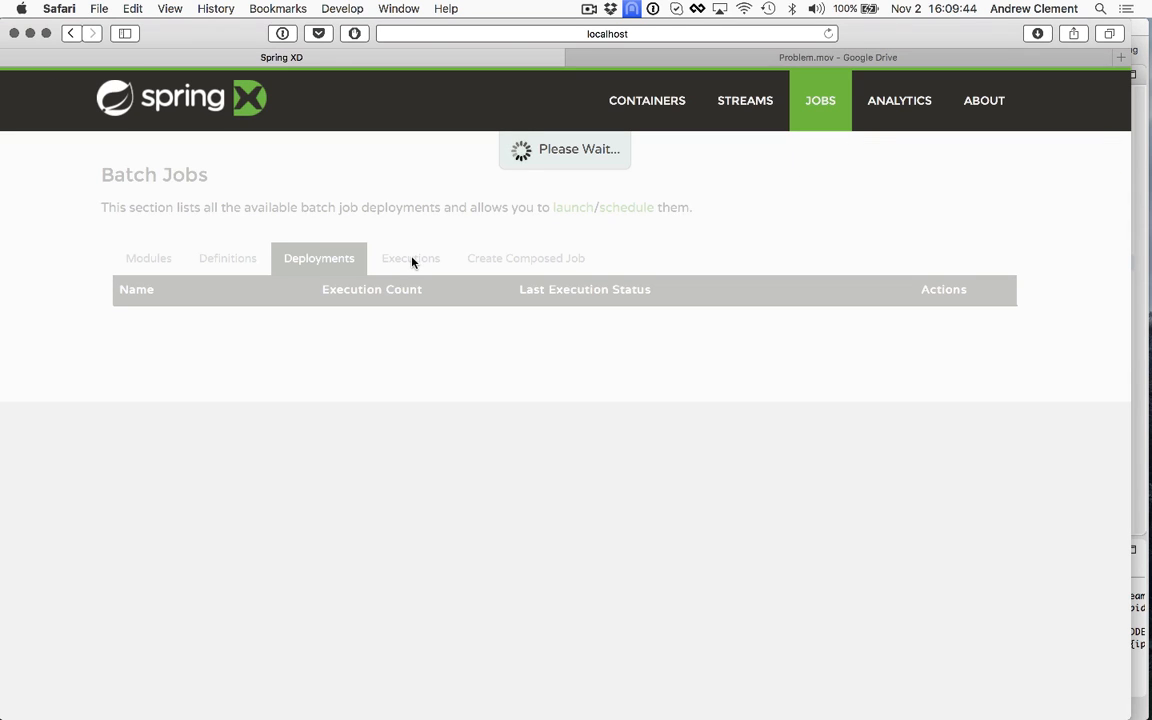
{"action": "left_click", "coordinate": [410, 258]}
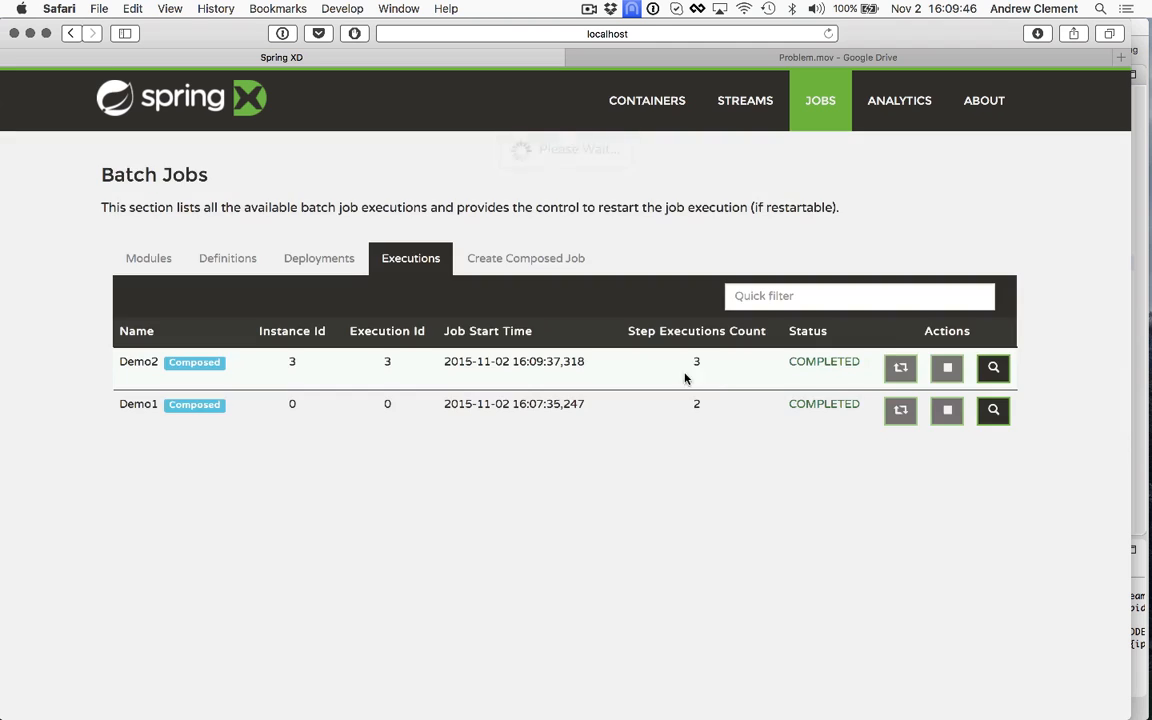
{"action": "left_click", "coordinate": [993, 368]}
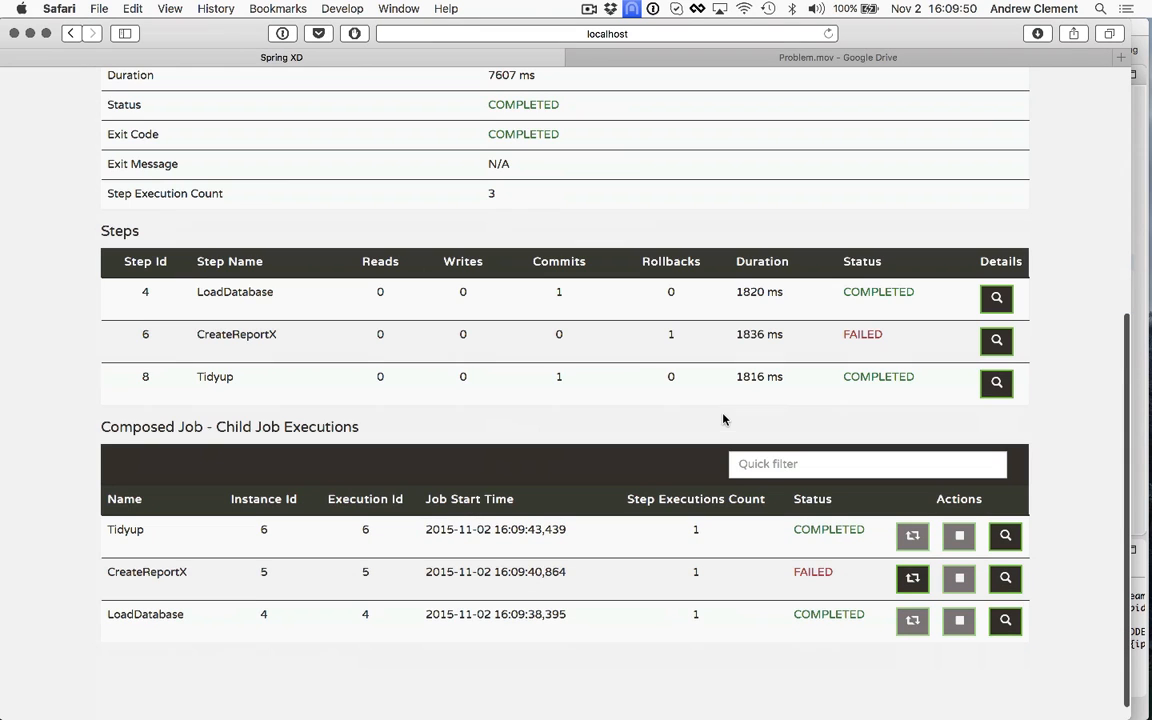
{"action": "mouse_move", "coordinate": [273, 303]}
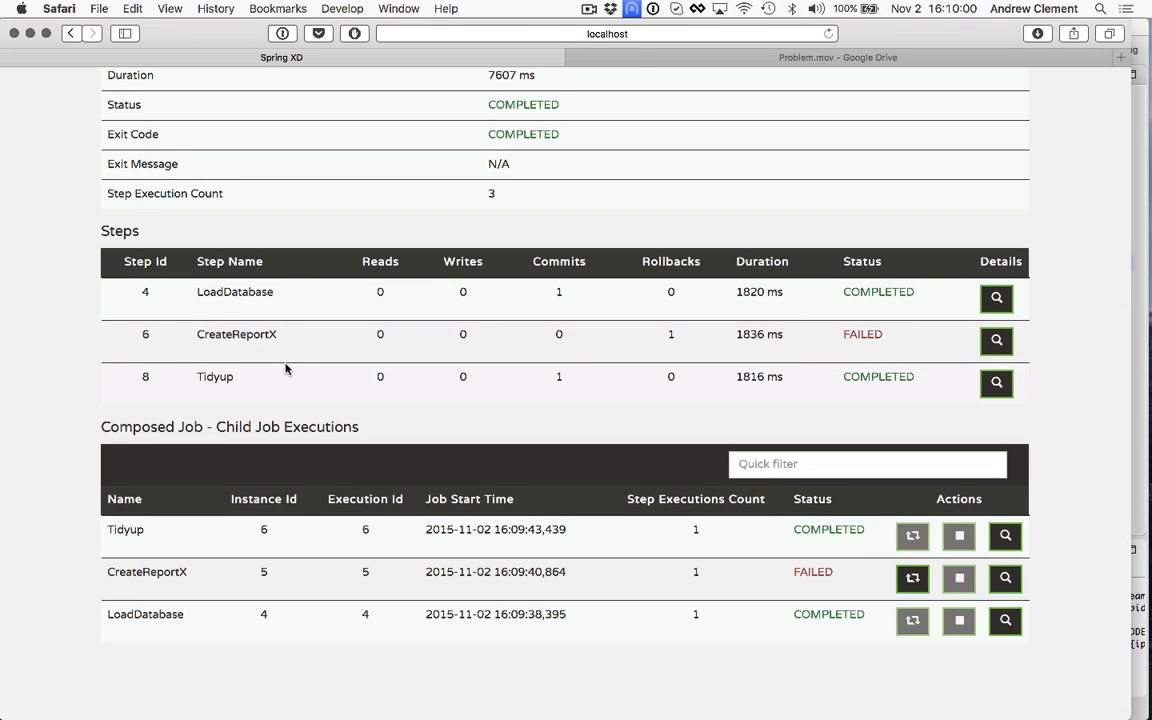
{"action": "mouse_move", "coordinate": [870, 363]}
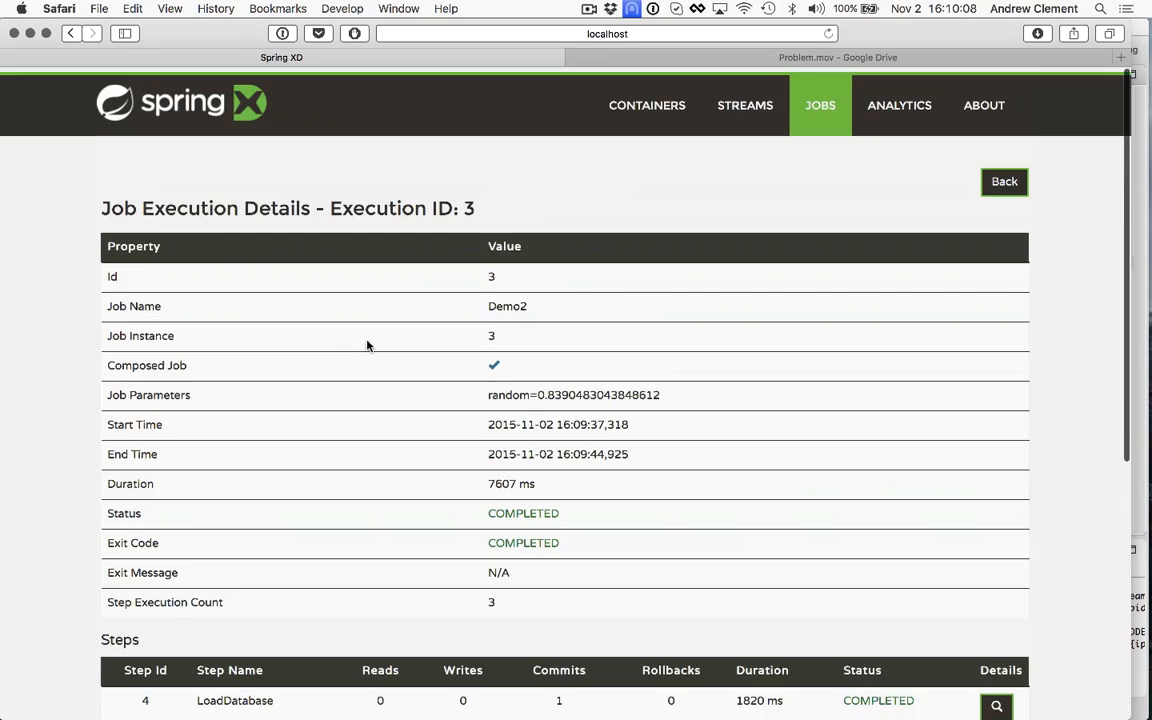
Open a new composed job canvas with the END node lined up directly below START
{"action": "left_click", "coordinate": [1003, 181]}
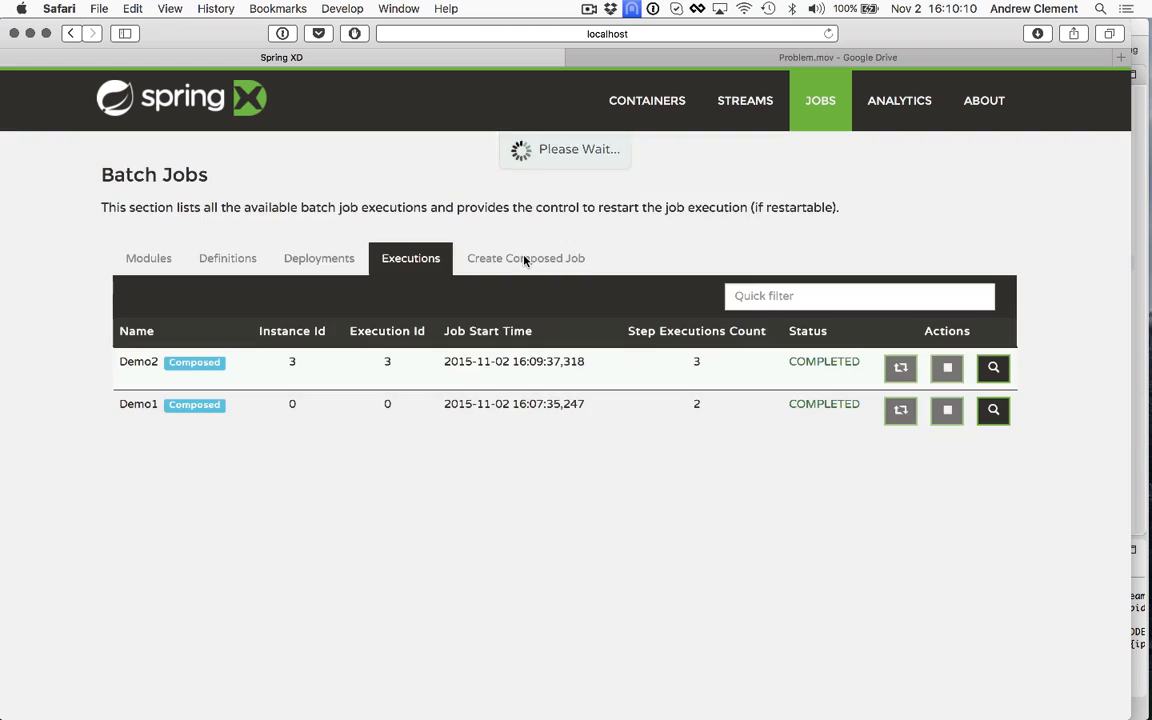
{"action": "left_click", "coordinate": [526, 258]}
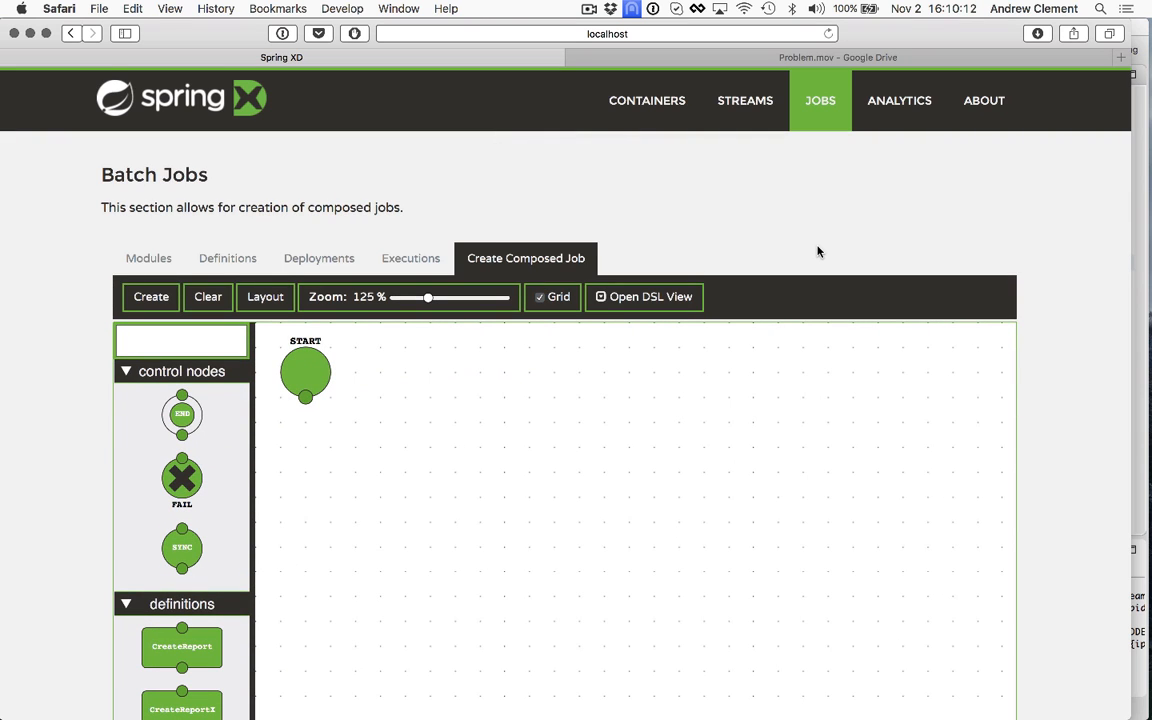
{"action": "scroll", "scroll_direction": "down", "scroll_amount": 3}
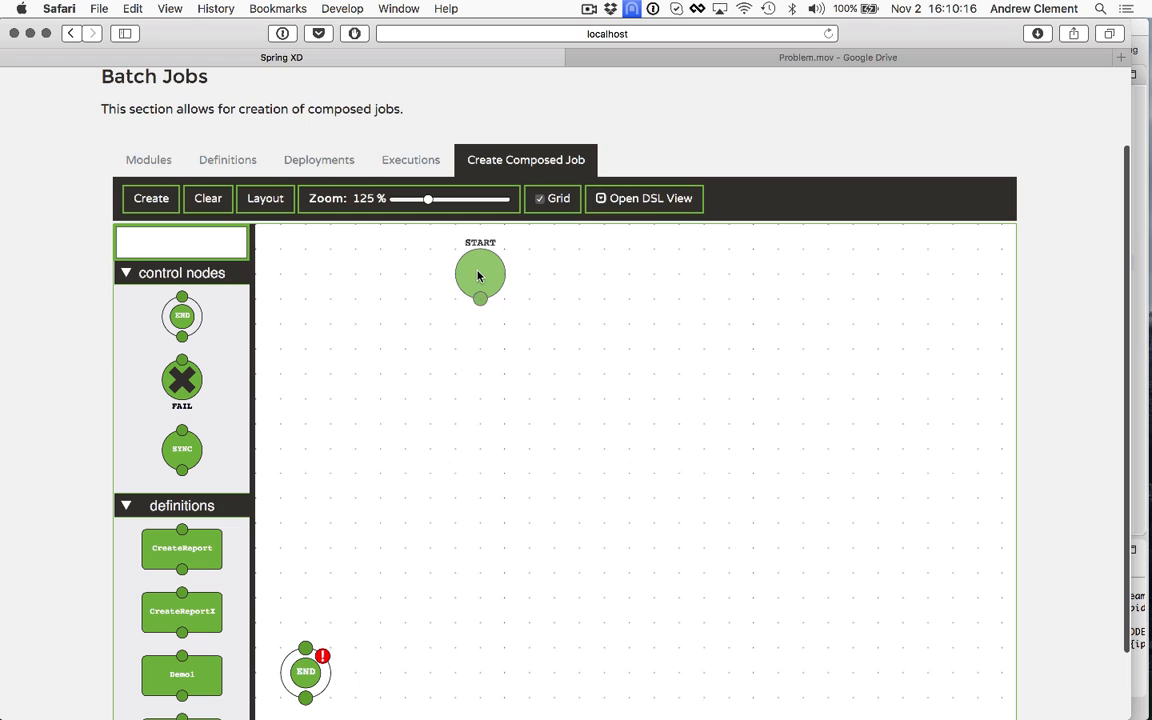
{"action": "left_click_drag", "start_coordinate": [305, 671], "coordinate": [480, 671]}
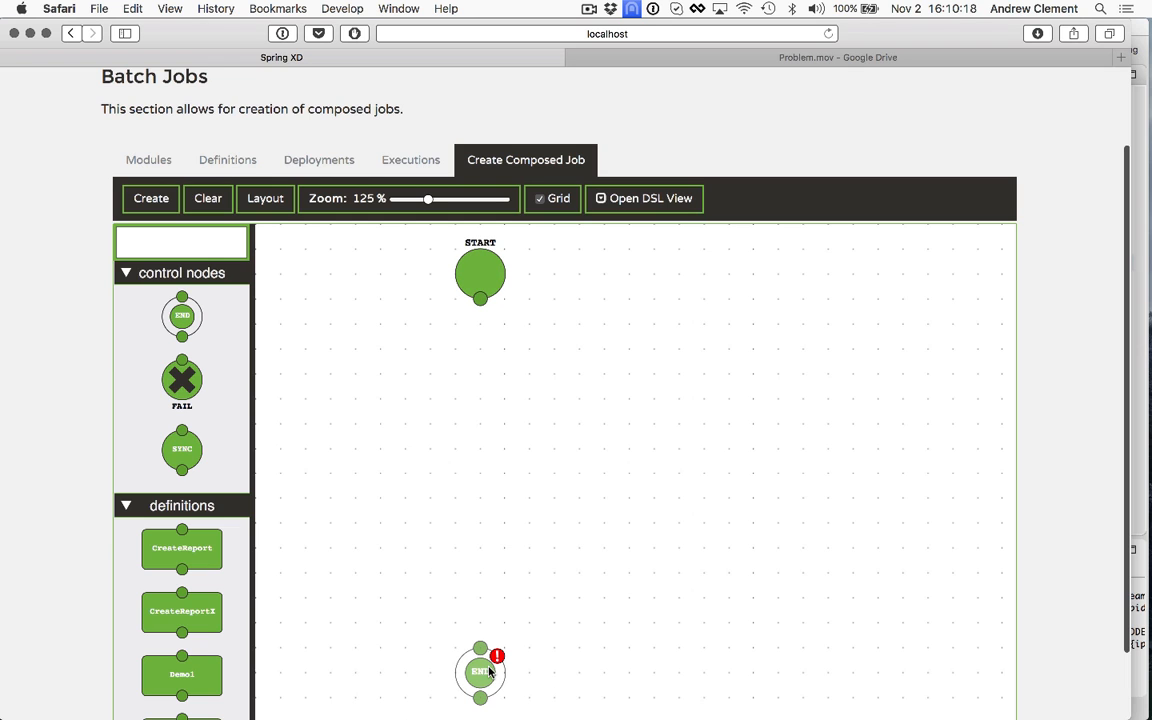
{"action": "scroll", "scroll_direction": "down", "scroll_amount": 3}
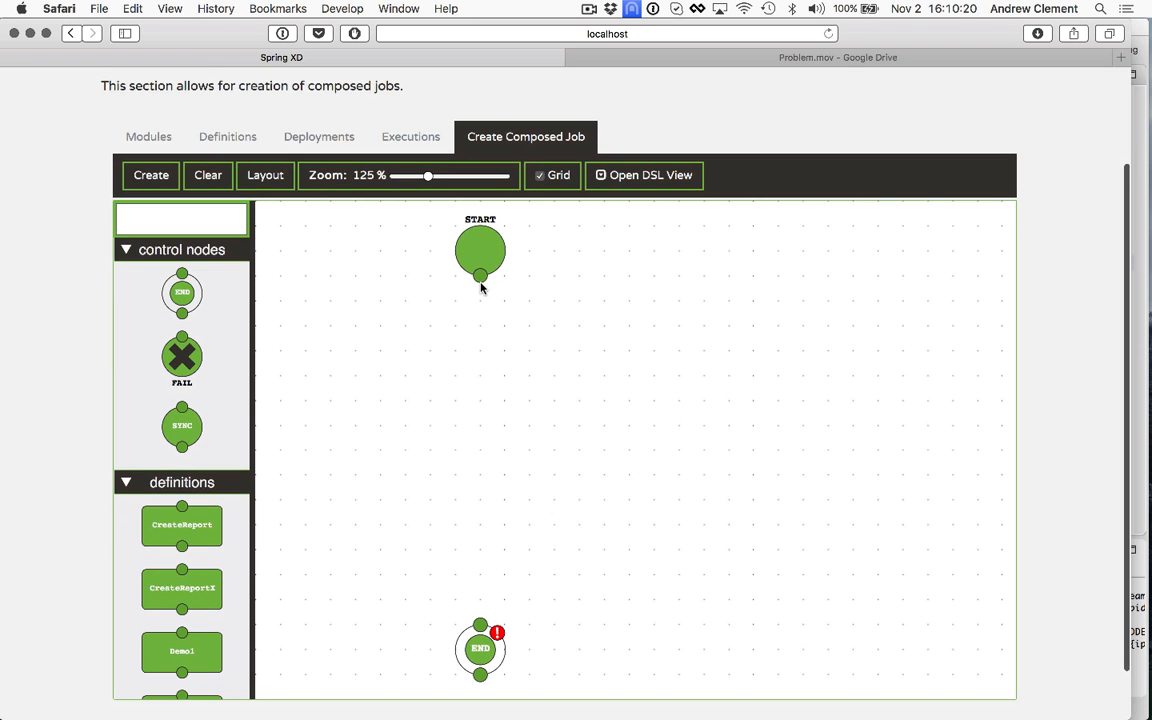
{"action": "scroll", "scroll_direction": "down", "scroll_amount": 3}
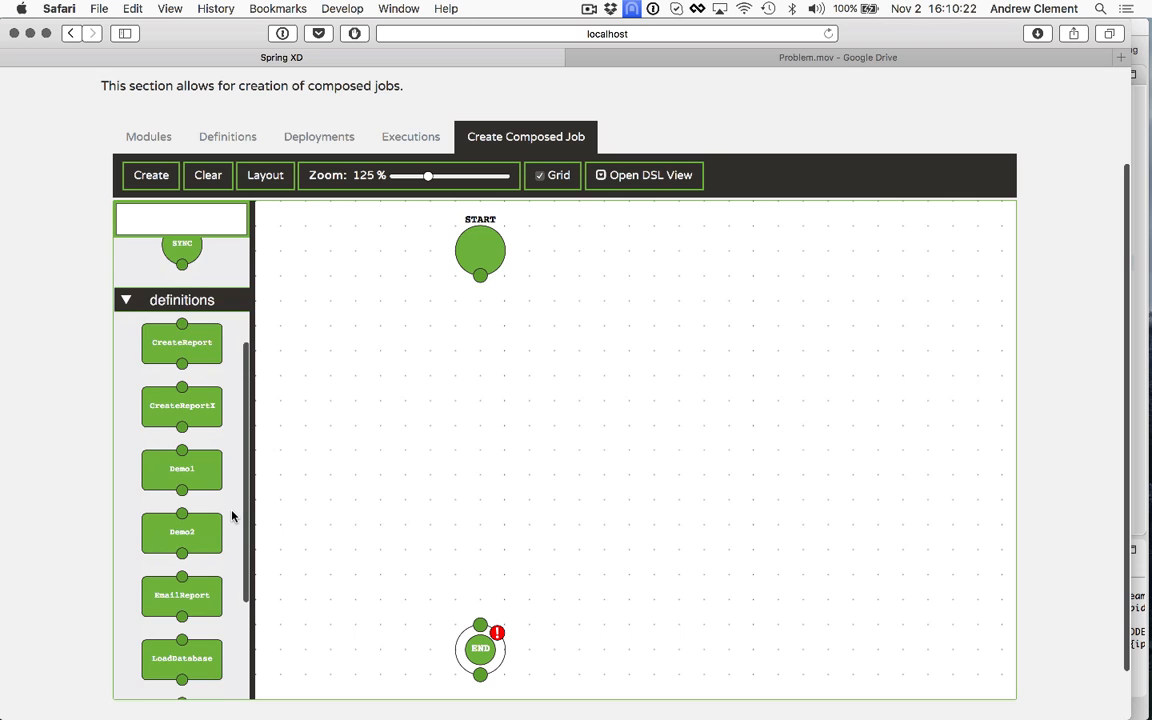
{"action": "scroll", "scroll_direction": "down", "scroll_amount": 3}
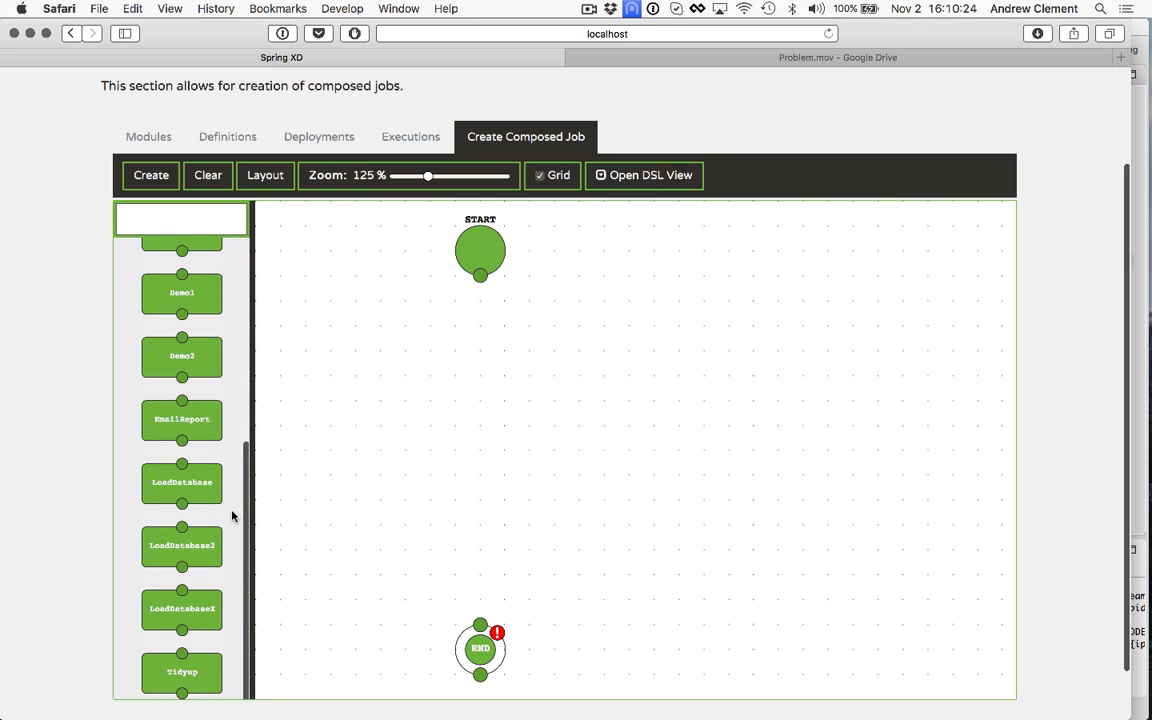
Place LoadDatabase, LoadDatabase2 and LoadDatabaseX side by side and link START to them
{"action": "left_click_drag", "start_coordinate": [182, 482], "coordinate": [380, 348]}
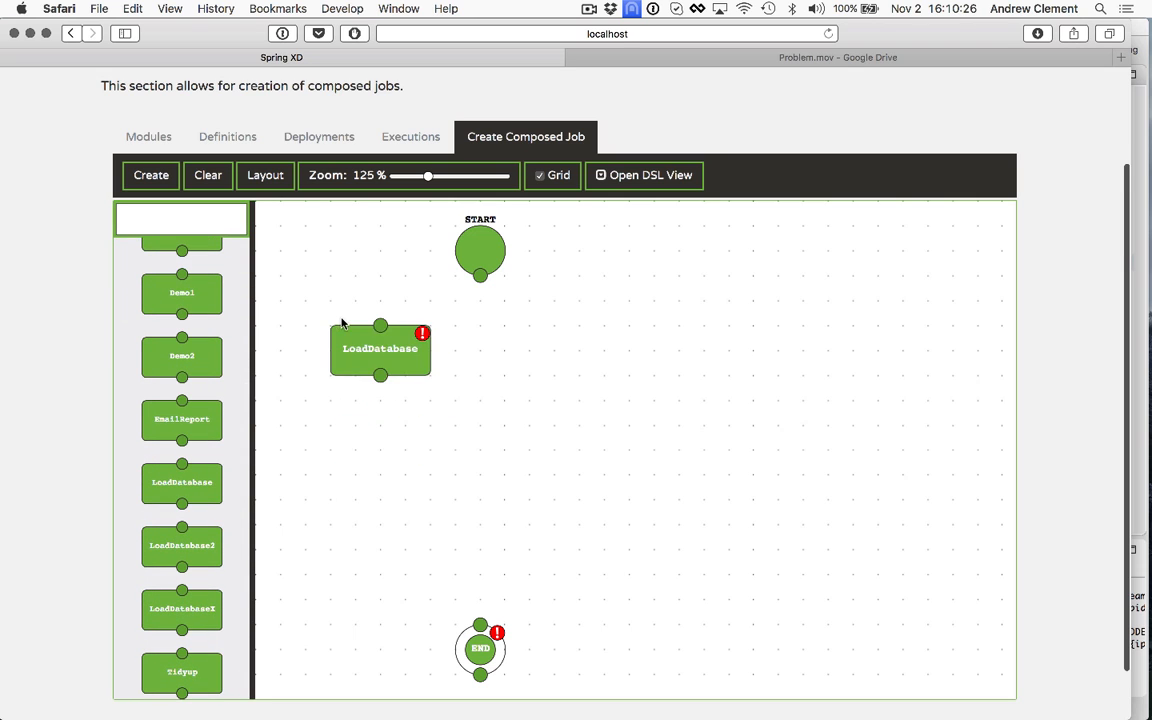
{"action": "left_click_drag", "start_coordinate": [182, 544], "coordinate": [530, 346]}
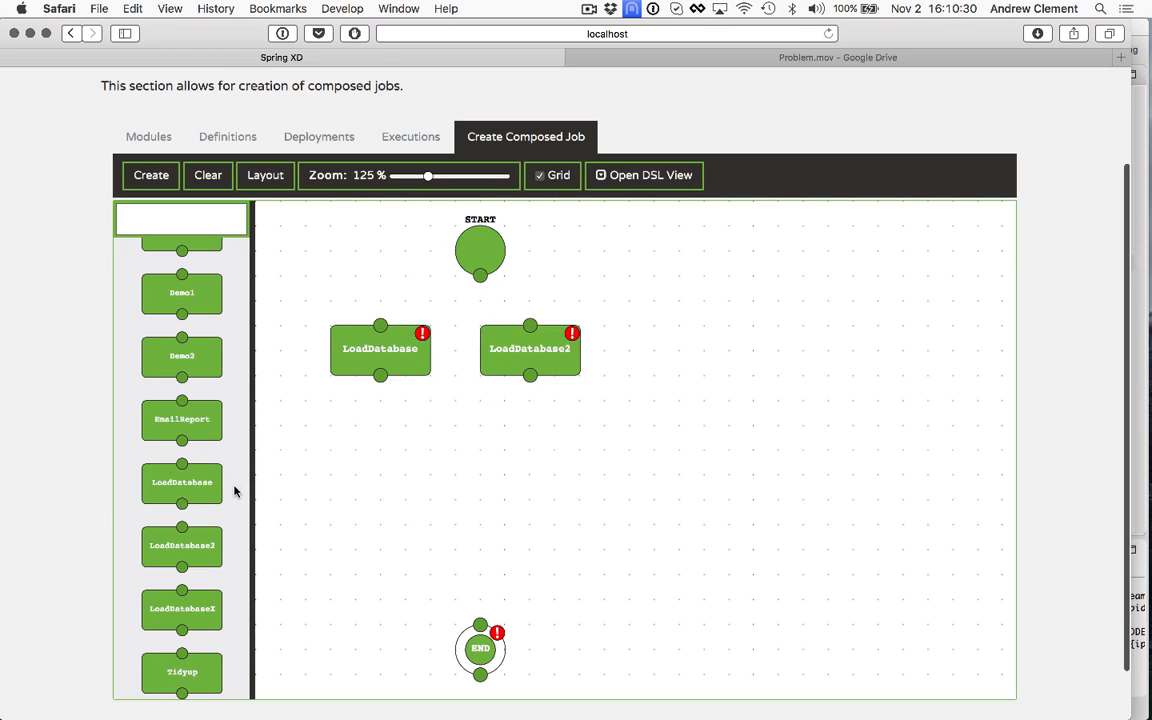
{"action": "left_click_drag", "start_coordinate": [182, 607], "coordinate": [703, 347]}
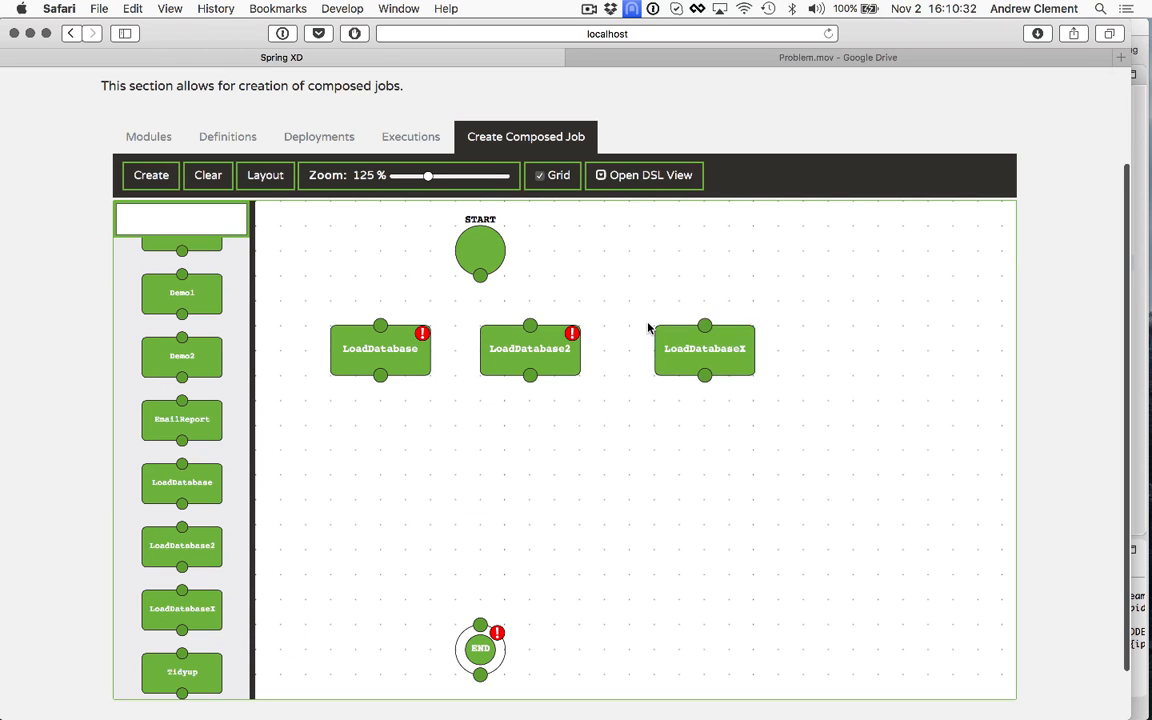
{"action": "left_click_drag", "start_coordinate": [480, 277], "coordinate": [380, 328]}
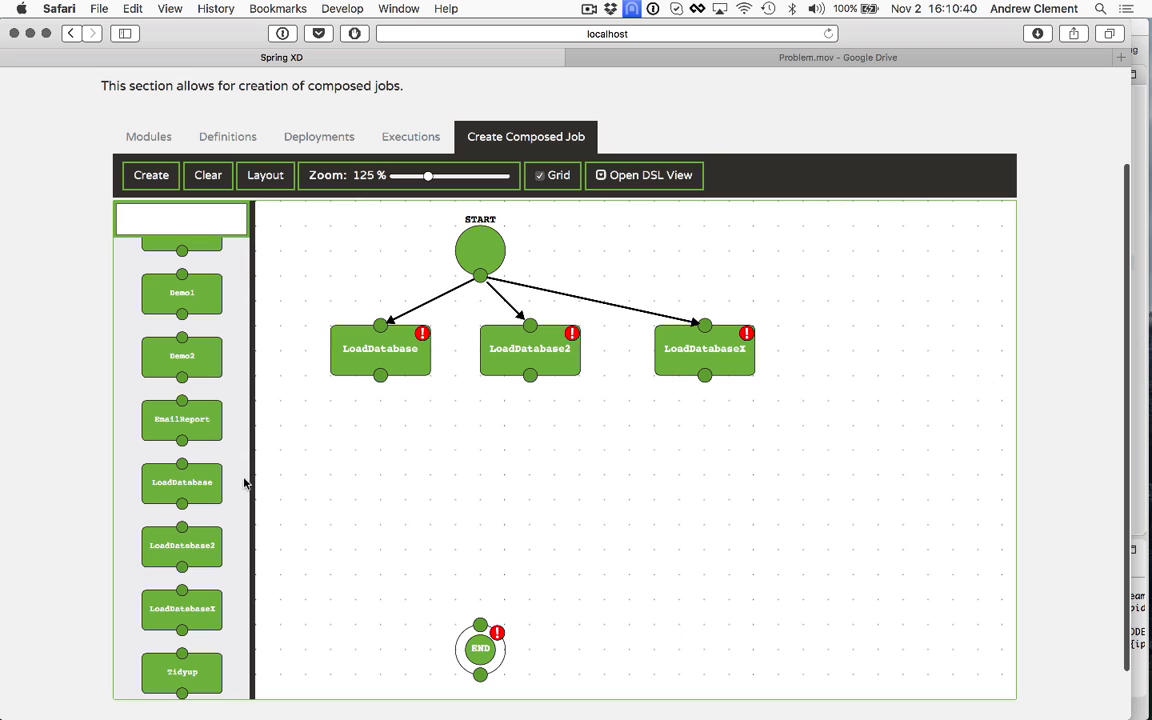
{"action": "left_click", "coordinate": [182, 292]}
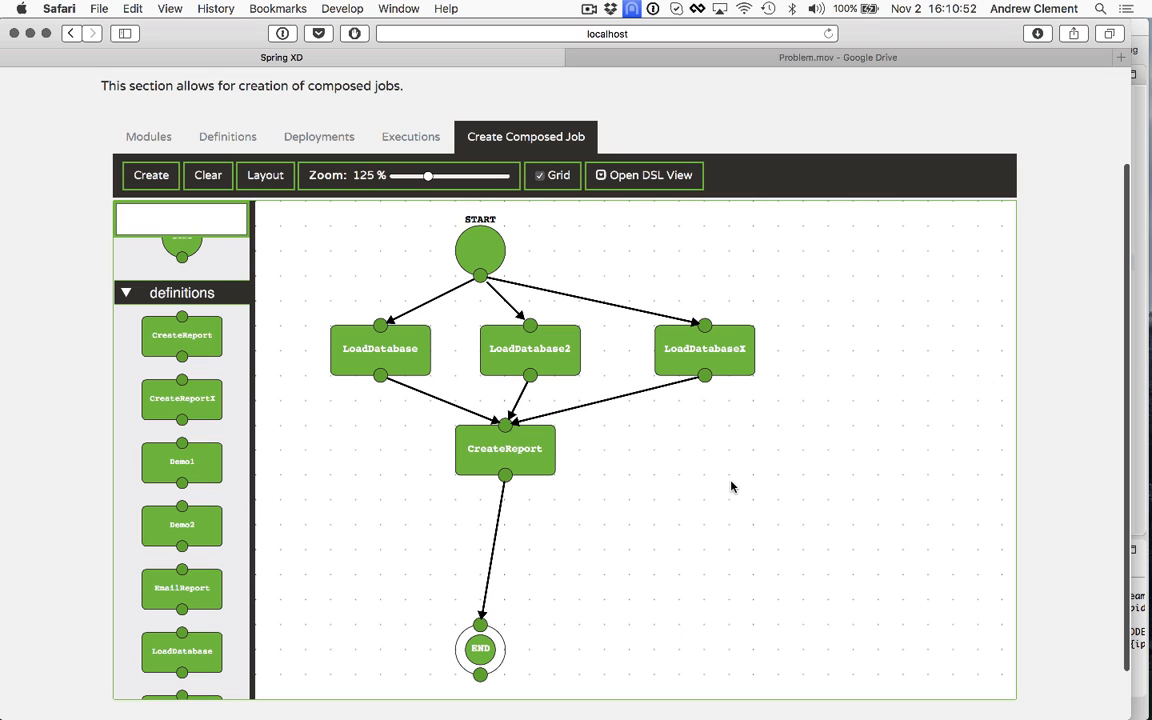
{"action": "mouse_move", "coordinate": [666, 425]}
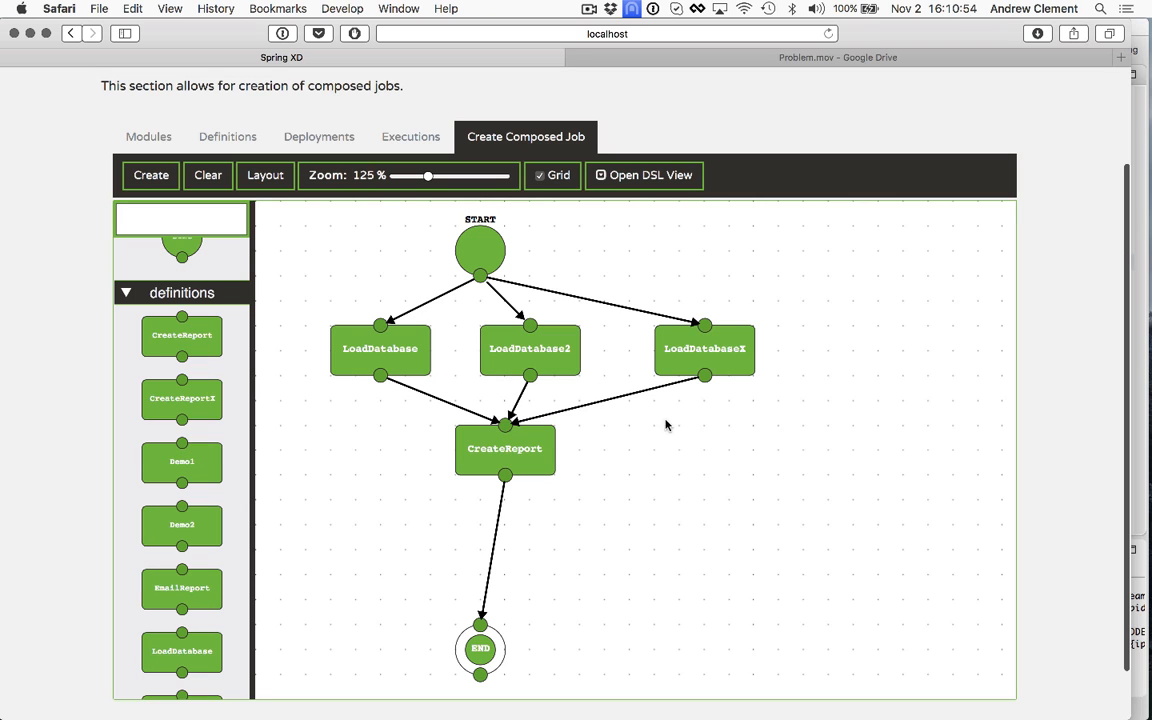
{"action": "mouse_move", "coordinate": [772, 290]}
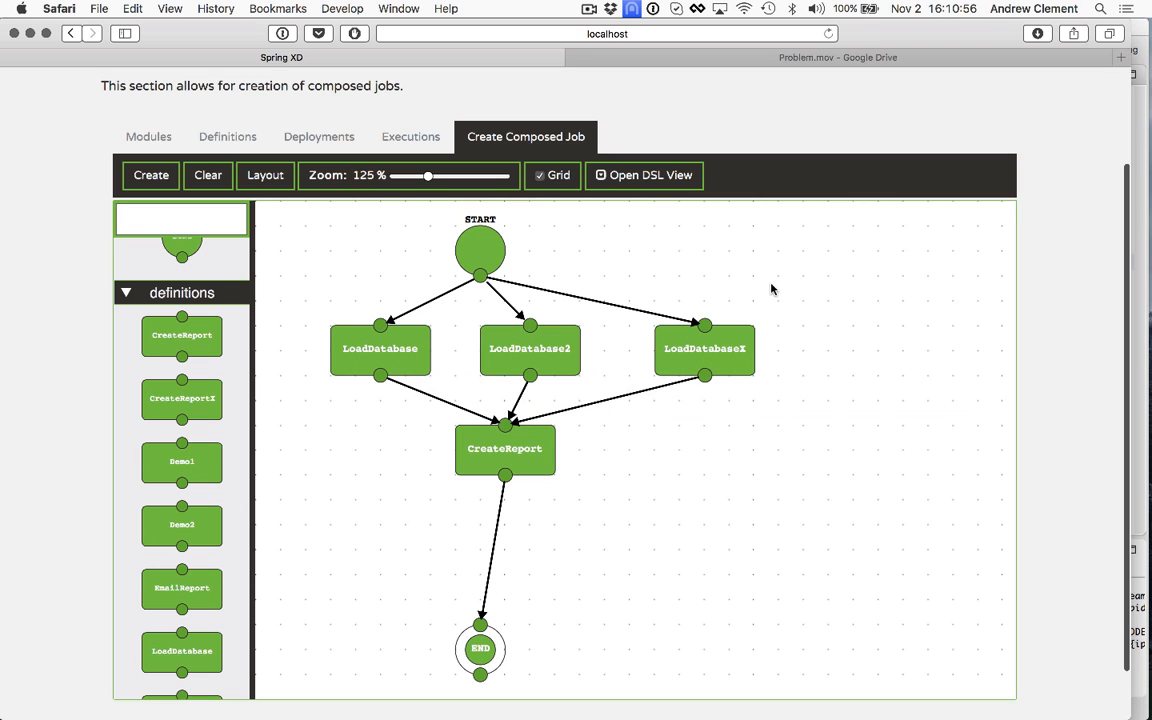
Check the DSL reads <LoadDatabase & LoadDatabase2 & LoadDatabaseX> || CreateReport, then close it
{"action": "left_click", "coordinate": [644, 175]}
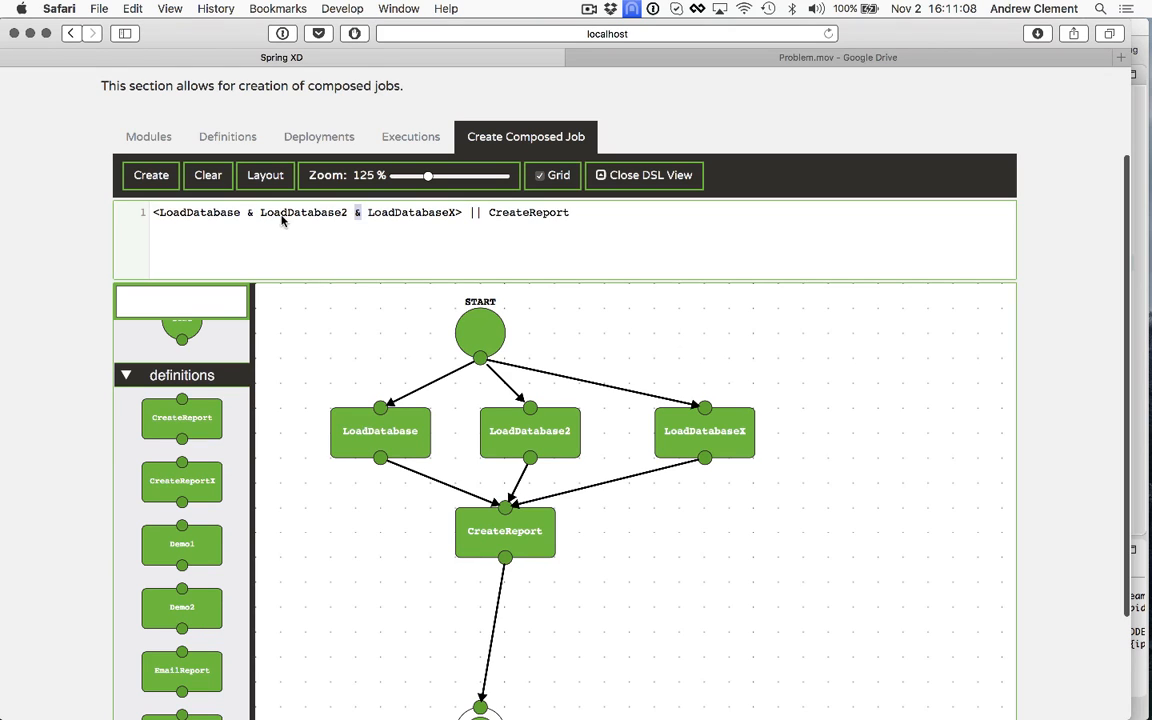
{"action": "mouse_move", "coordinate": [250, 214]}
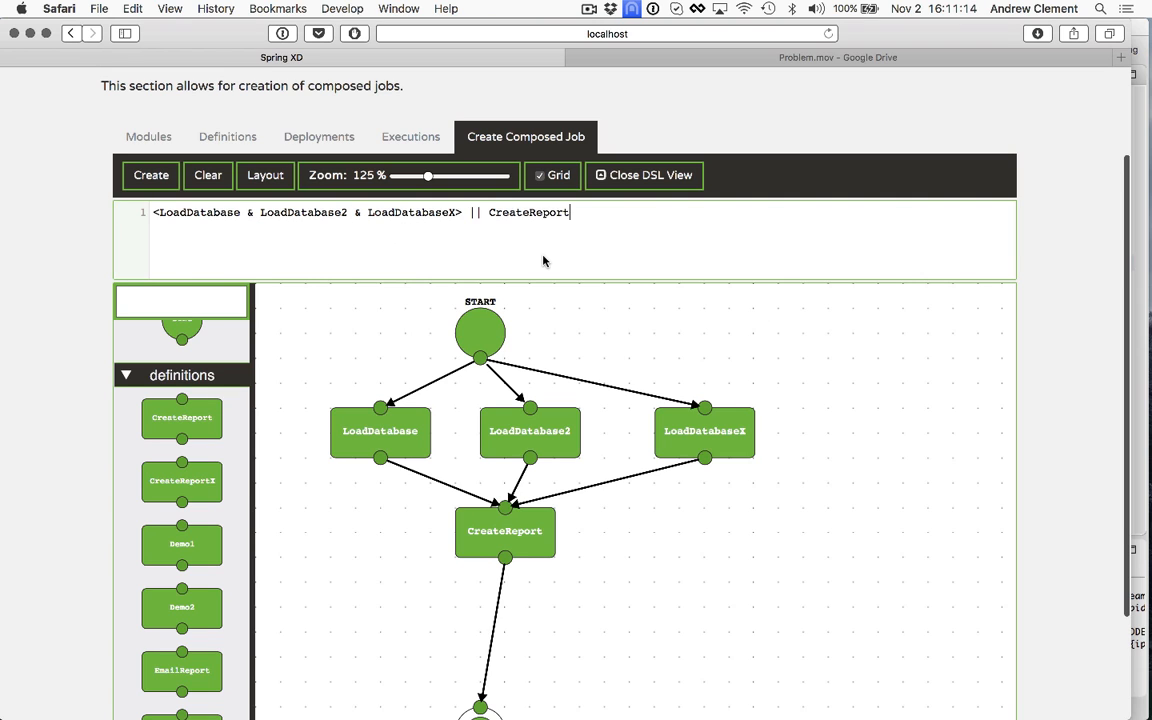
{"action": "left_click", "coordinate": [644, 175]}
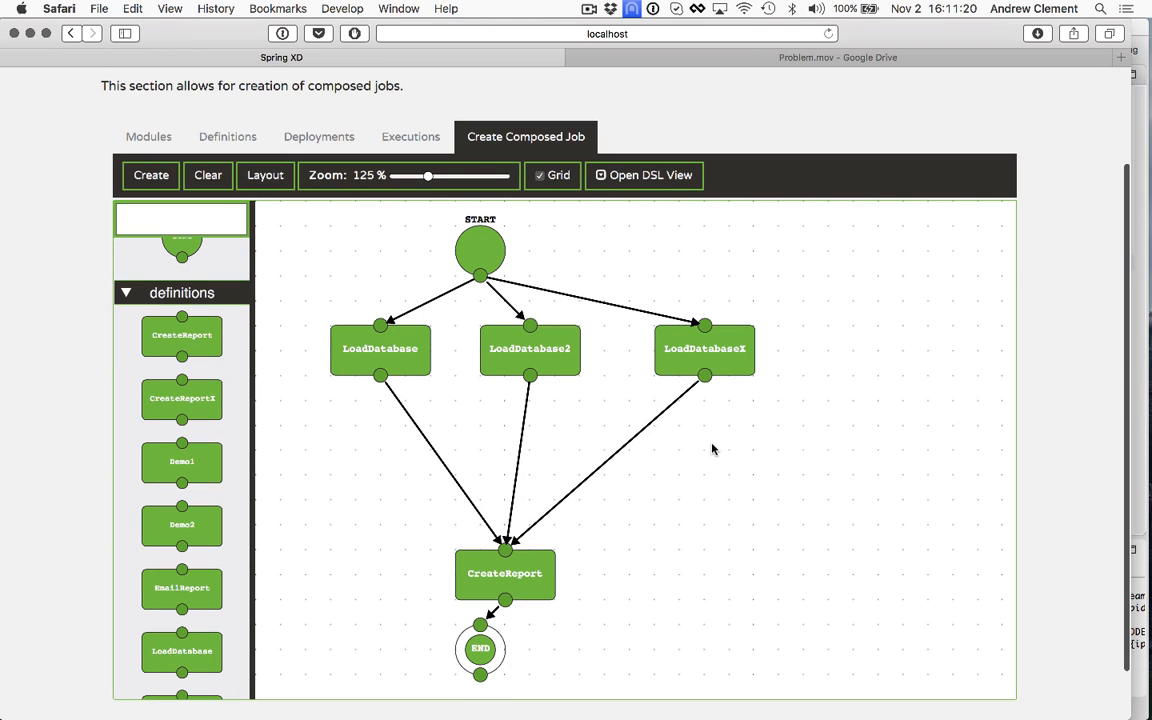
{"action": "mouse_move", "coordinate": [337, 416]}
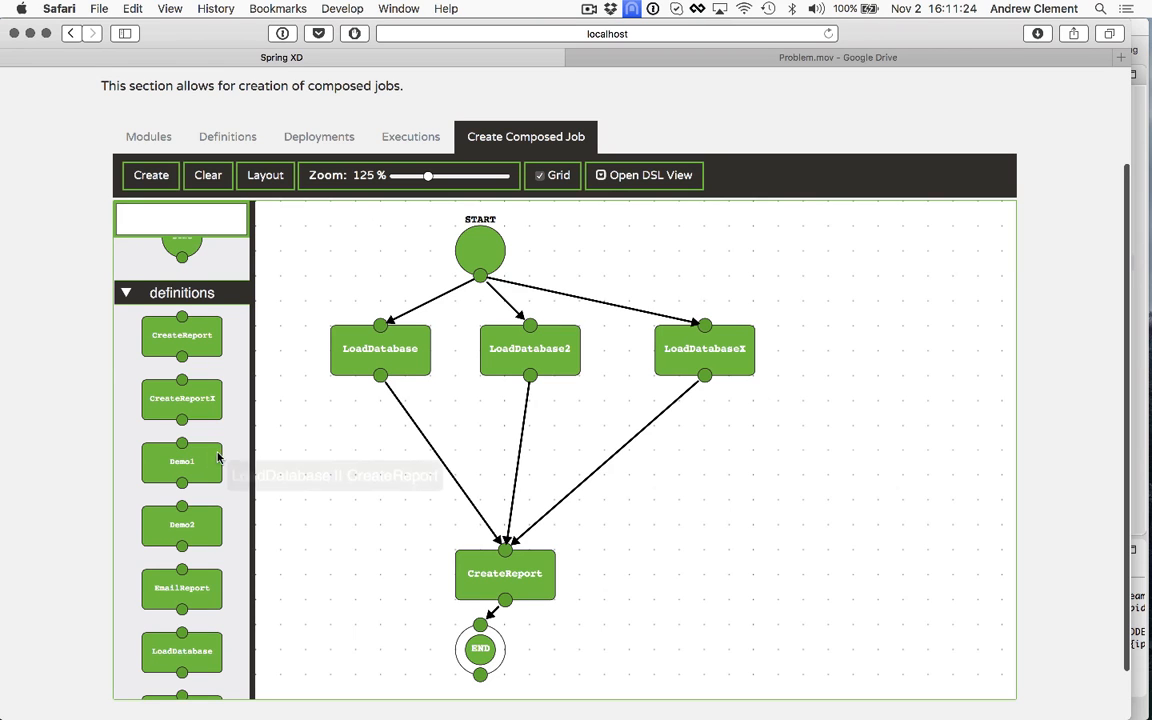
Drop Demo2 onto the LoadDatabaseX–CreateReport link, aligned directly below LoadDatabaseX
{"action": "scroll", "scroll_direction": "down", "scroll_amount": 3}
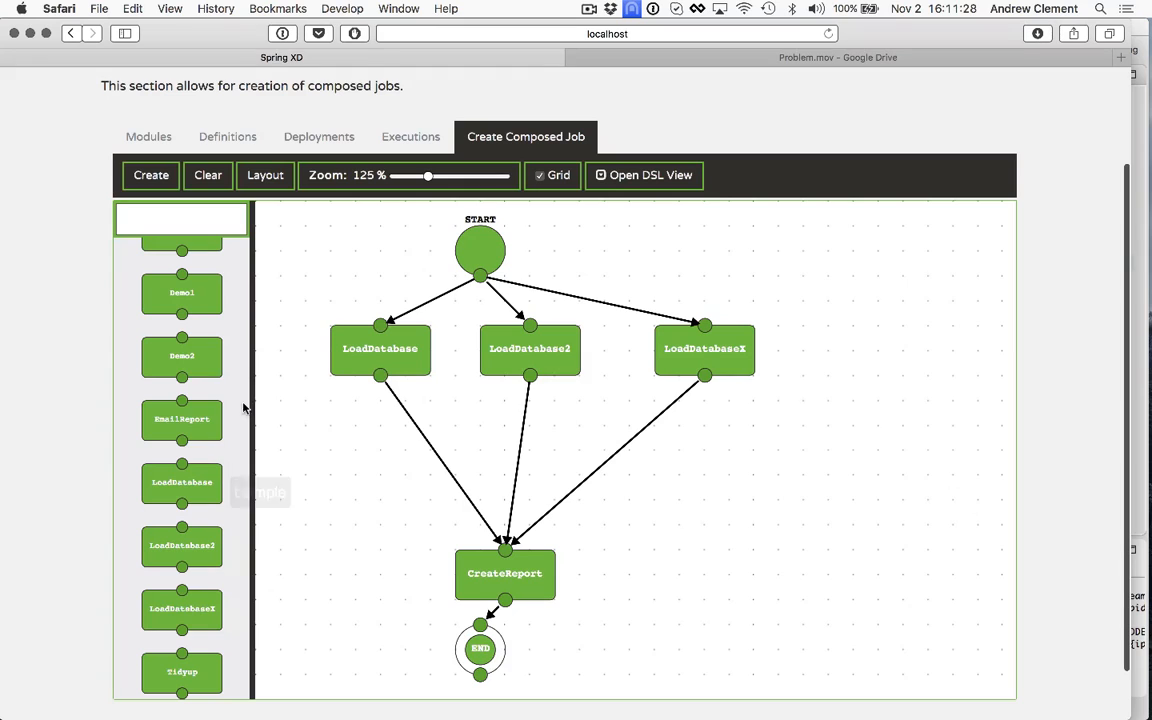
{"action": "left_click_drag", "start_coordinate": [182, 356], "coordinate": [627, 458]}
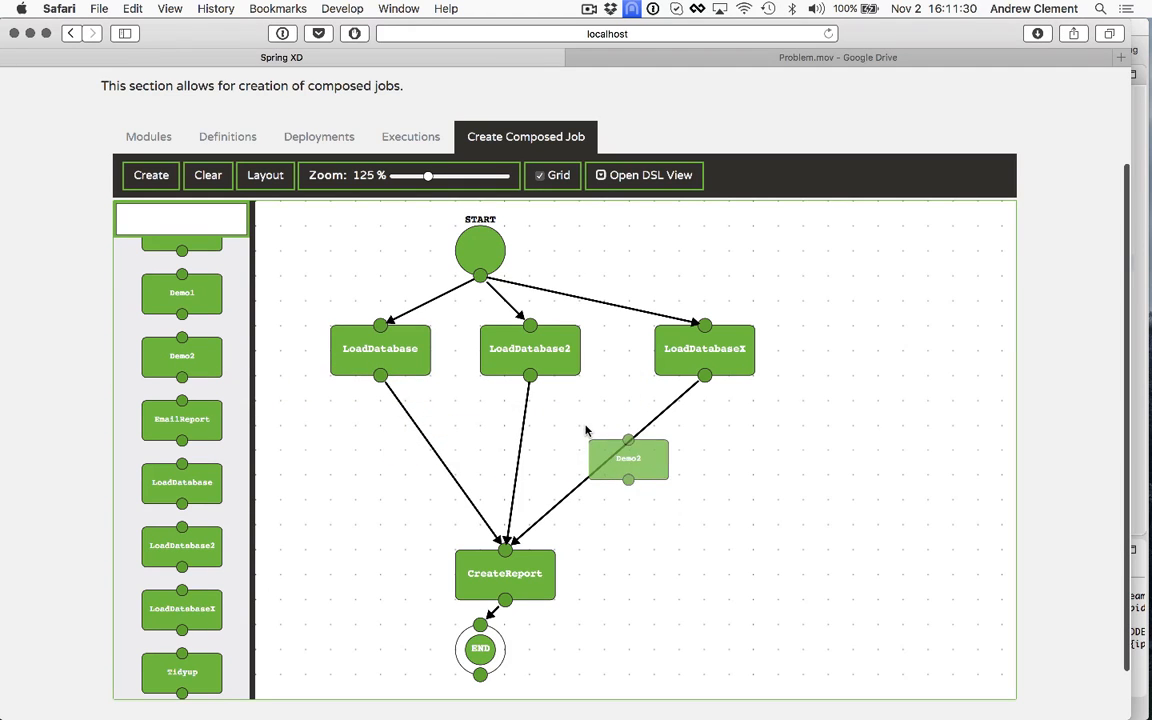
{"action": "left_click_drag", "start_coordinate": [627, 458], "coordinate": [680, 475]}
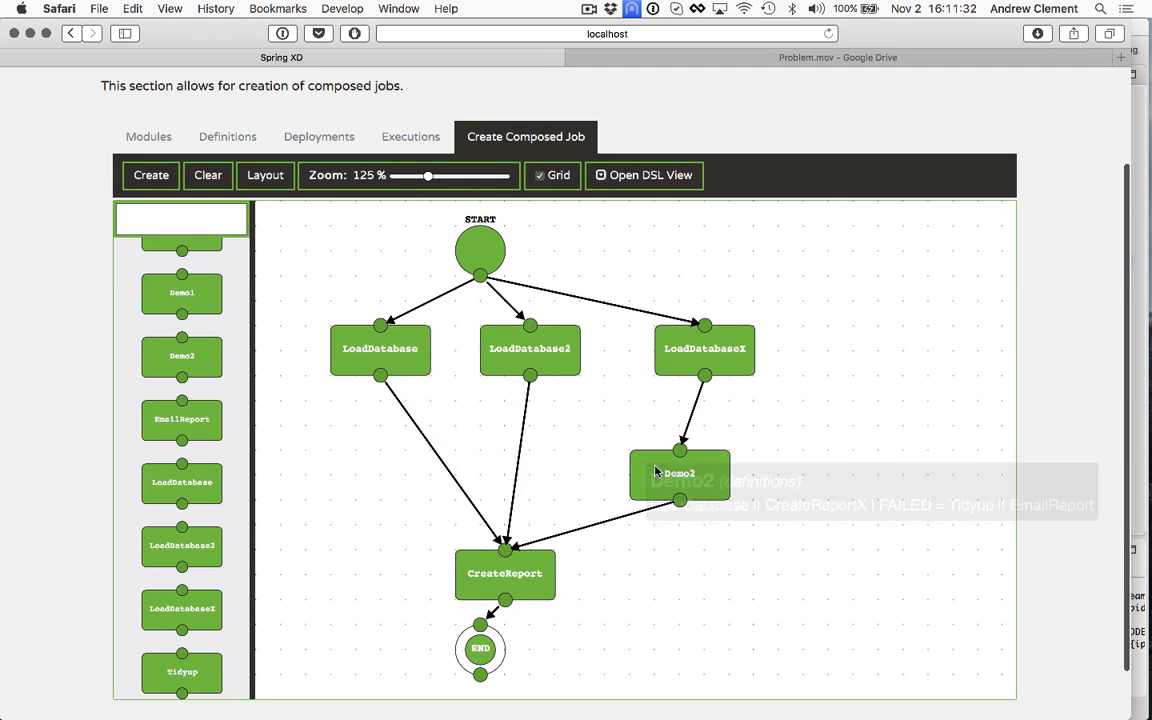
{"action": "left_click_drag", "start_coordinate": [679, 475], "coordinate": [730, 449]}
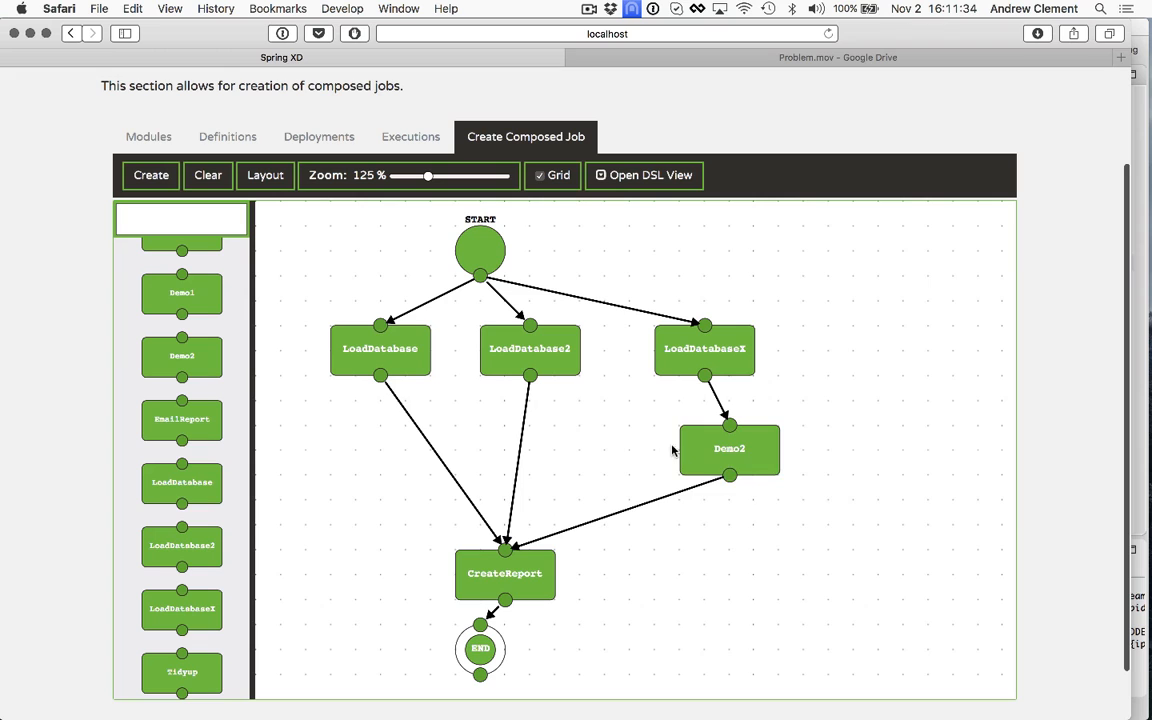
{"action": "left_click_drag", "start_coordinate": [729, 449], "coordinate": [704, 449]}
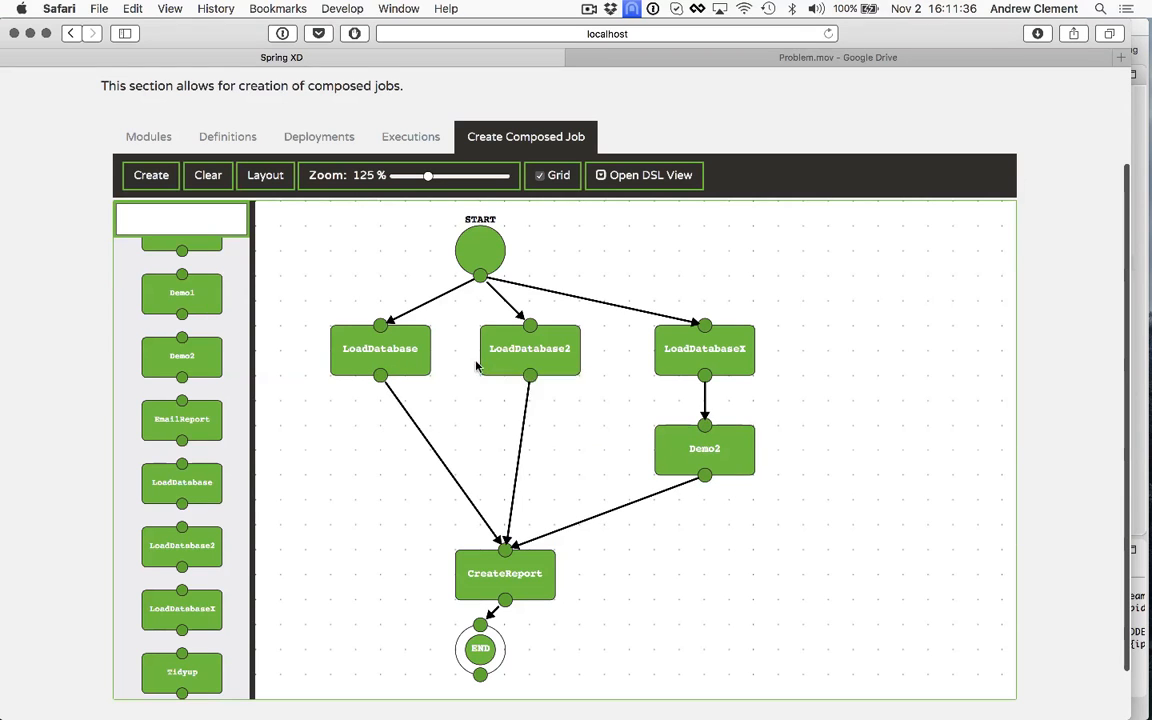
{"action": "mouse_move", "coordinate": [737, 399]}
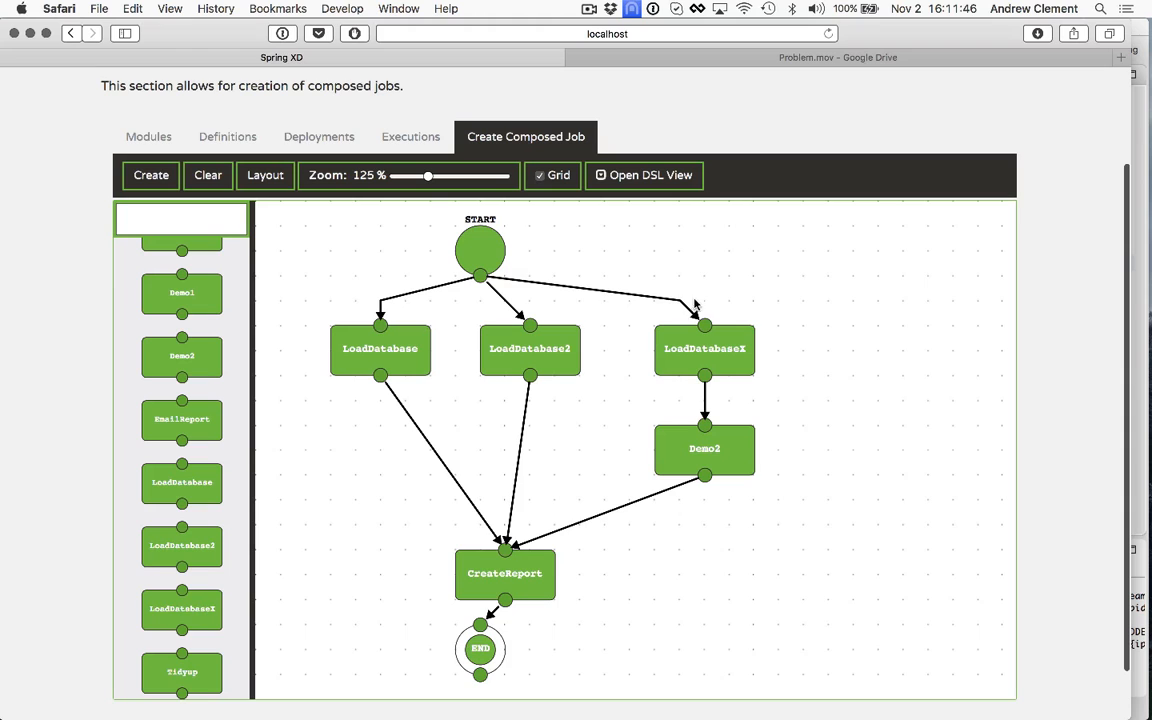
{"action": "mouse_move", "coordinate": [750, 447]}
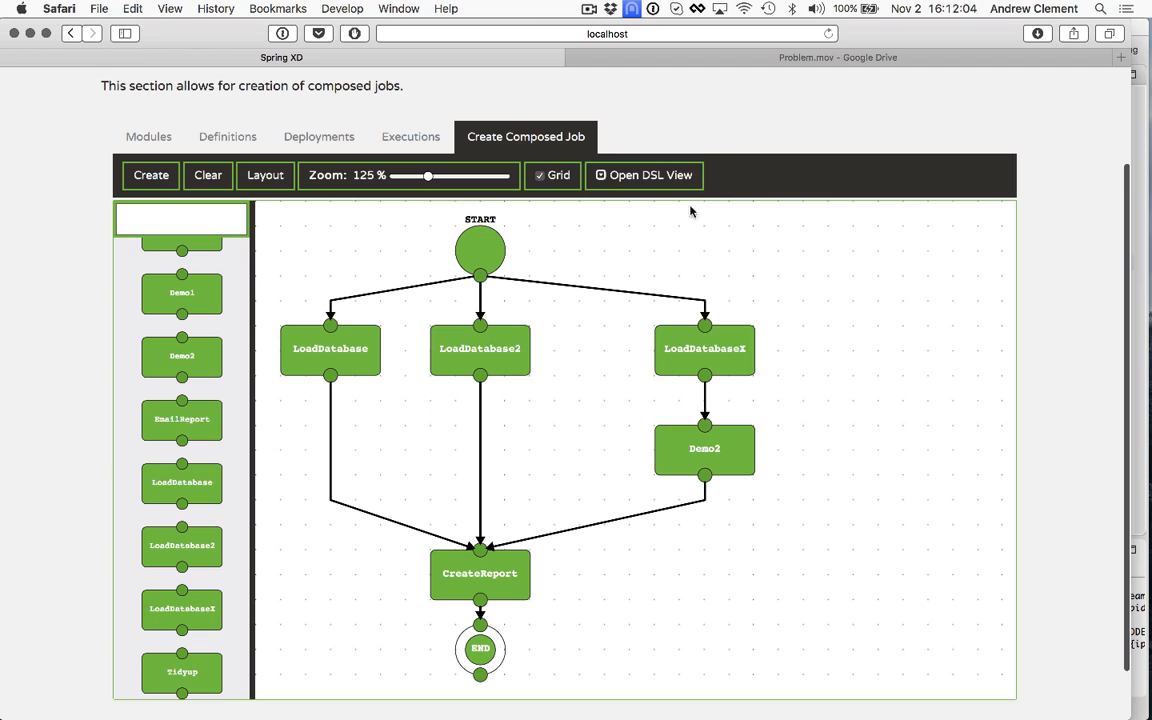
Open the DSL view and highlight the 'LoadDatabaseX || Demo2' portion
{"action": "left_click", "coordinate": [645, 175]}
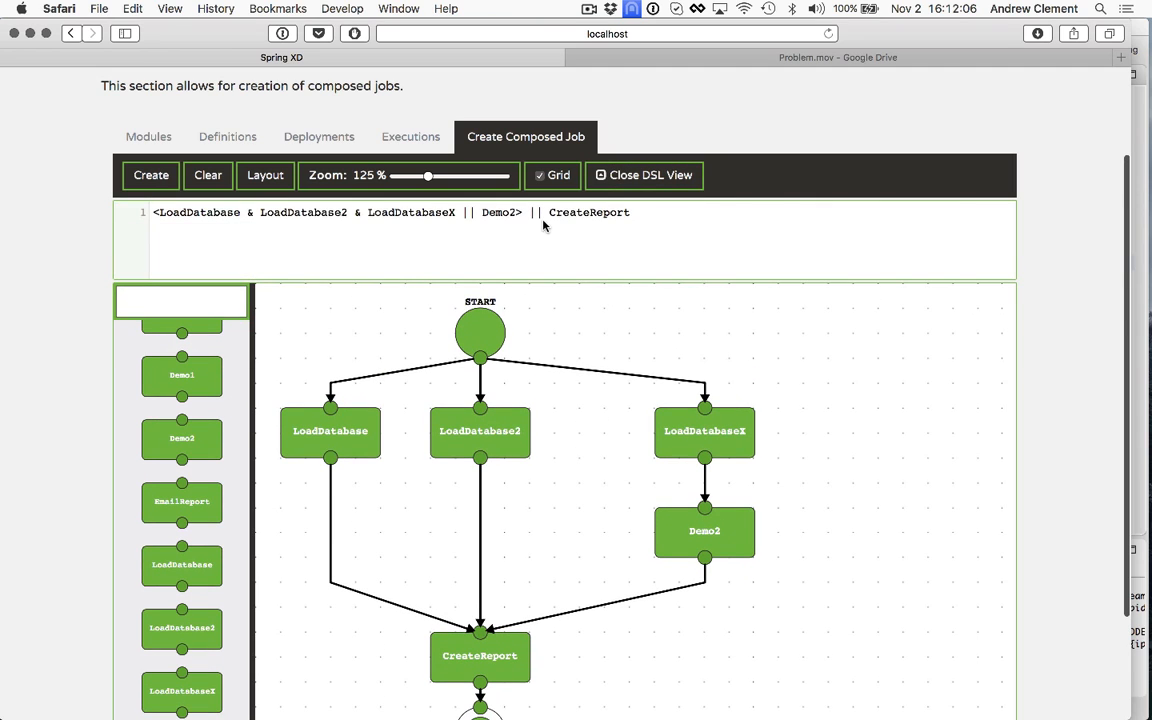
{"action": "mouse_move", "coordinate": [208, 238]}
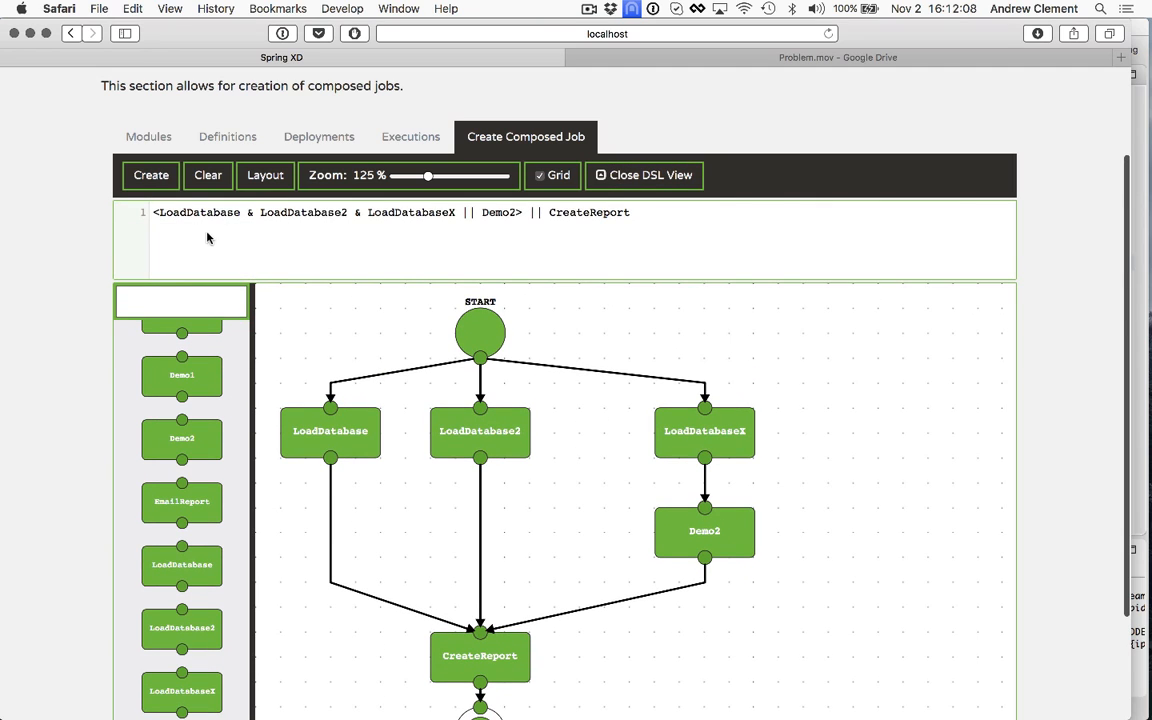
{"action": "mouse_move", "coordinate": [432, 229]}
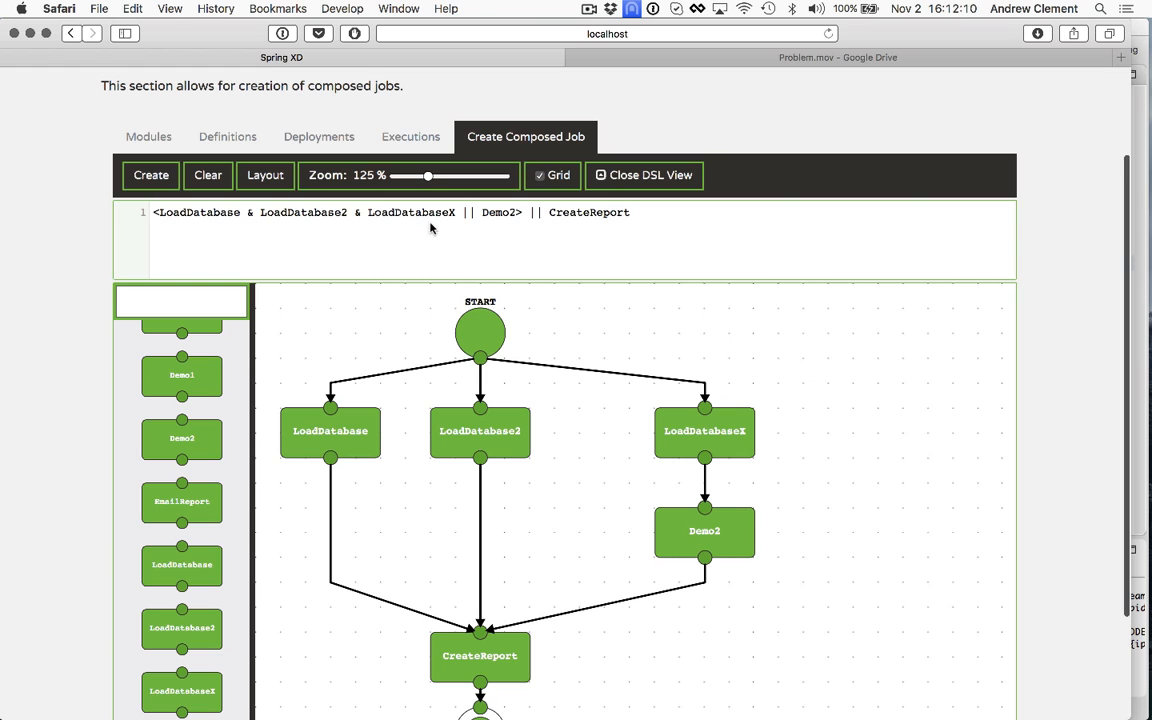
{"action": "left_click_drag", "start_coordinate": [368, 212], "coordinate": [516, 212]}
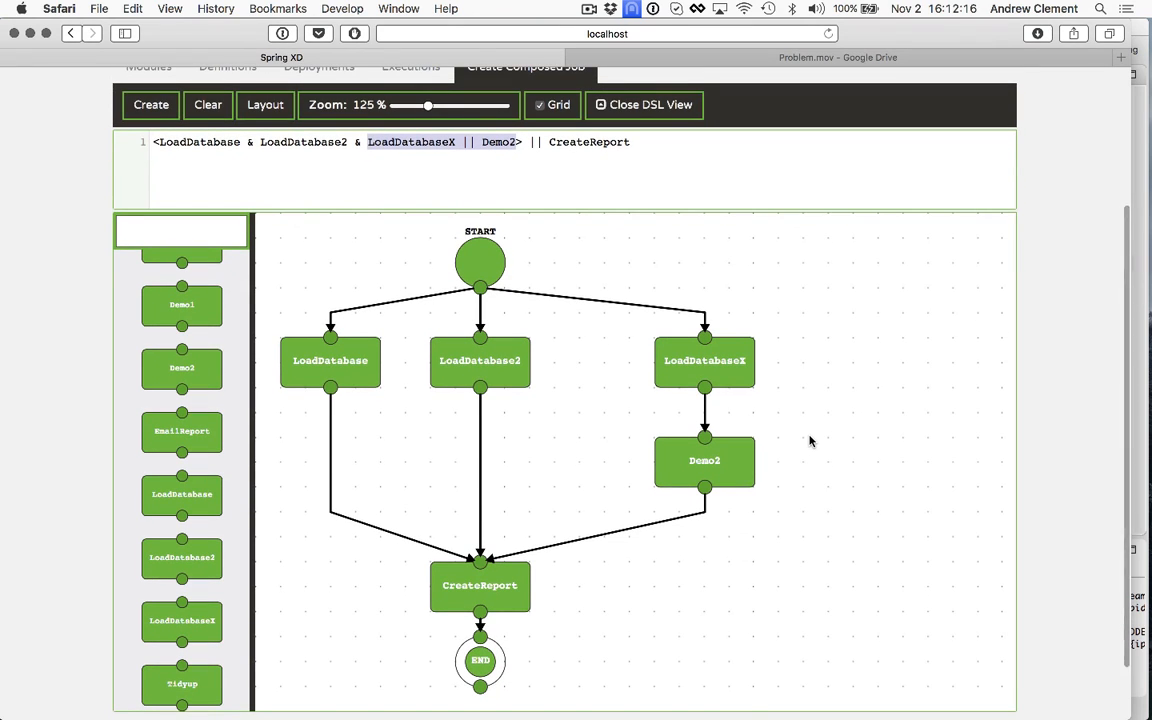
{"action": "mouse_move", "coordinate": [828, 407]}
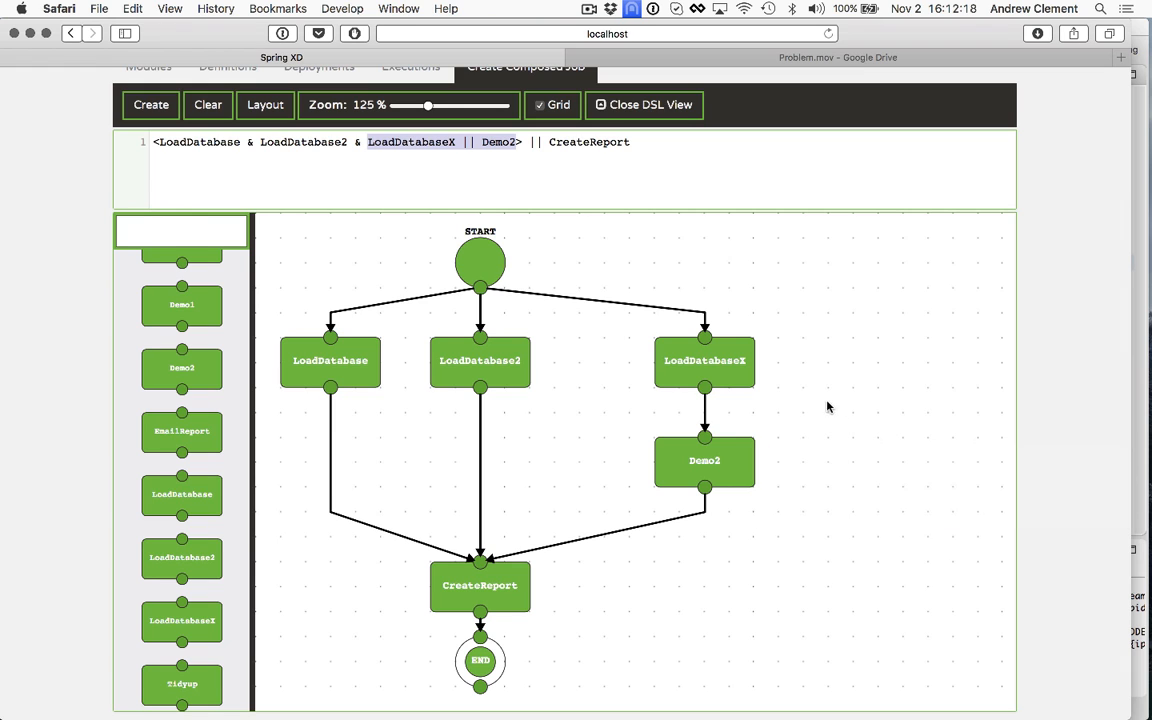
{"action": "mouse_move", "coordinate": [630, 393]}
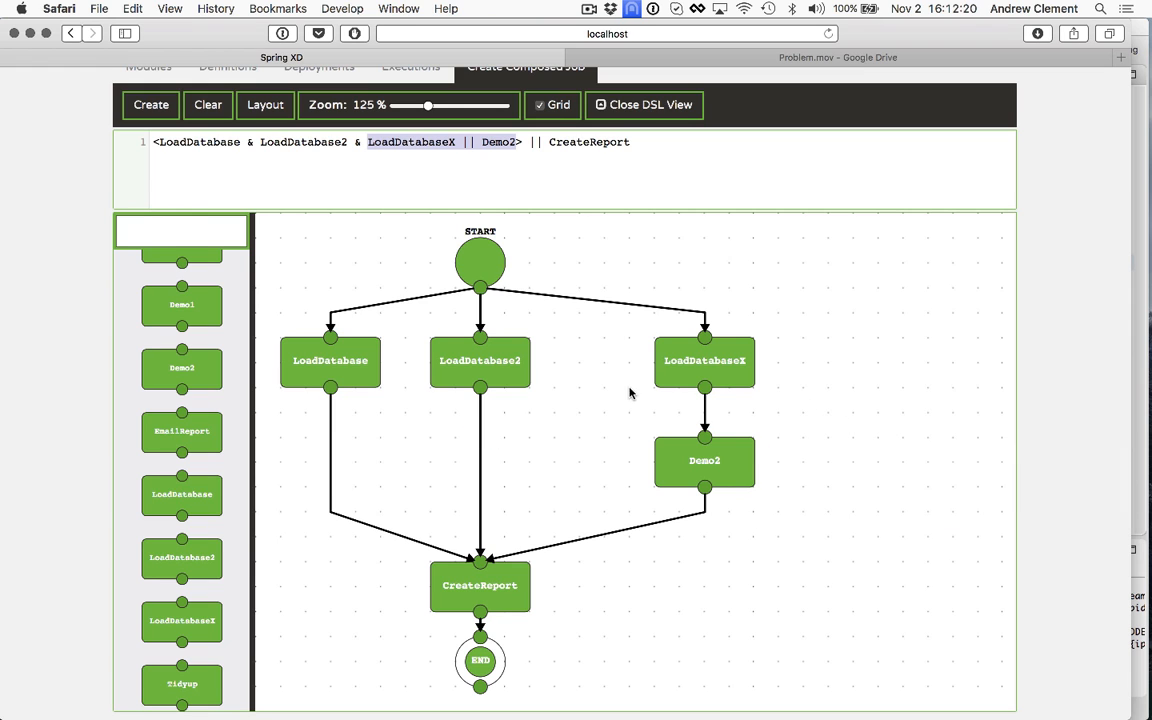
{"action": "scroll", "scroll_direction": "down", "scroll_amount": 3}
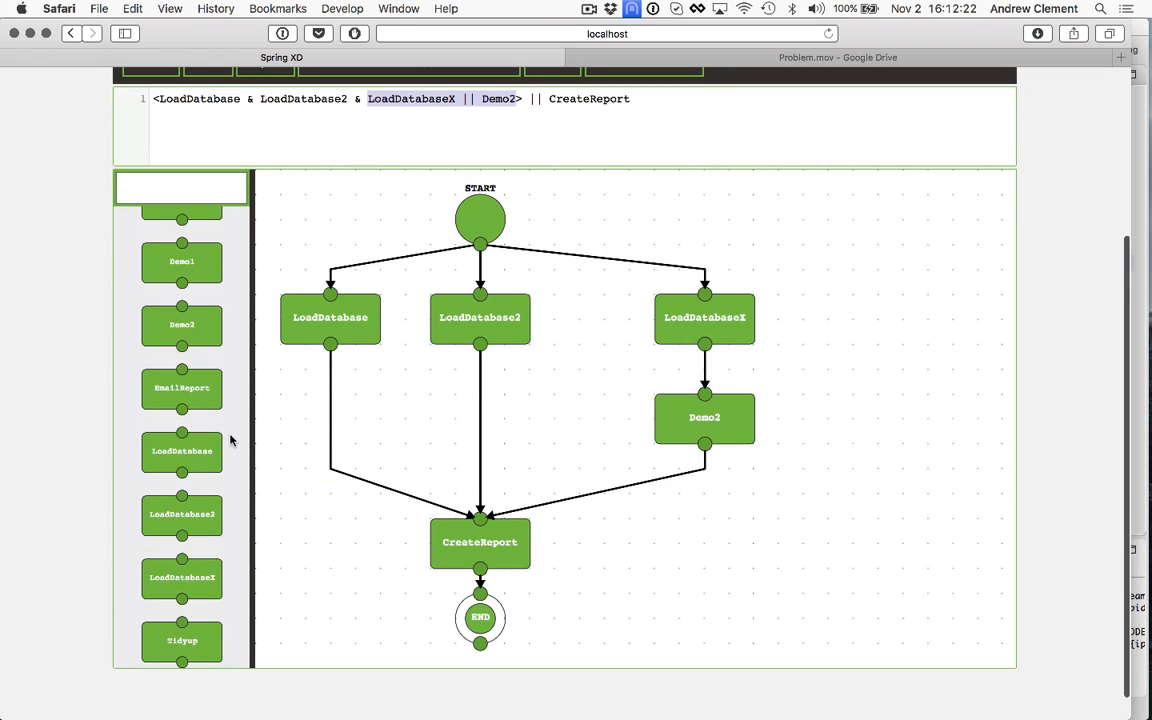
Place Tidyup on the graph to the left of Demo2
{"action": "left_click_drag", "start_coordinate": [182, 640], "coordinate": [333, 581]}
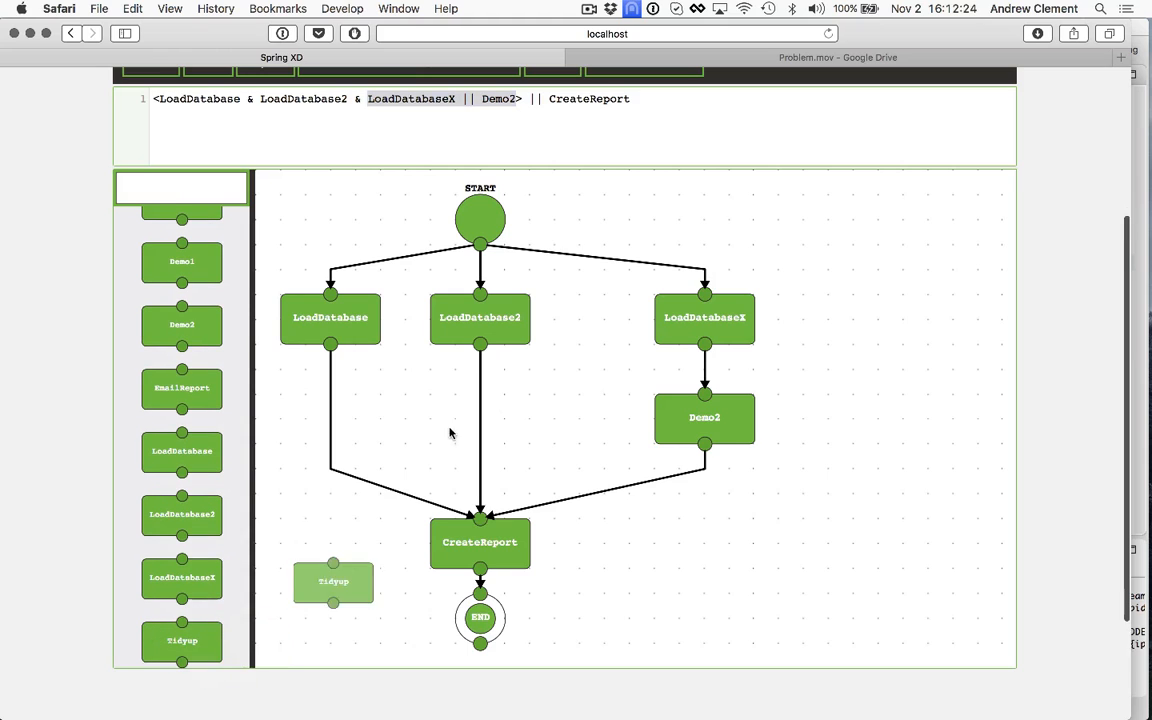
{"action": "left_click_drag", "start_coordinate": [333, 582], "coordinate": [580, 390]}
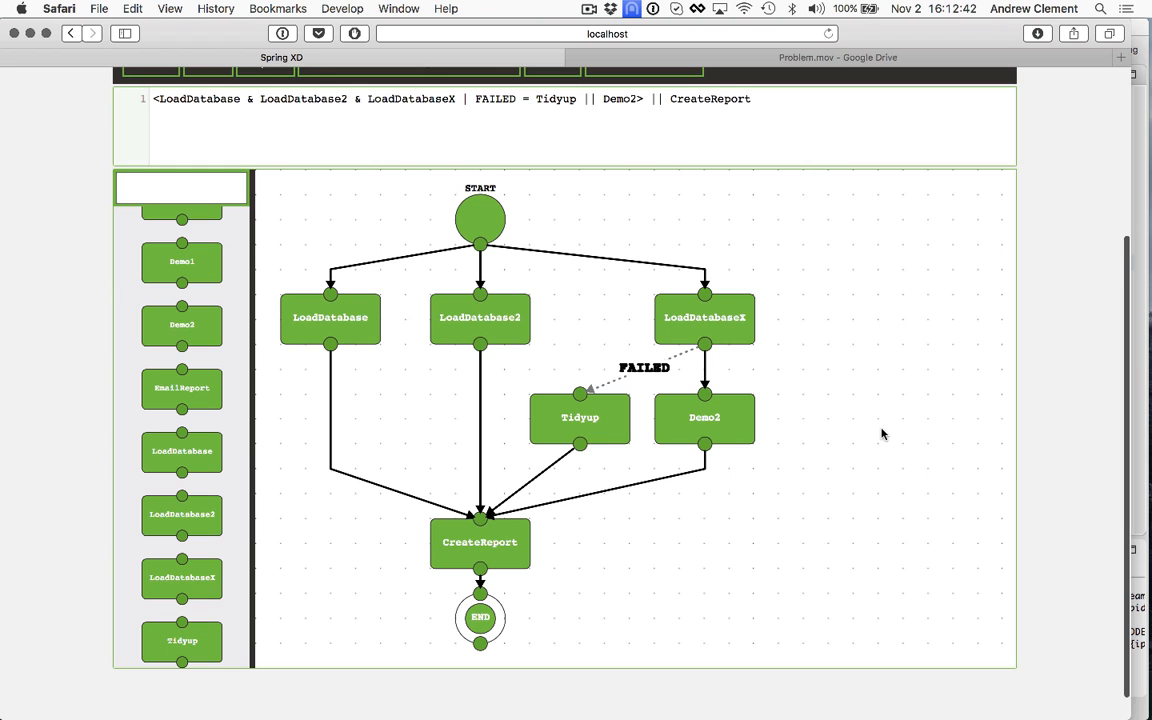
{"action": "mouse_move", "coordinate": [728, 322]}
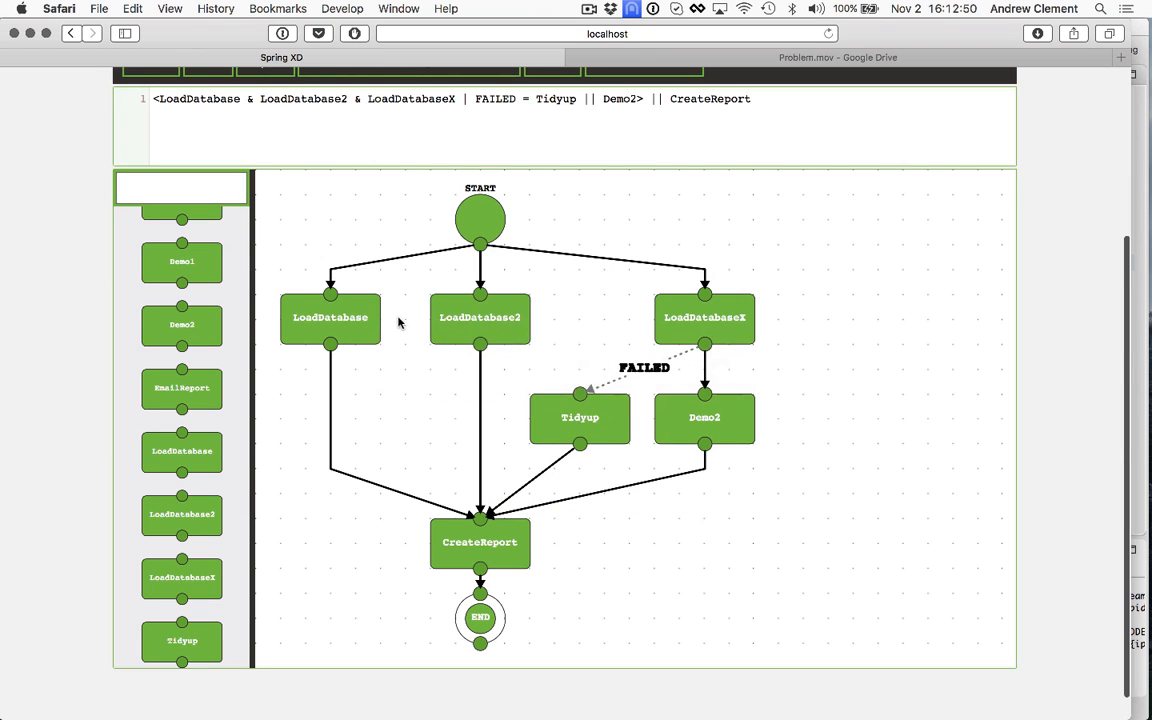
{"action": "mouse_move", "coordinate": [840, 375]}
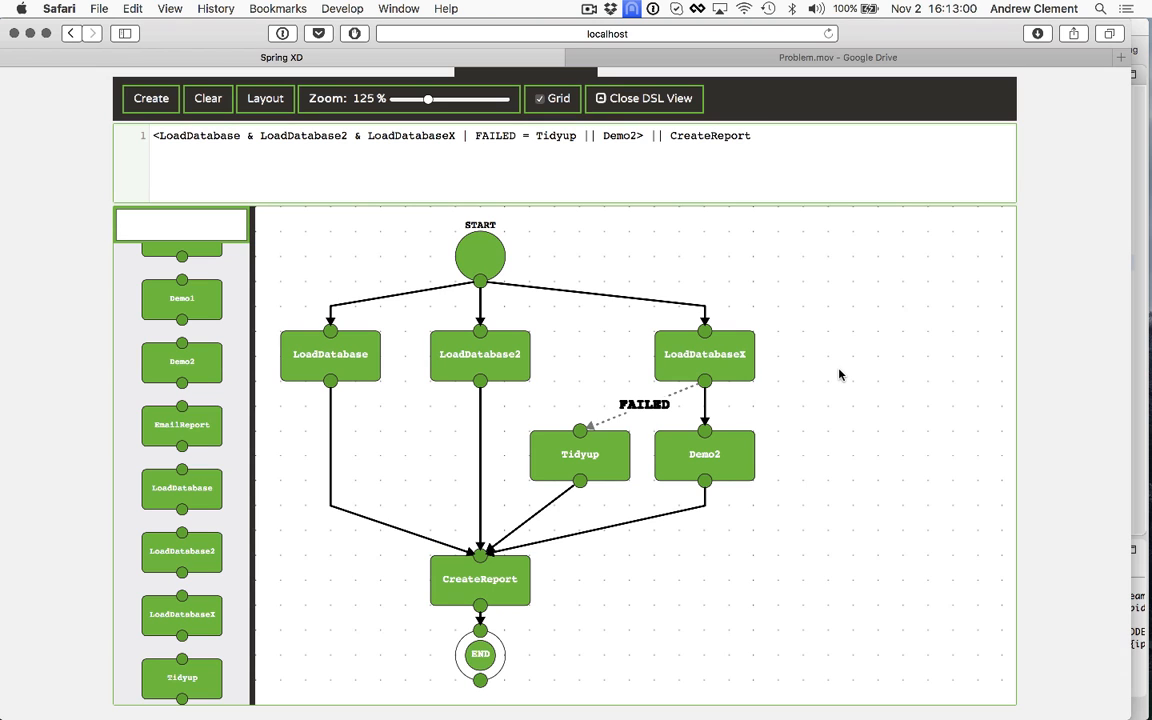
{"action": "mouse_move", "coordinate": [46, 389]}
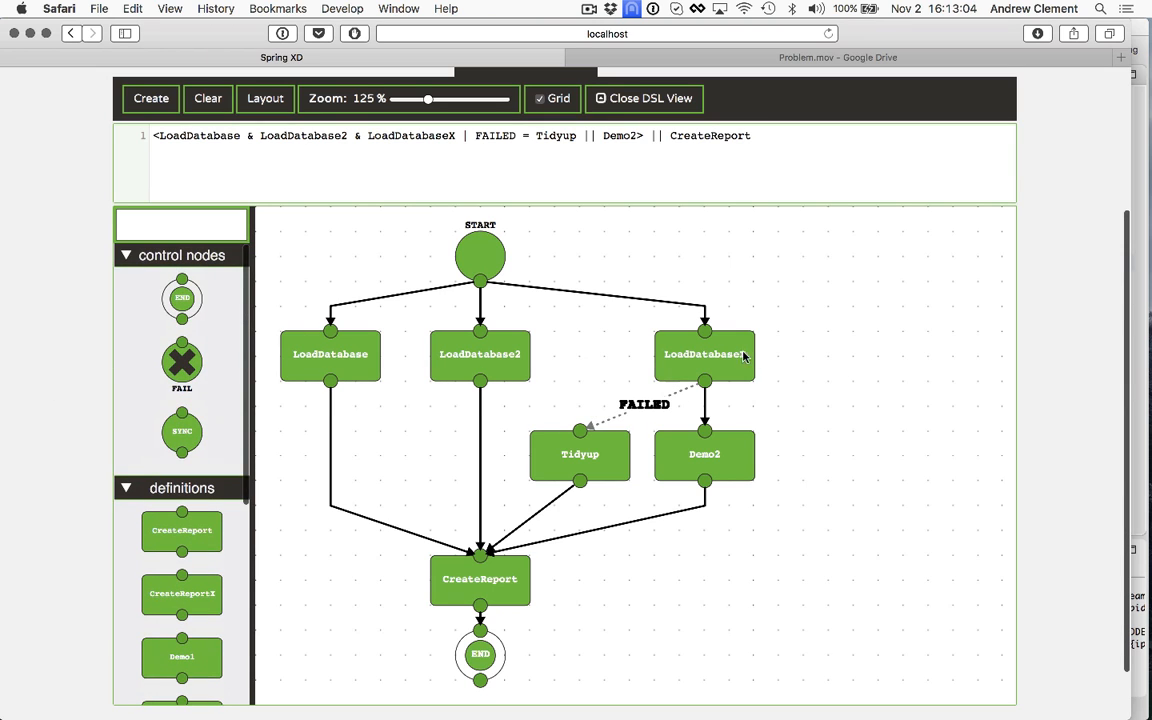
{"action": "mouse_move", "coordinate": [789, 292]}
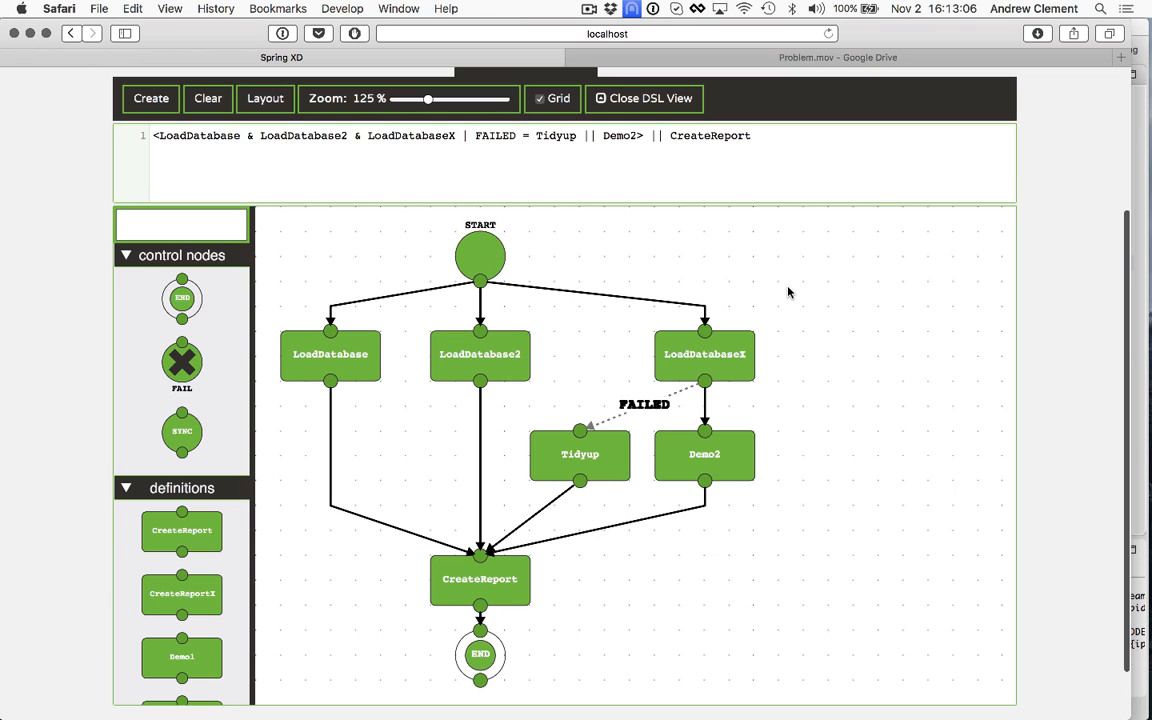